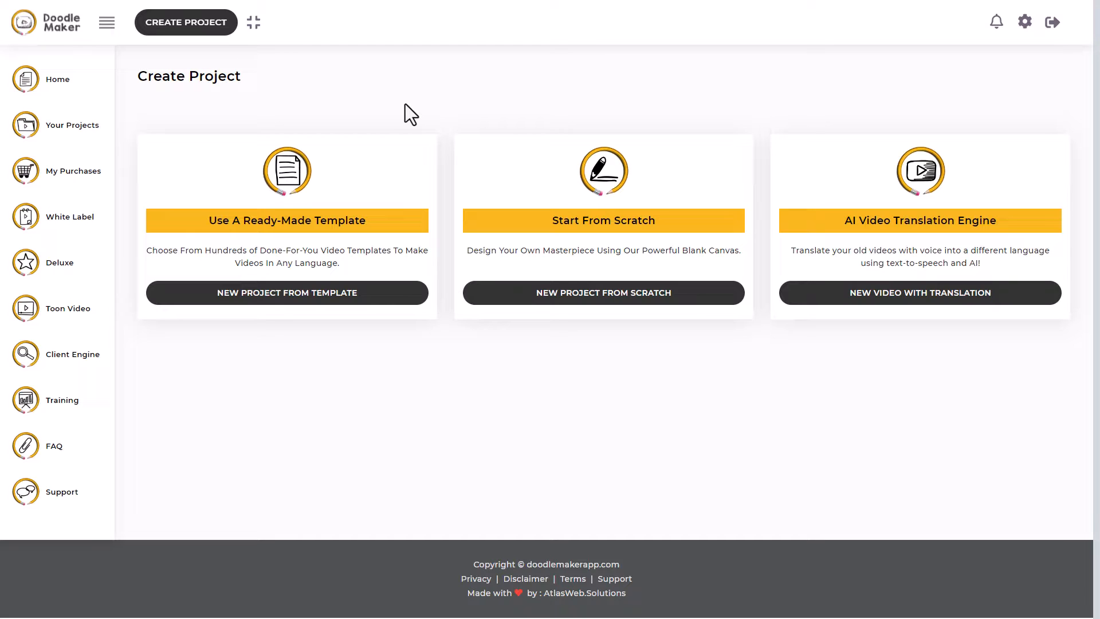
pyautogui.moveTo(416, 115)
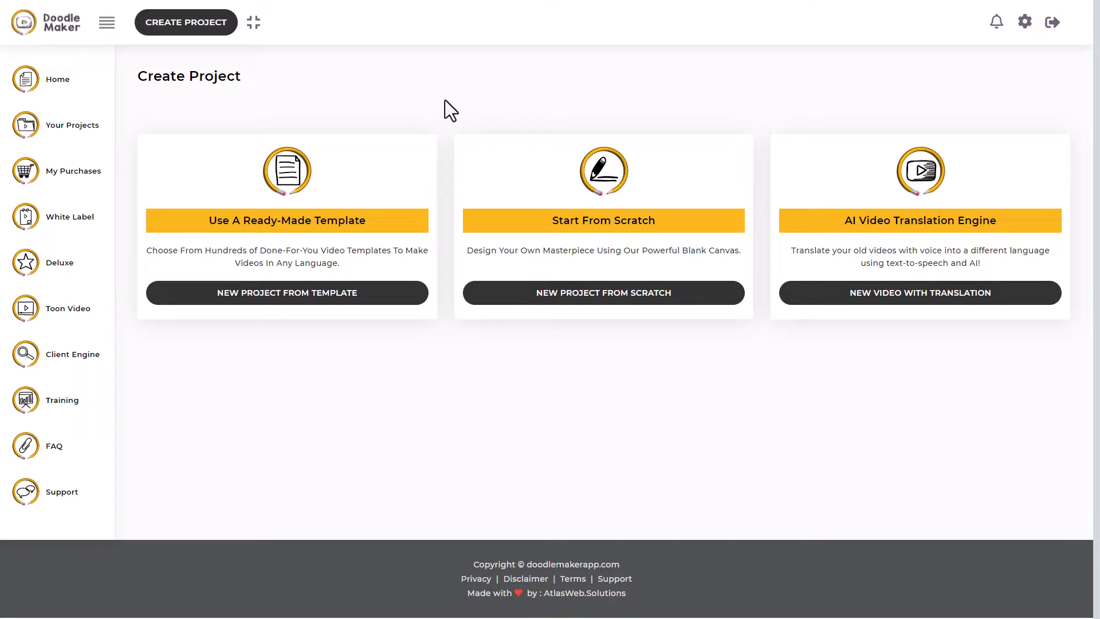
pyautogui.moveTo(536, 103)
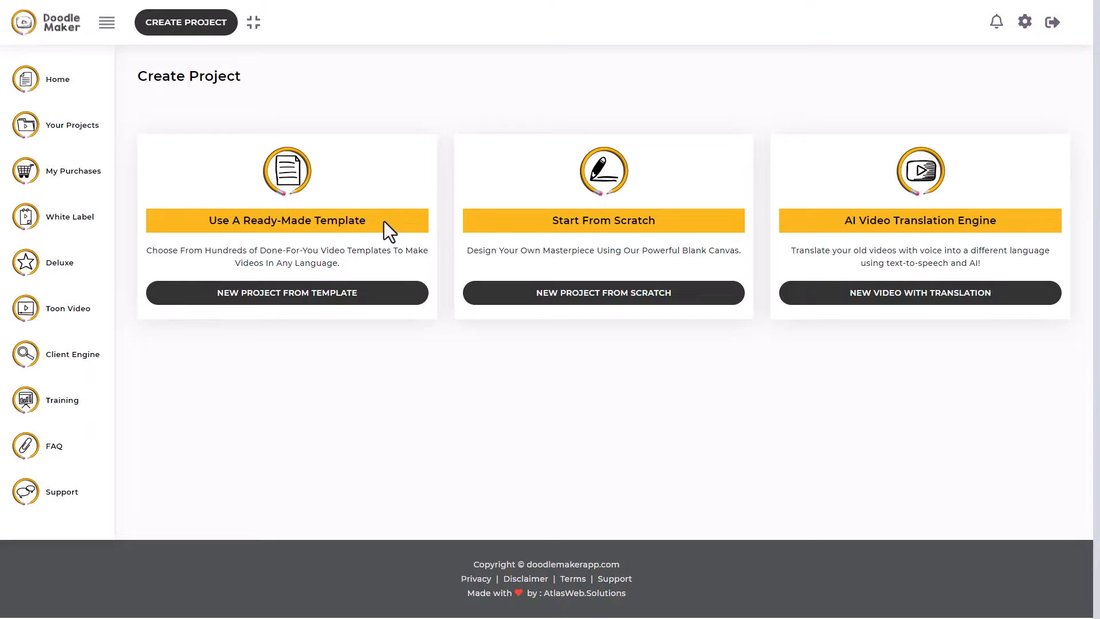
pyautogui.moveTo(650, 271)
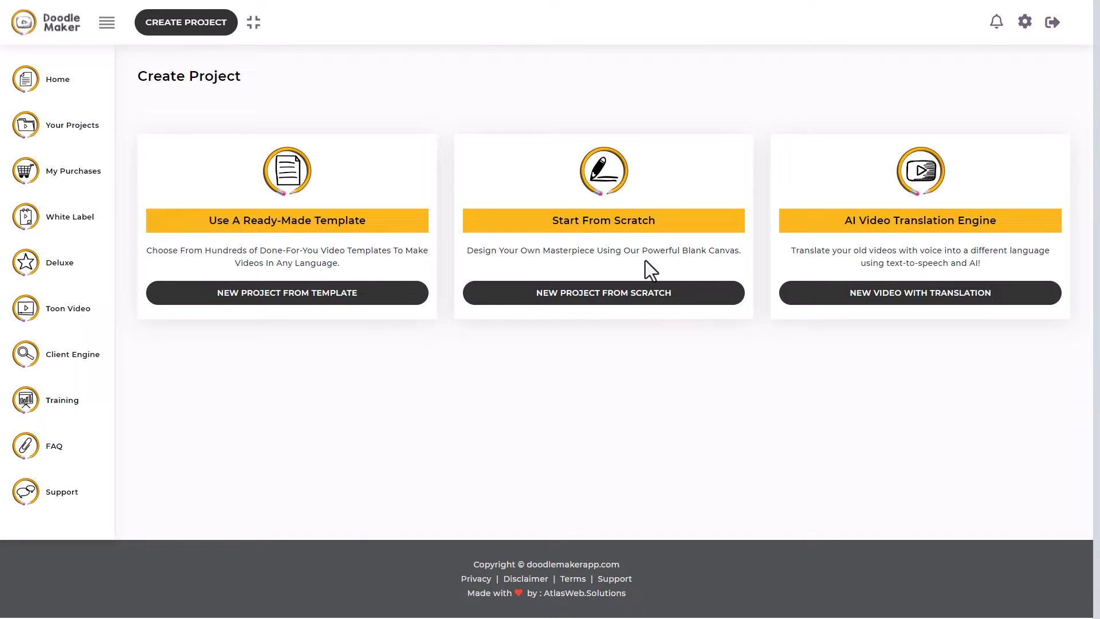
pyautogui.moveTo(934, 225)
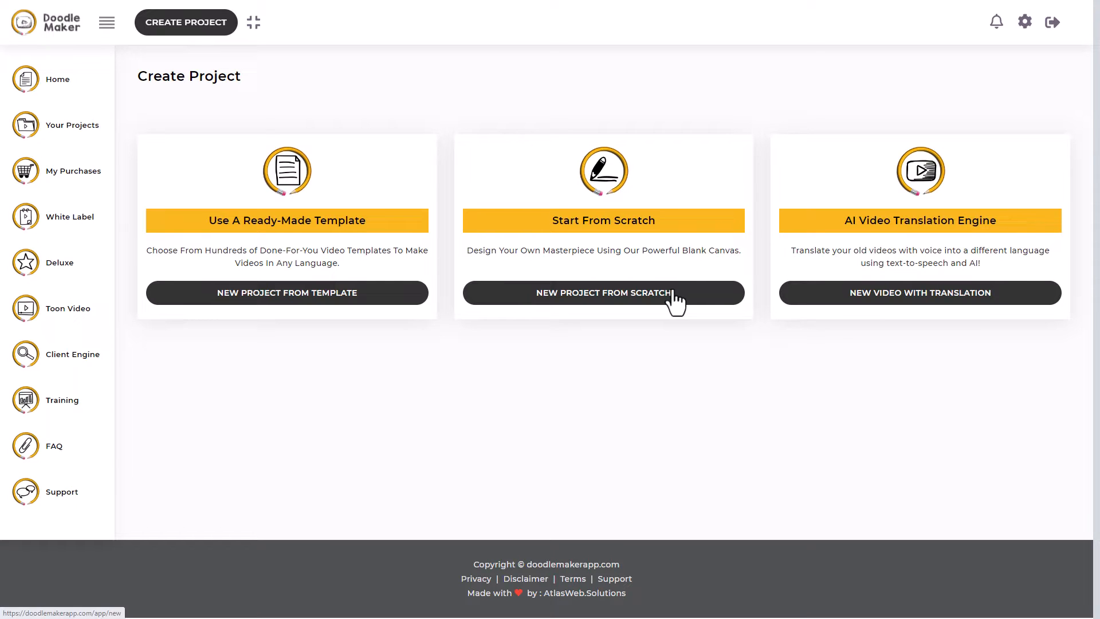
# Start a blank project titled YT Review and paste the channel-introduction script into Slide 1.
pyautogui.click(602, 293)
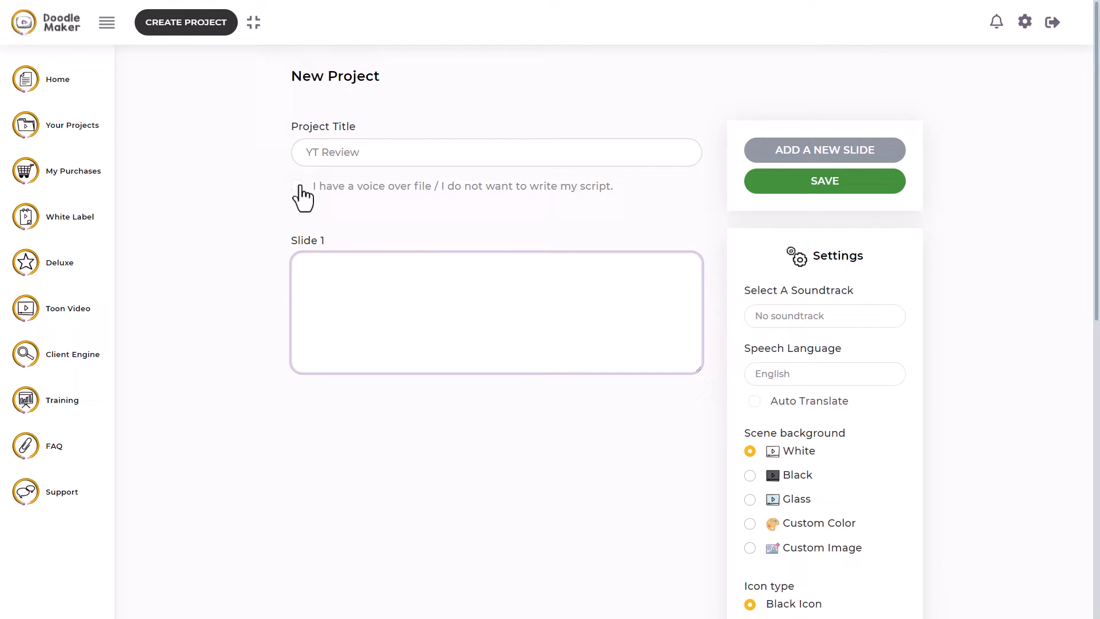
pyautogui.moveTo(466, 202)
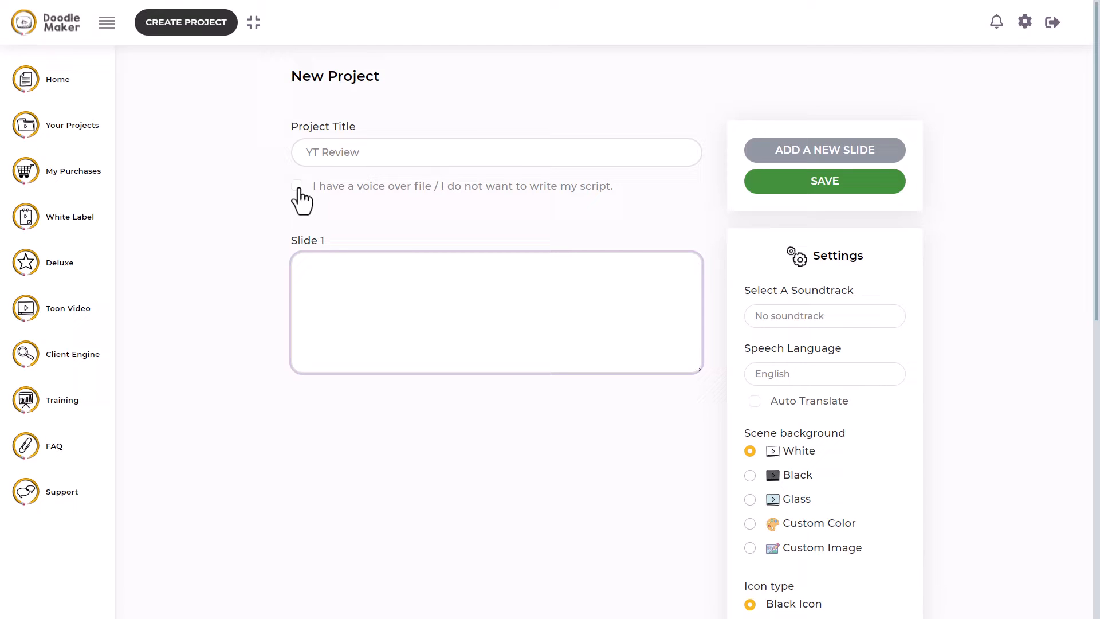
pyautogui.click(492, 313)
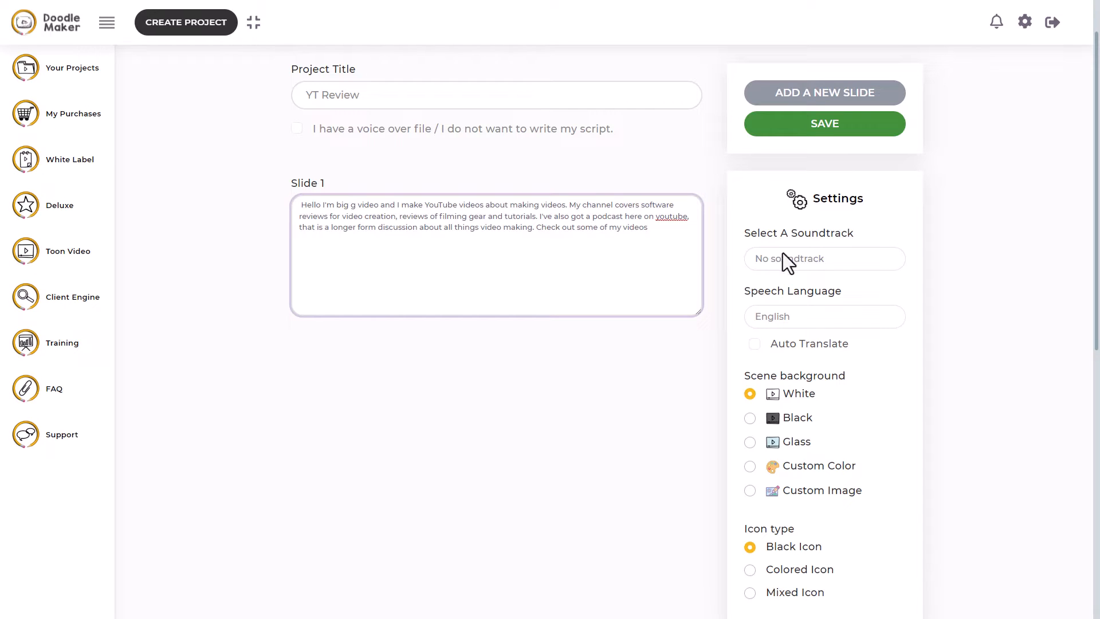
# Choose the Inspire soundtrack and briefly preview it in the audio player.
pyautogui.click(825, 258)
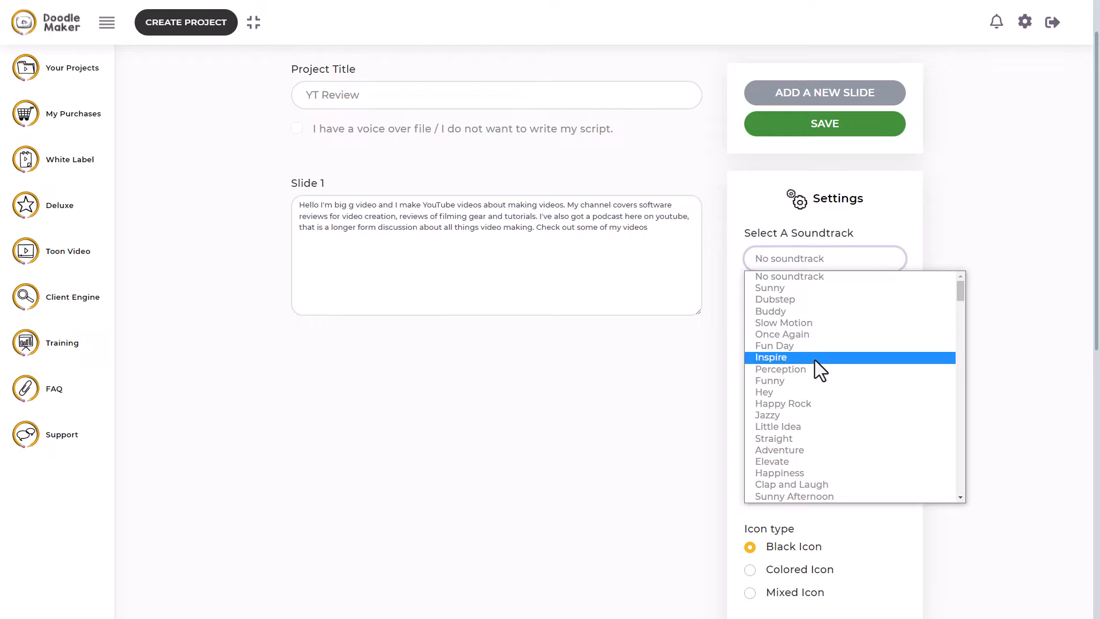
pyautogui.click(769, 357)
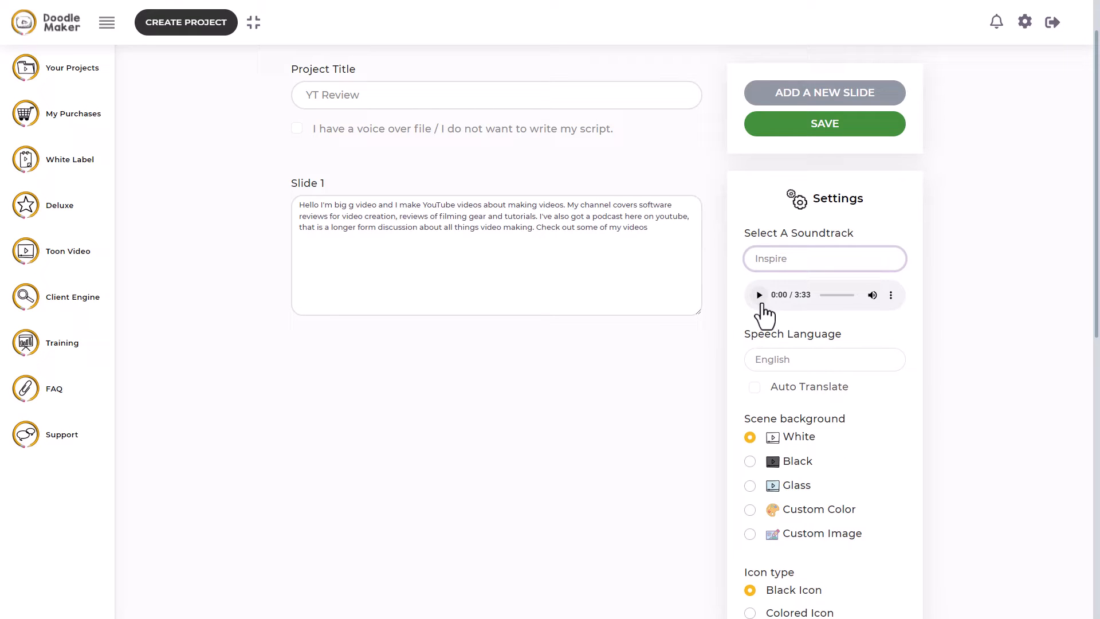
pyautogui.click(759, 294)
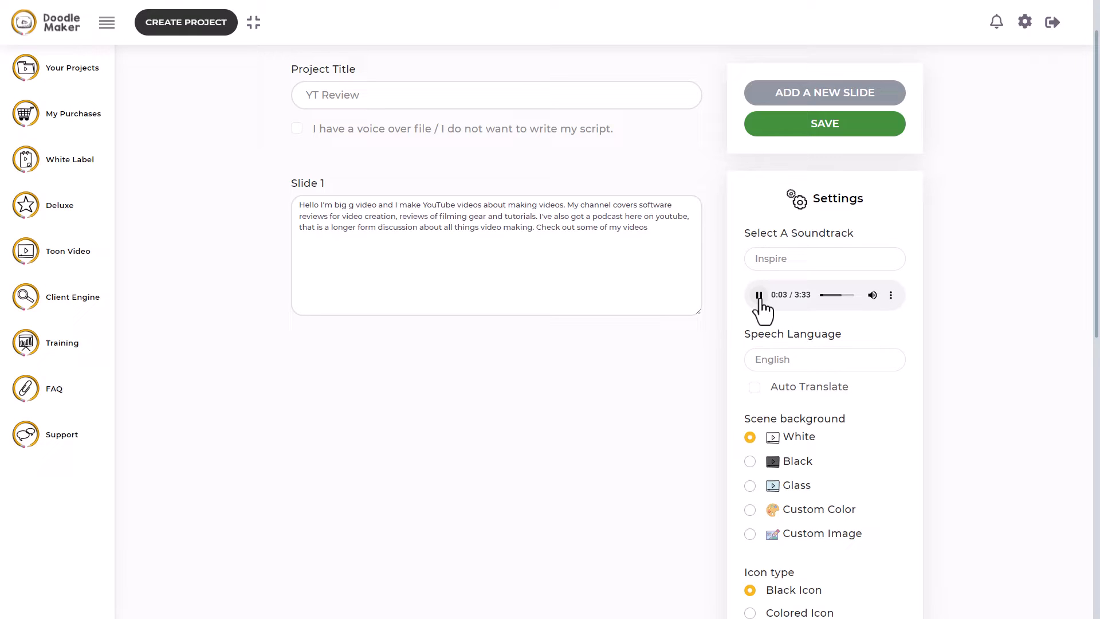
pyautogui.click(758, 295)
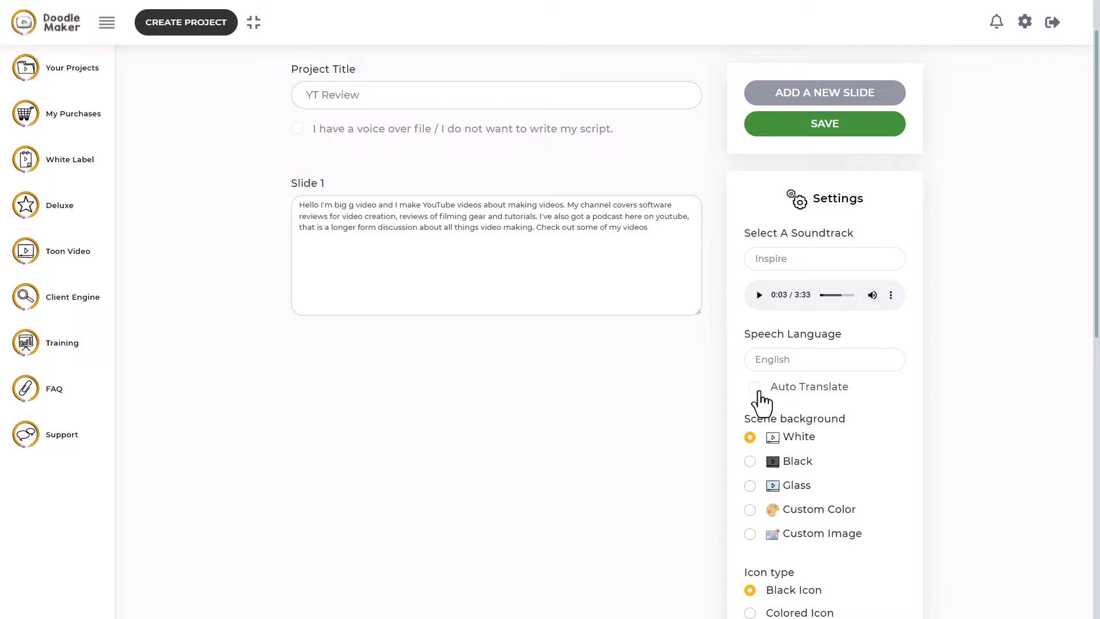
# Select the third, dark-sleeved hand style in Settings before adding the 'Don't forget to subscribe' slide.
pyautogui.scroll(-3)
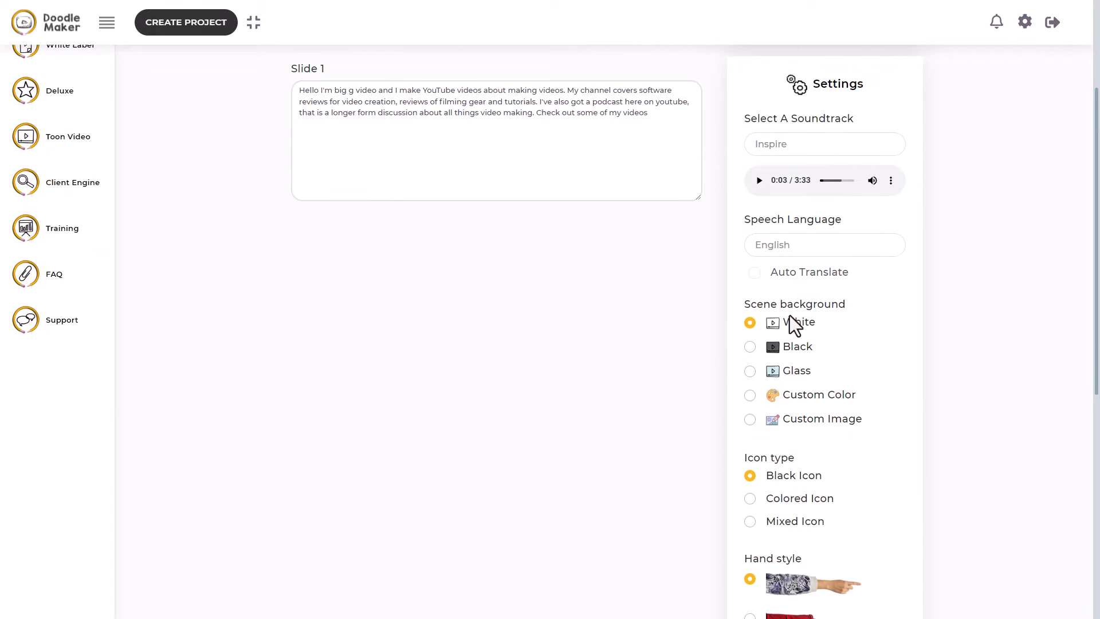
pyautogui.moveTo(800, 330)
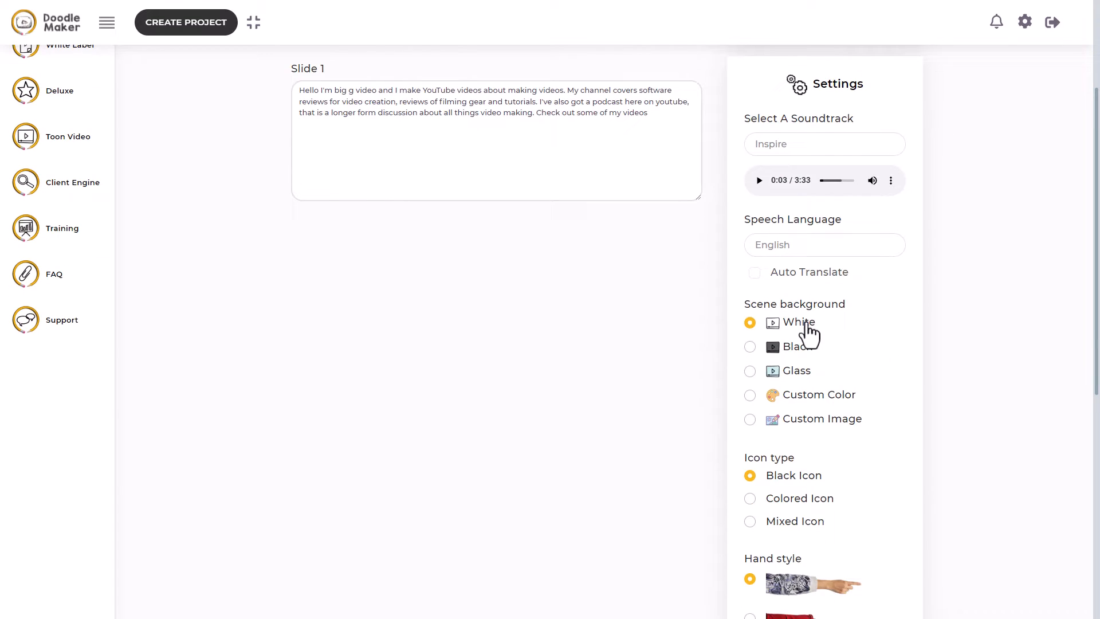
pyautogui.moveTo(810, 381)
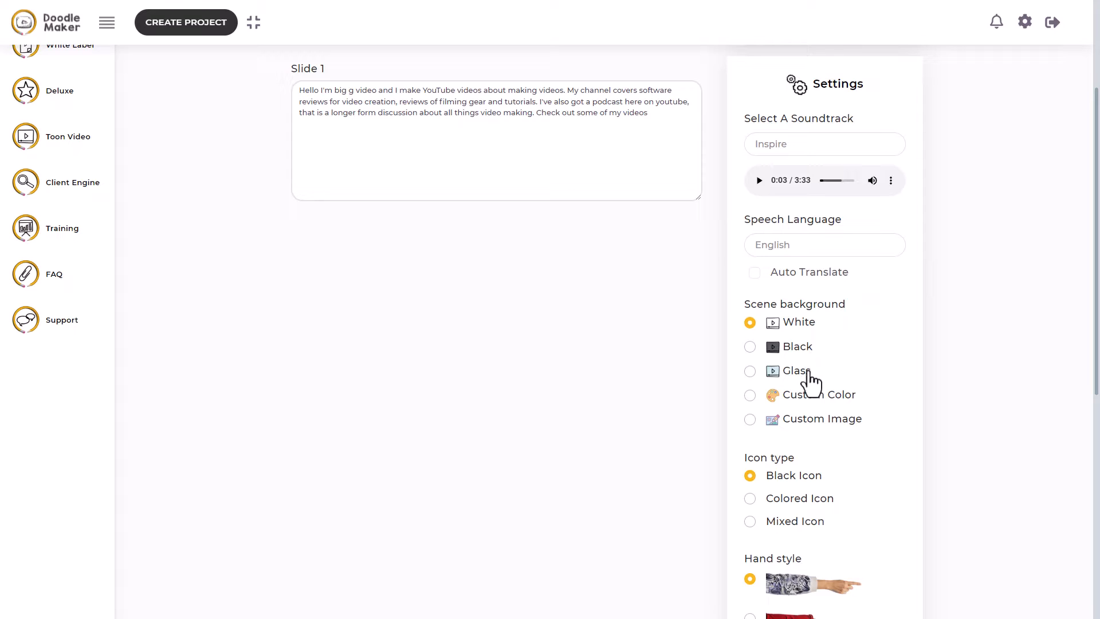
pyautogui.moveTo(815, 432)
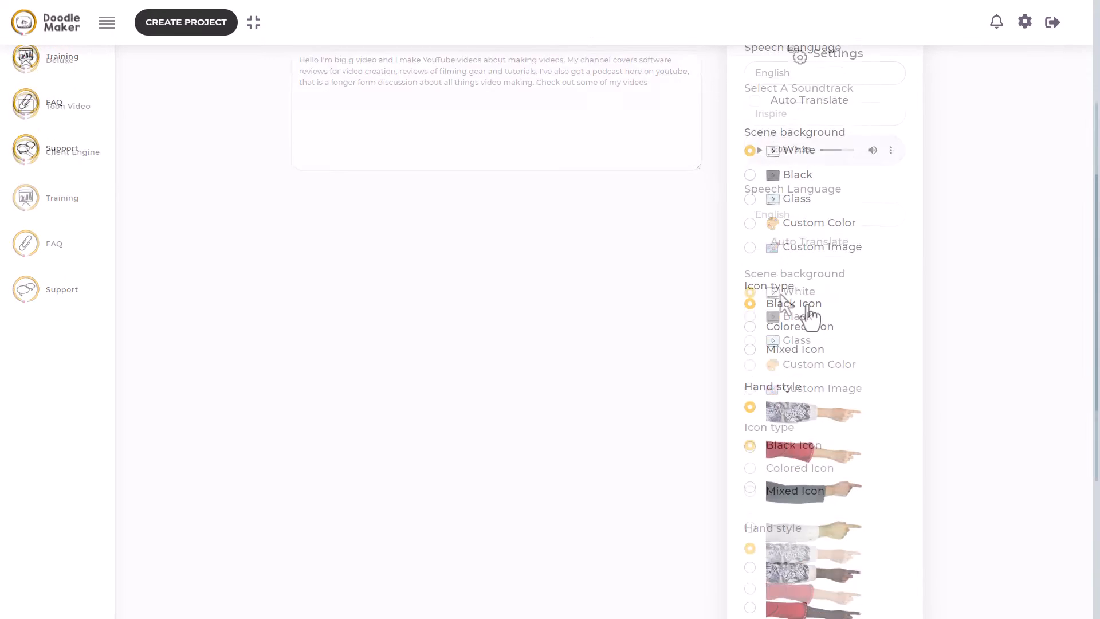
pyautogui.scroll(-3)
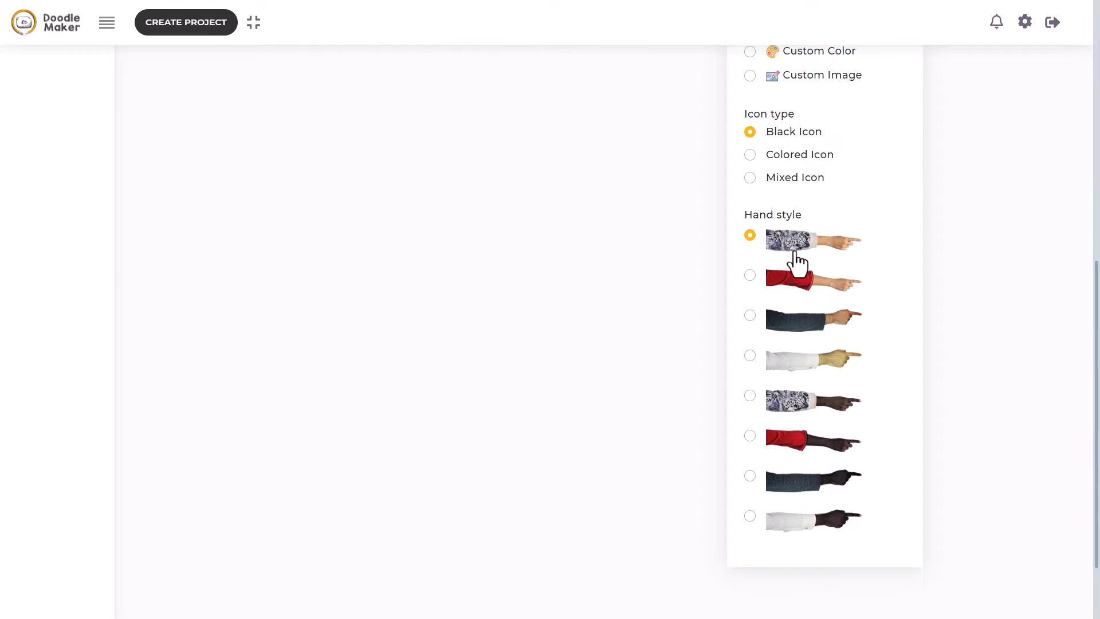
pyautogui.click(750, 315)
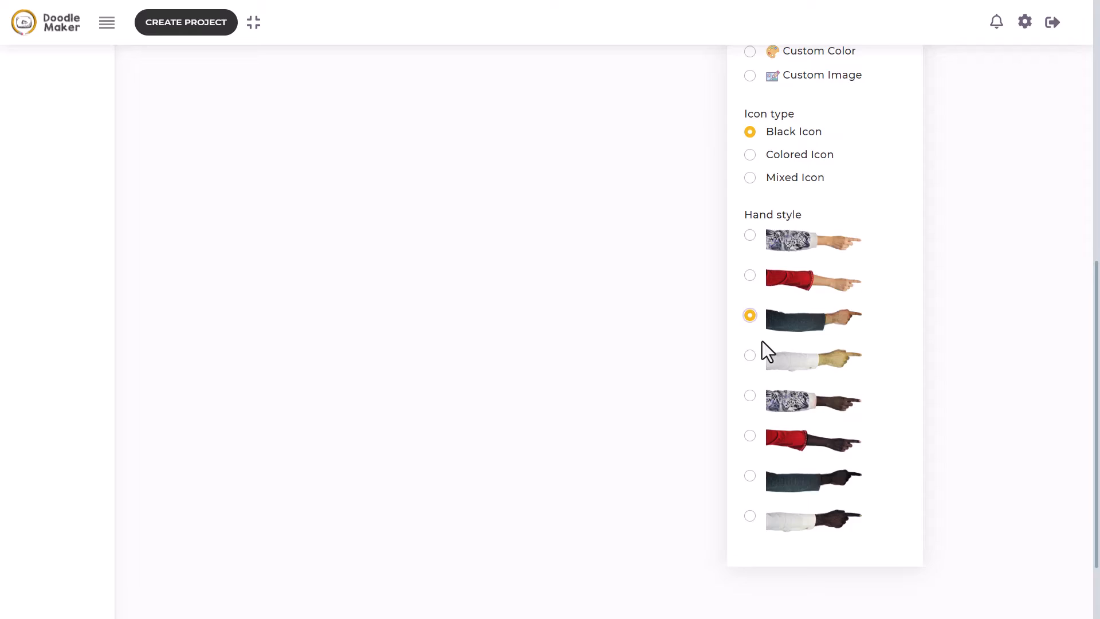
pyautogui.scroll(3)
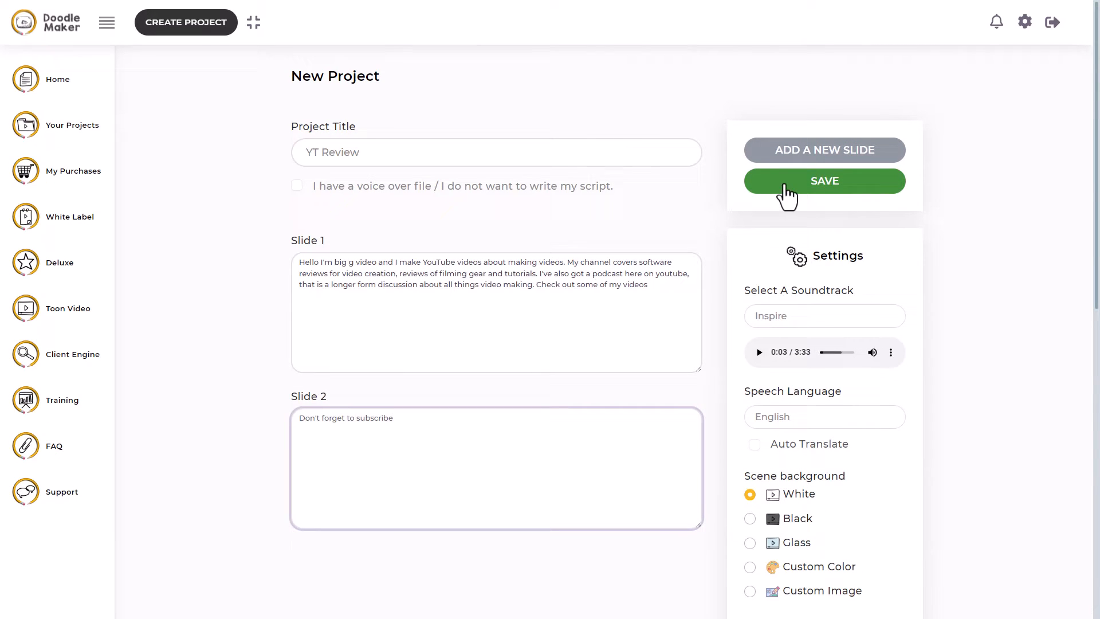
# Save the YT Review project into the editor and bring up the slide 1 preview.
pyautogui.click(823, 180)
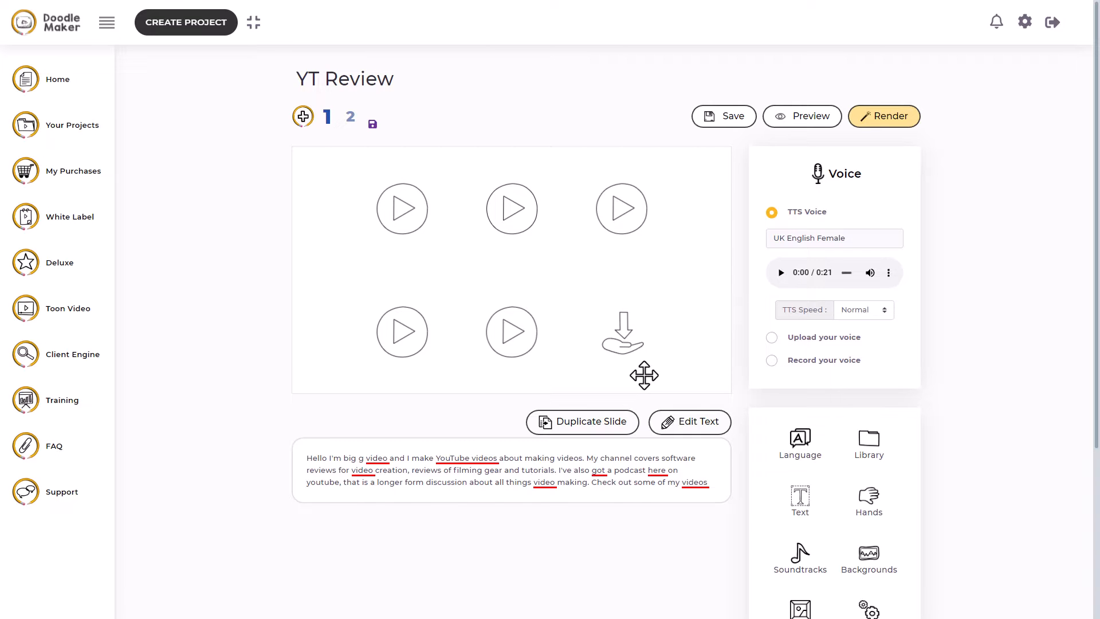
pyautogui.click(801, 116)
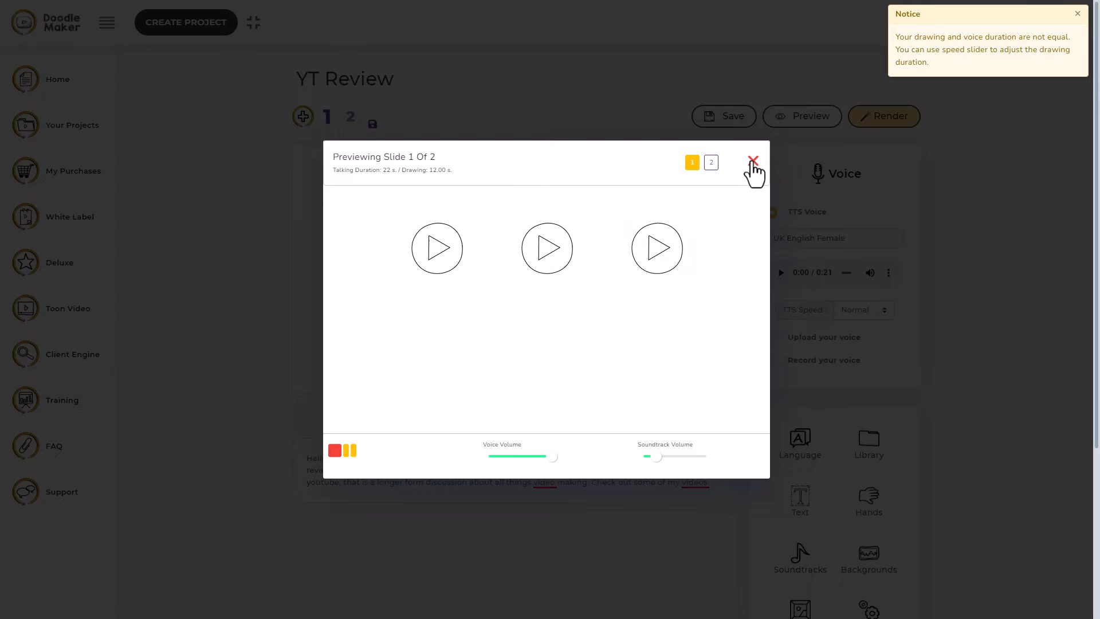
# Set the TTS narration voice to English UK - Harry (Male) and play a sample of it.
pyautogui.click(755, 159)
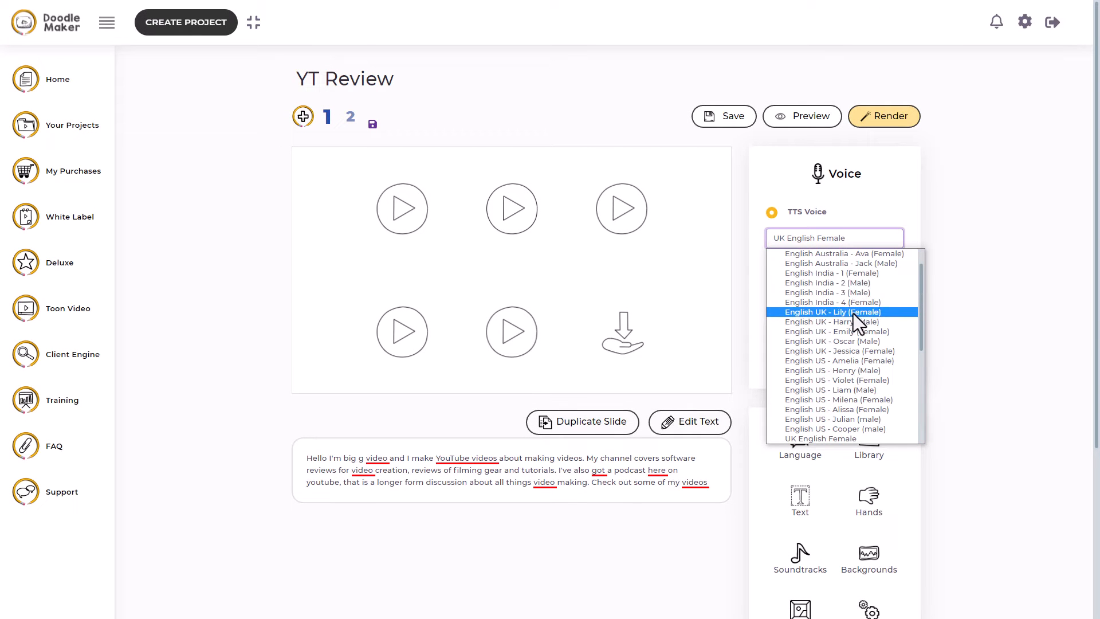
pyautogui.moveTo(846, 322)
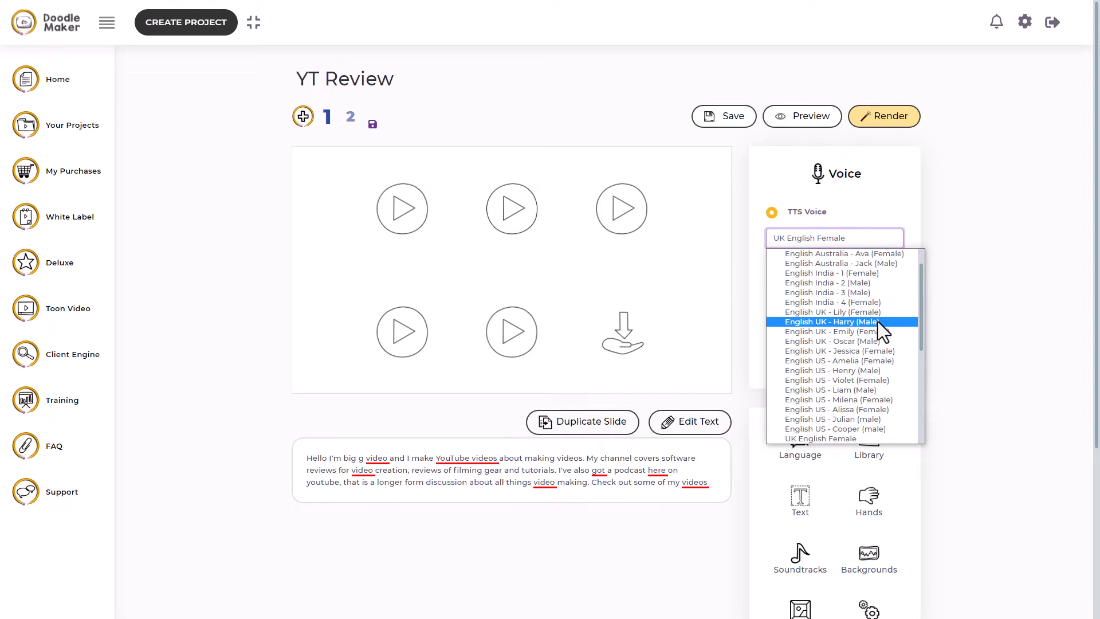
pyautogui.click(841, 321)
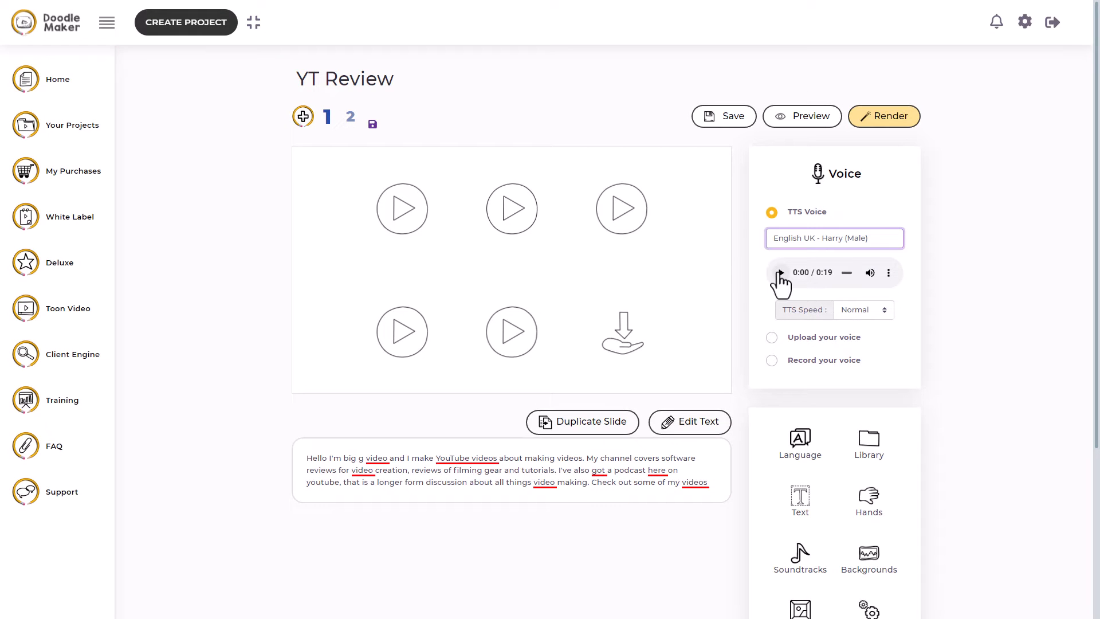
pyautogui.click(781, 273)
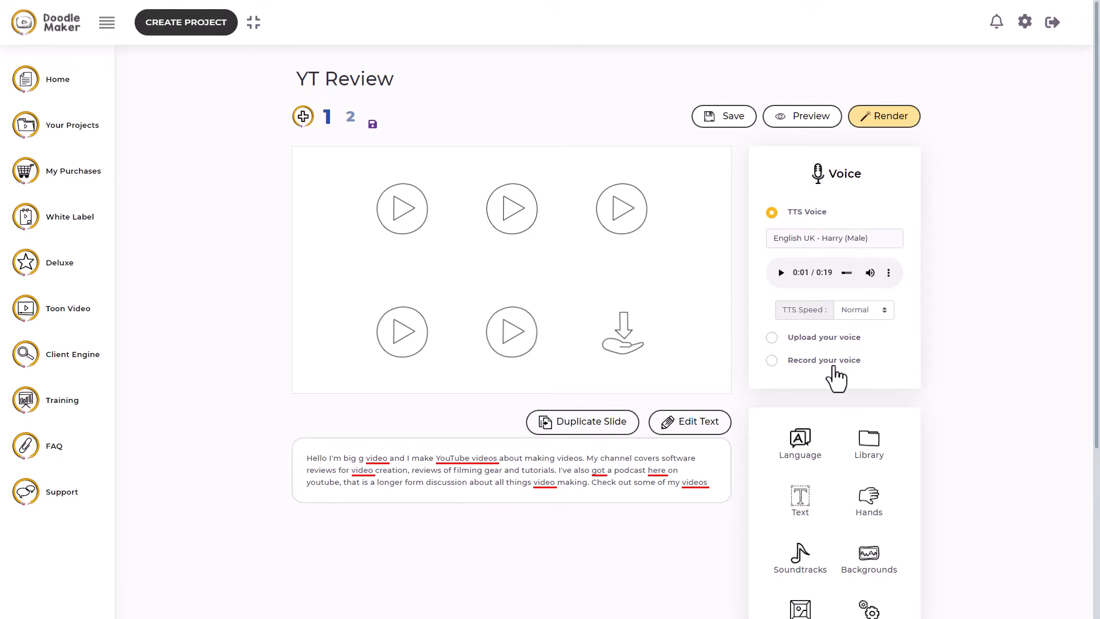
pyautogui.moveTo(832, 373)
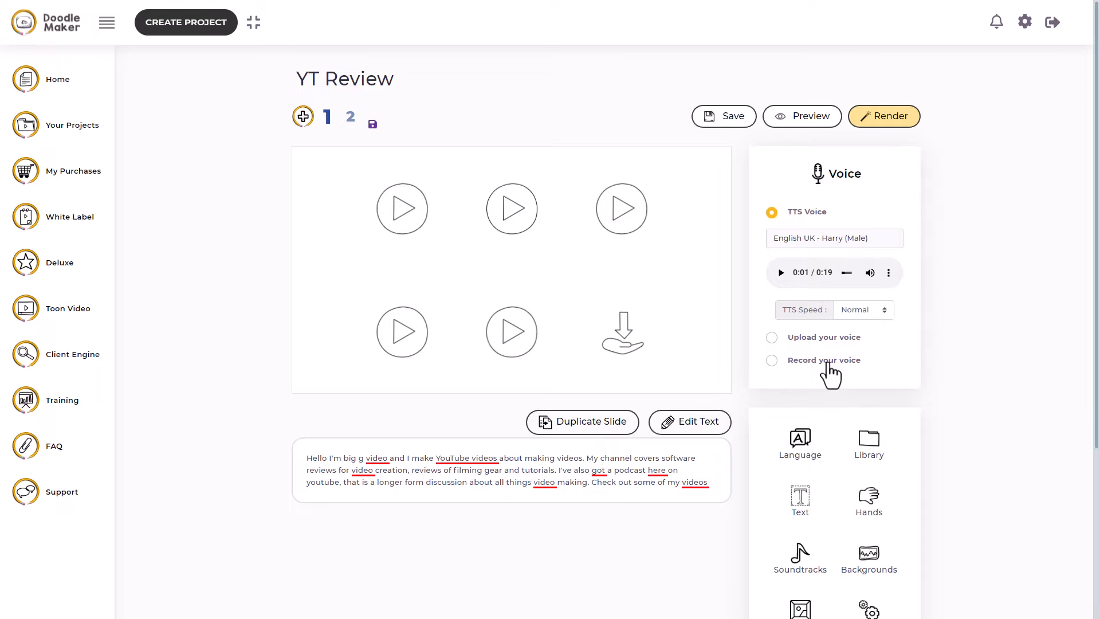
pyautogui.scroll(-3)
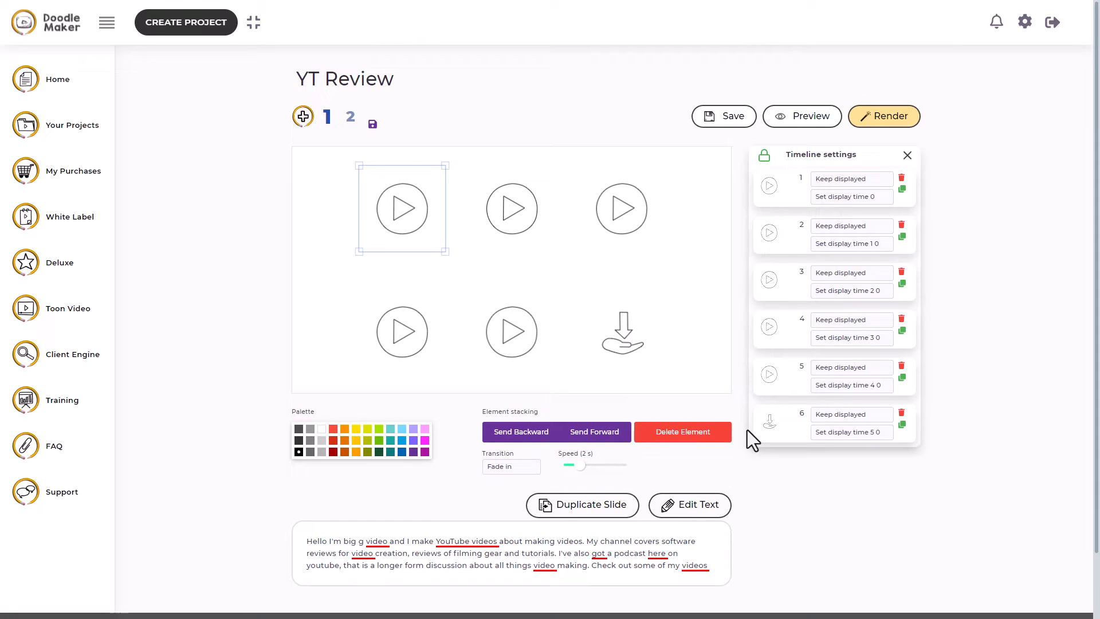
# Delete the template play and hand icons so the slide canvas is empty.
pyautogui.click(682, 432)
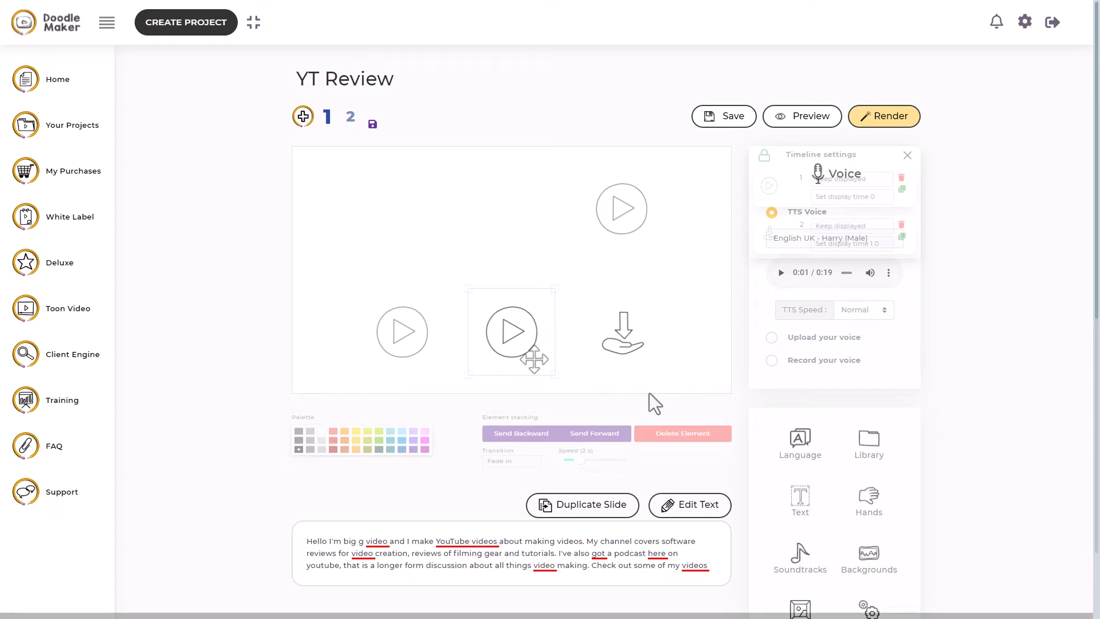
pyautogui.click(682, 432)
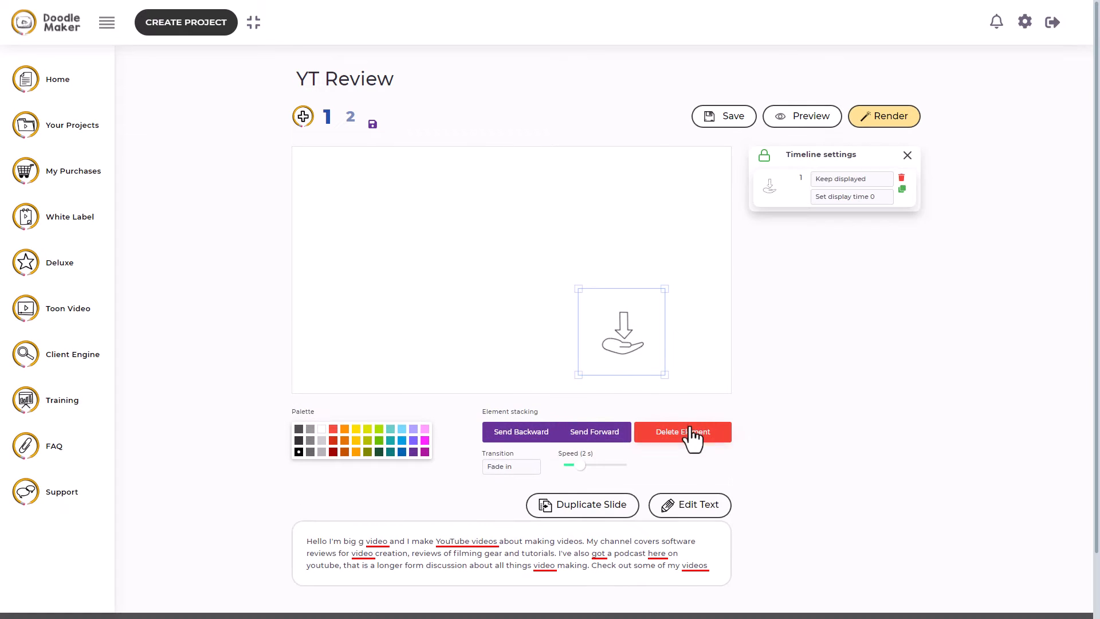
pyautogui.scroll(-3)
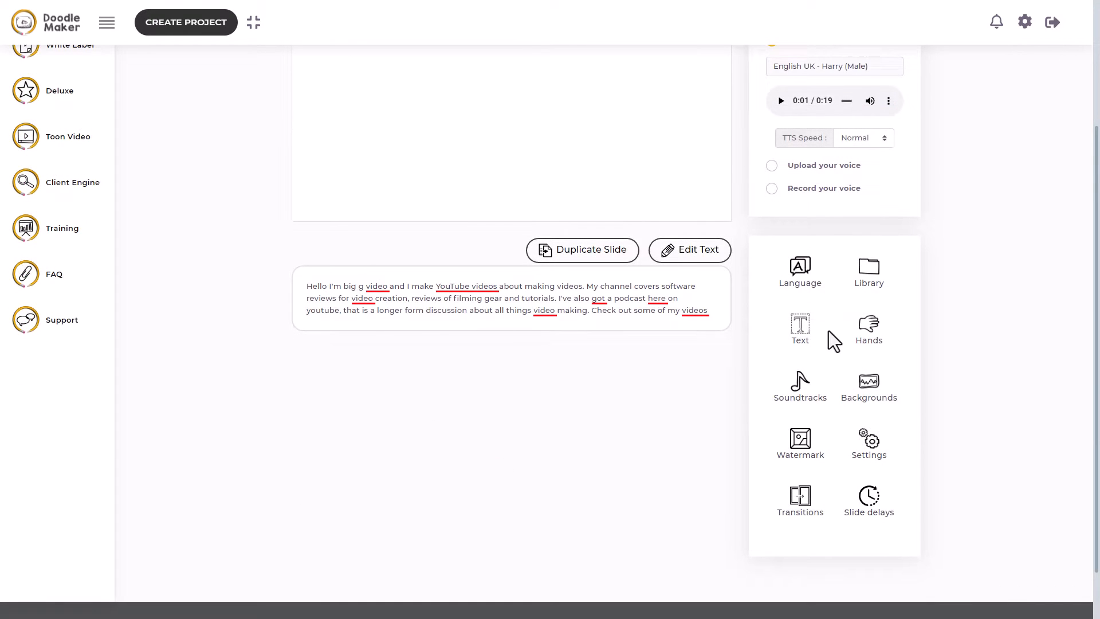
# Add 'Big G Video Channel' text, enlarge it across the top, and set its drawing speed to 1.5 s.
pyautogui.click(689, 250)
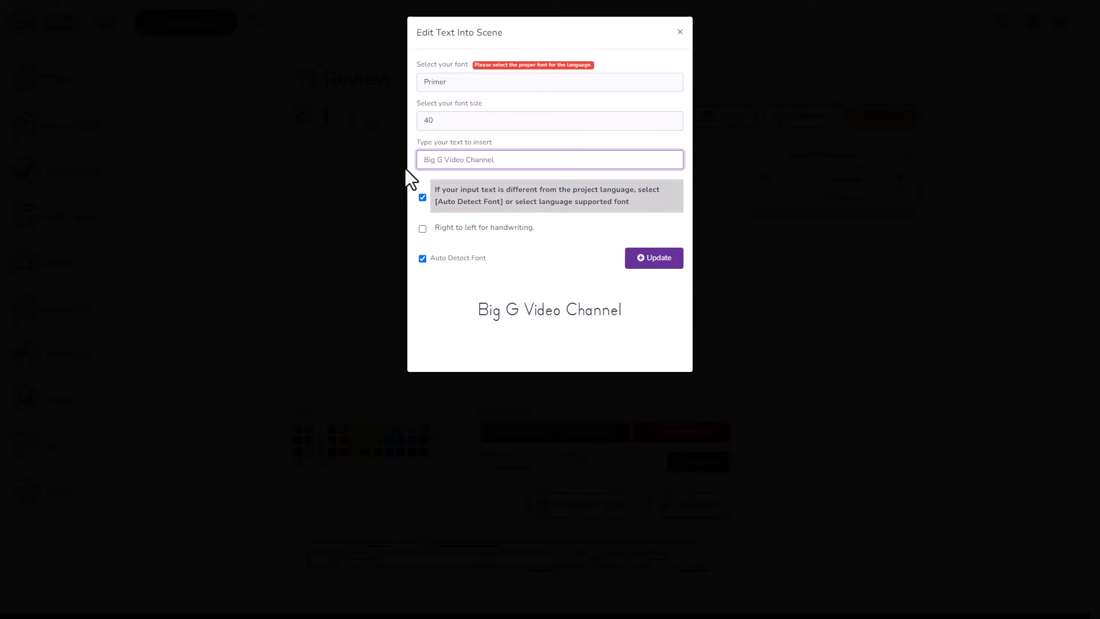
pyautogui.click(653, 257)
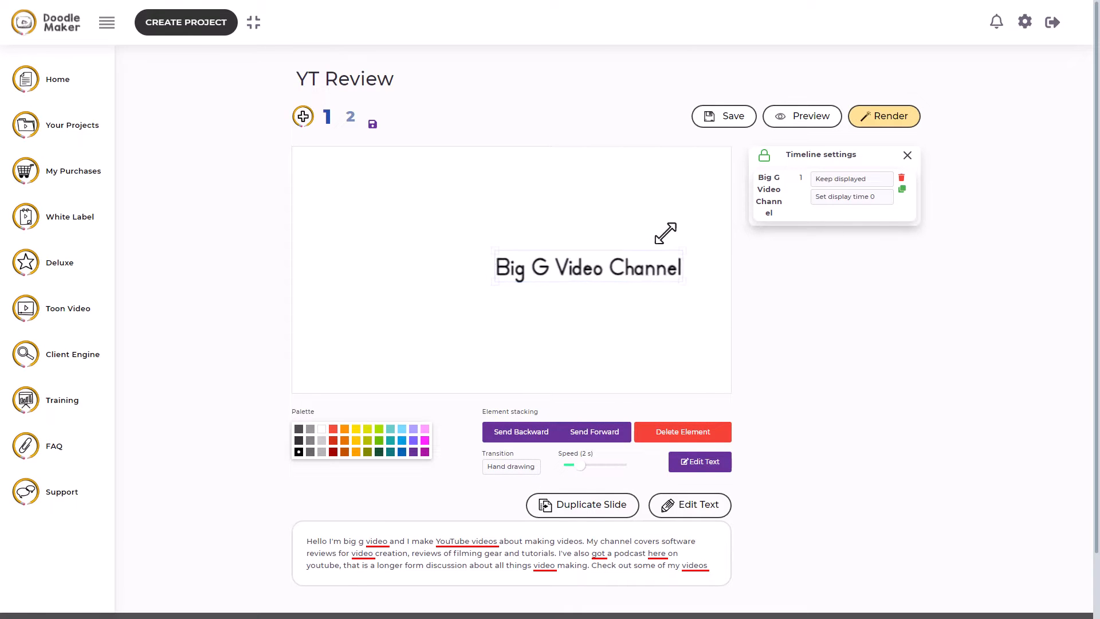
pyautogui.moveTo(665, 232); pyautogui.dragTo(371, 206)
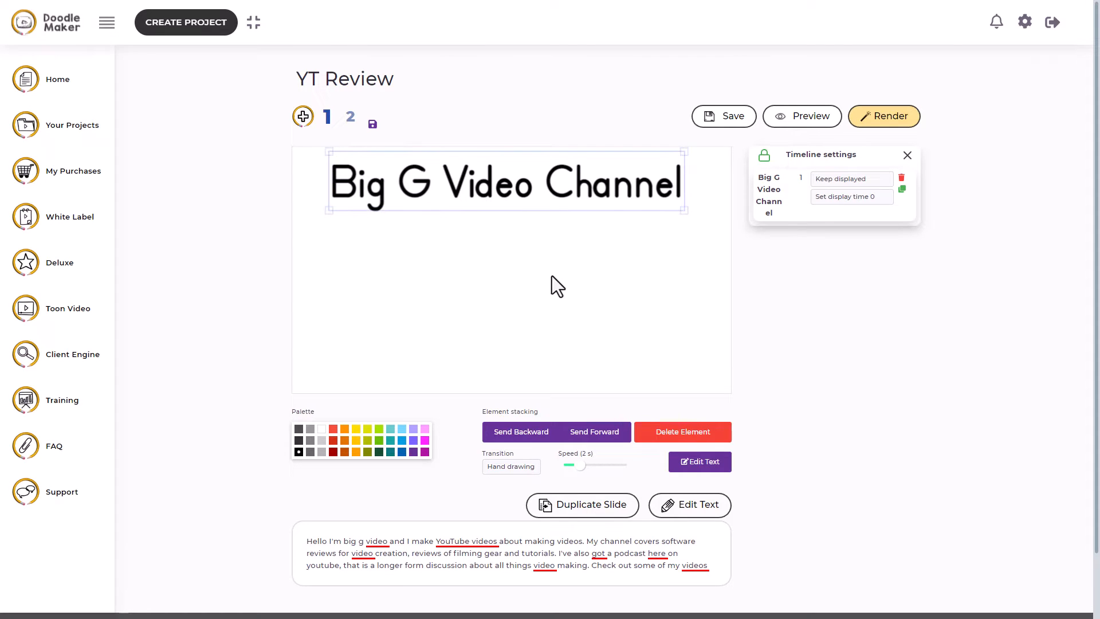
pyautogui.moveTo(581, 318)
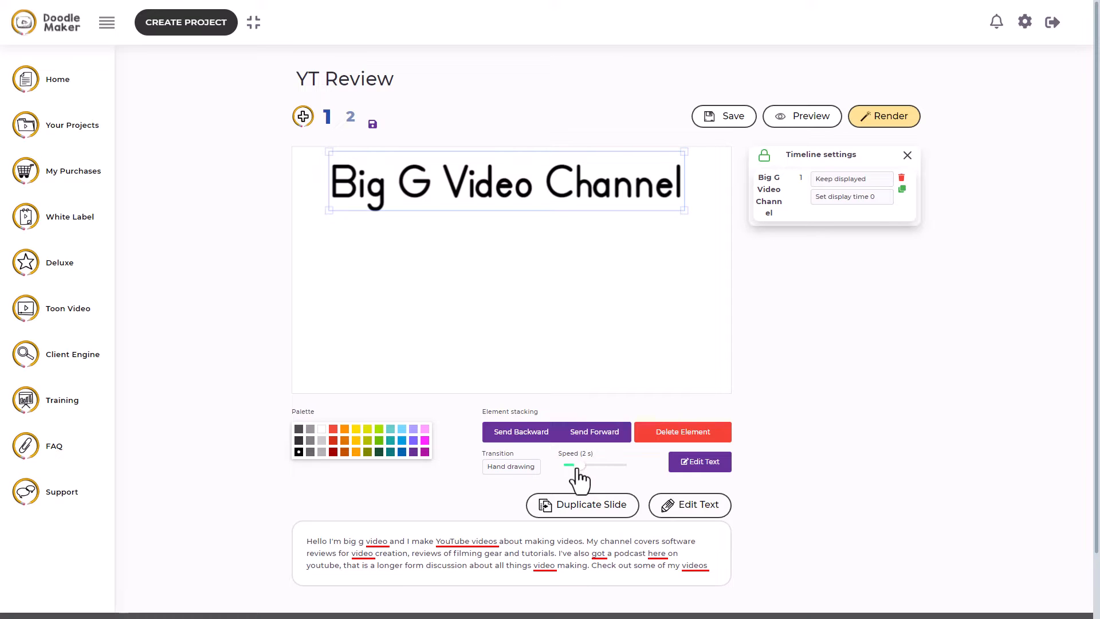
pyautogui.moveTo(575, 465); pyautogui.dragTo(565, 466)
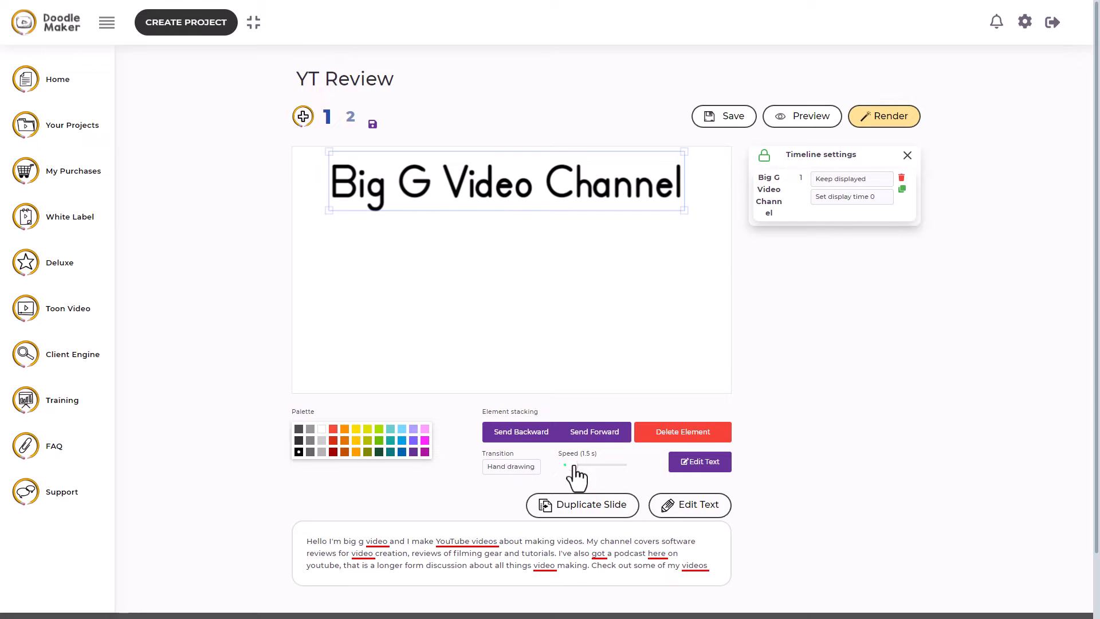
pyautogui.moveTo(583, 465); pyautogui.dragTo(569, 464)
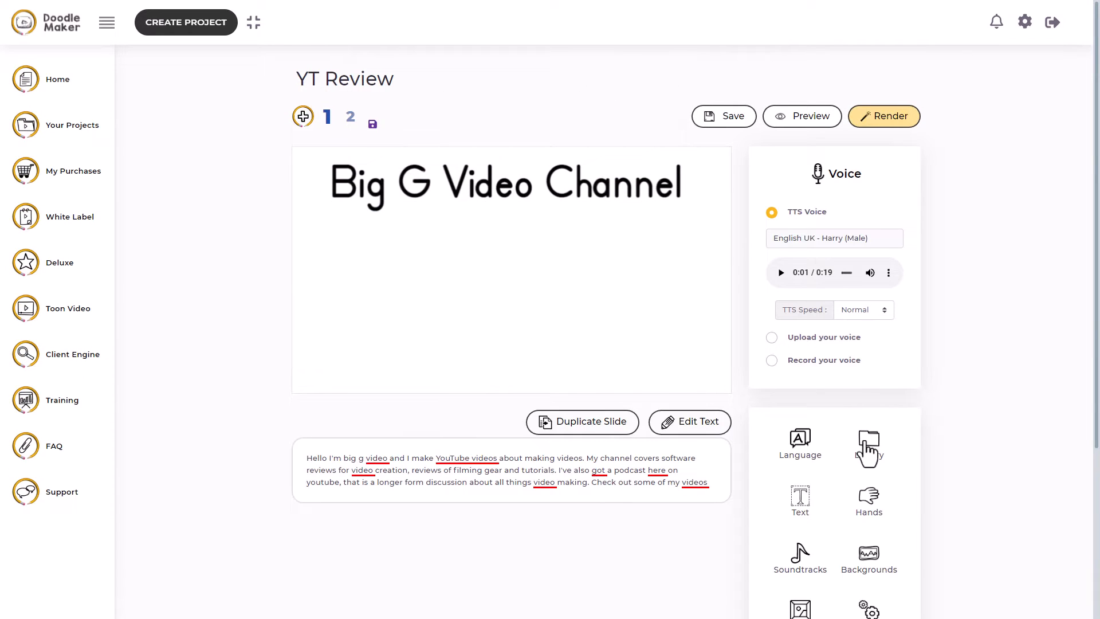
# Browse the library's Icons, IconFinder, Pixabay and JumpStory sources, returning to the built-in icons.
pyautogui.click(869, 444)
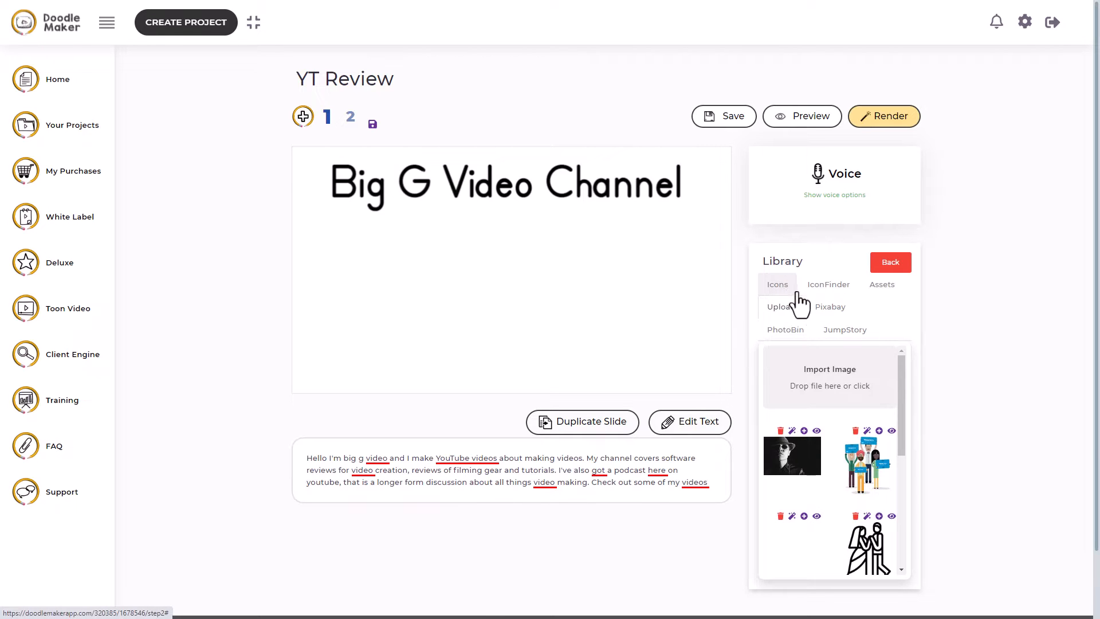
pyautogui.click(777, 285)
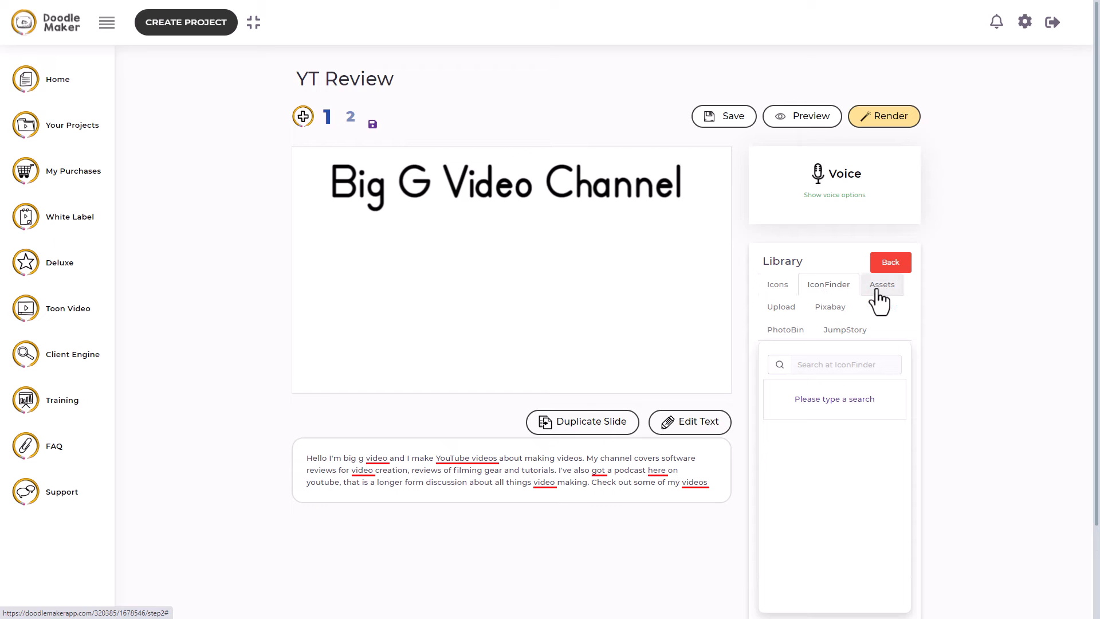
pyautogui.click(830, 307)
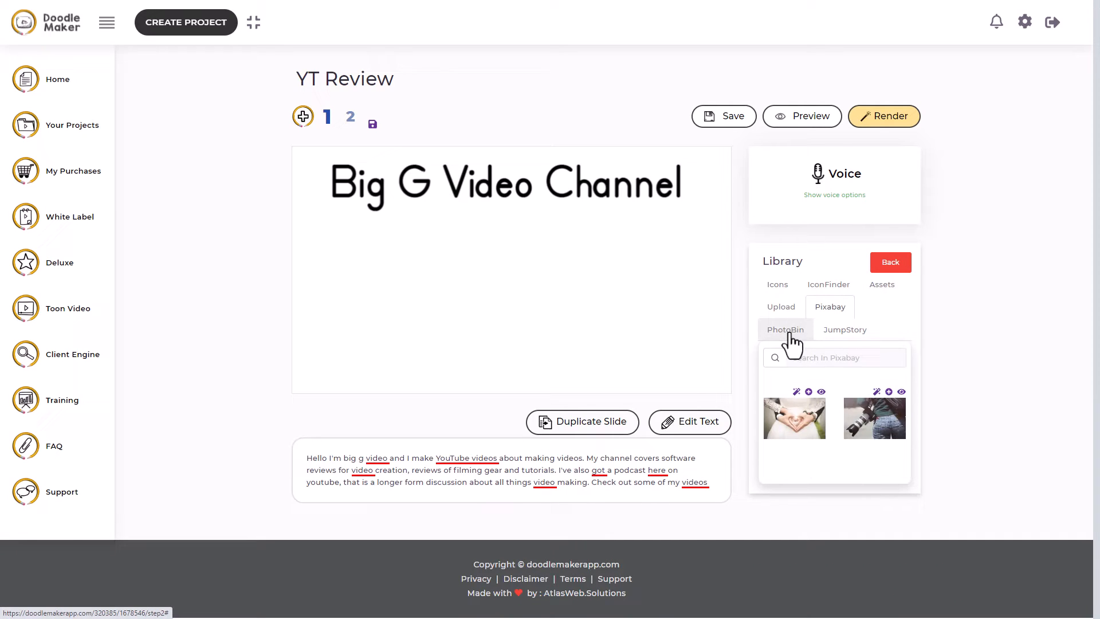
pyautogui.click(845, 330)
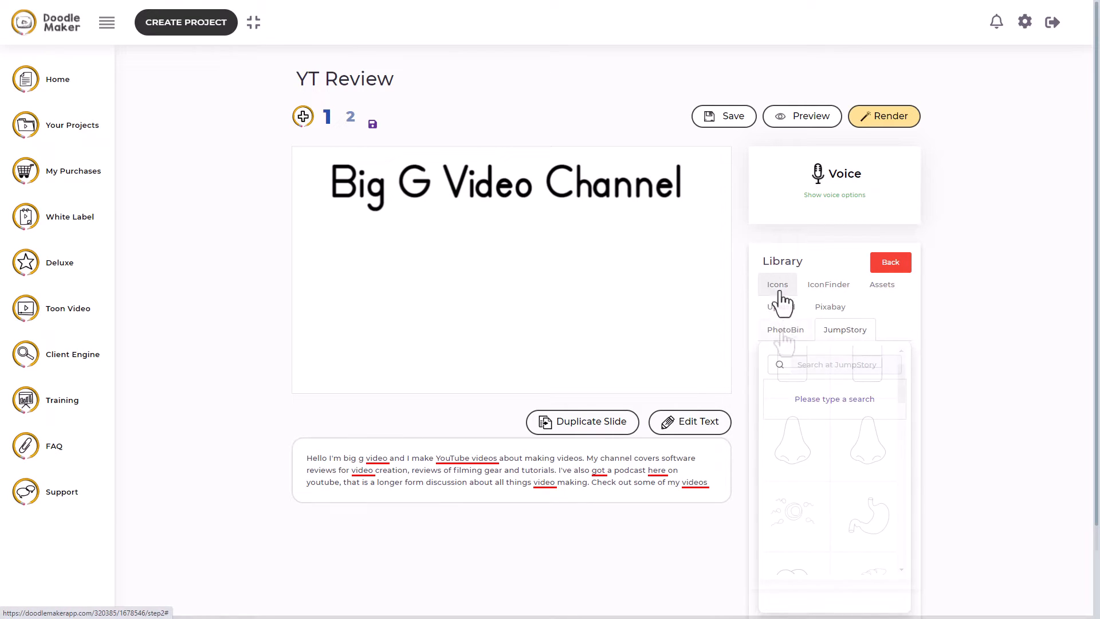
pyautogui.click(781, 307)
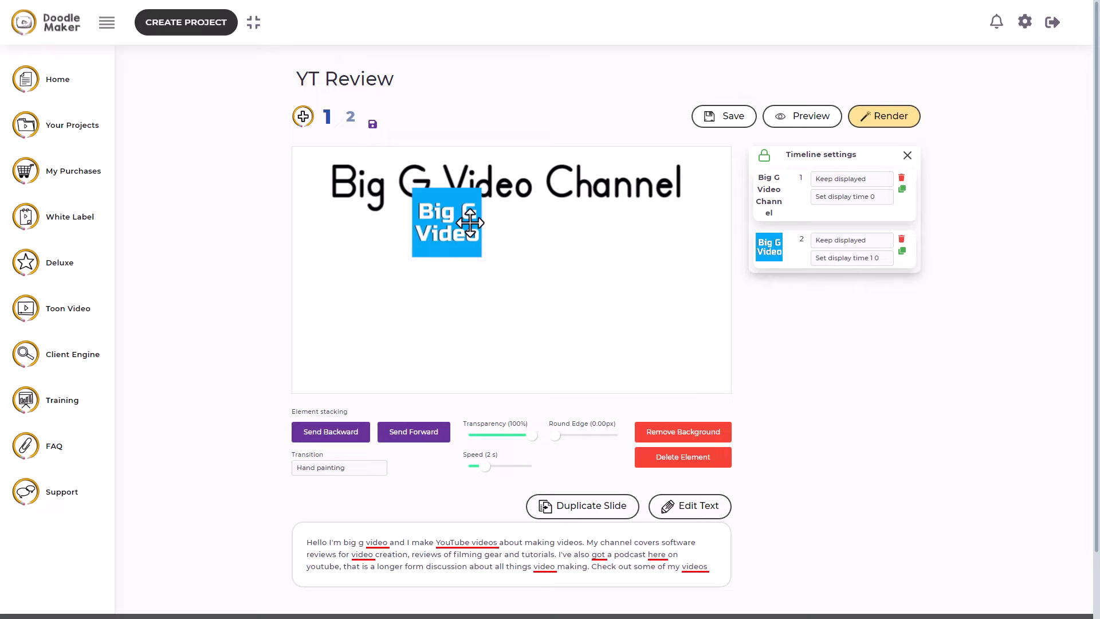
# Move the logo to the bottom-right corner, reorder it first in the unlocked timeline, with a Reveal transition.
pyautogui.moveTo(447, 222); pyautogui.dragTo(642, 232)
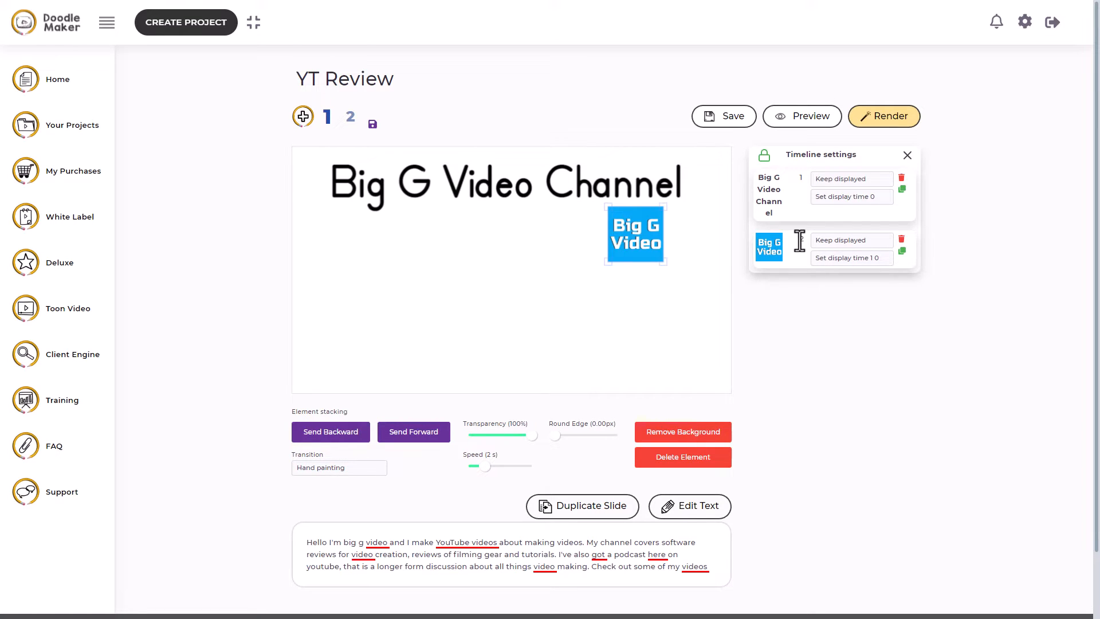
pyautogui.click(765, 155)
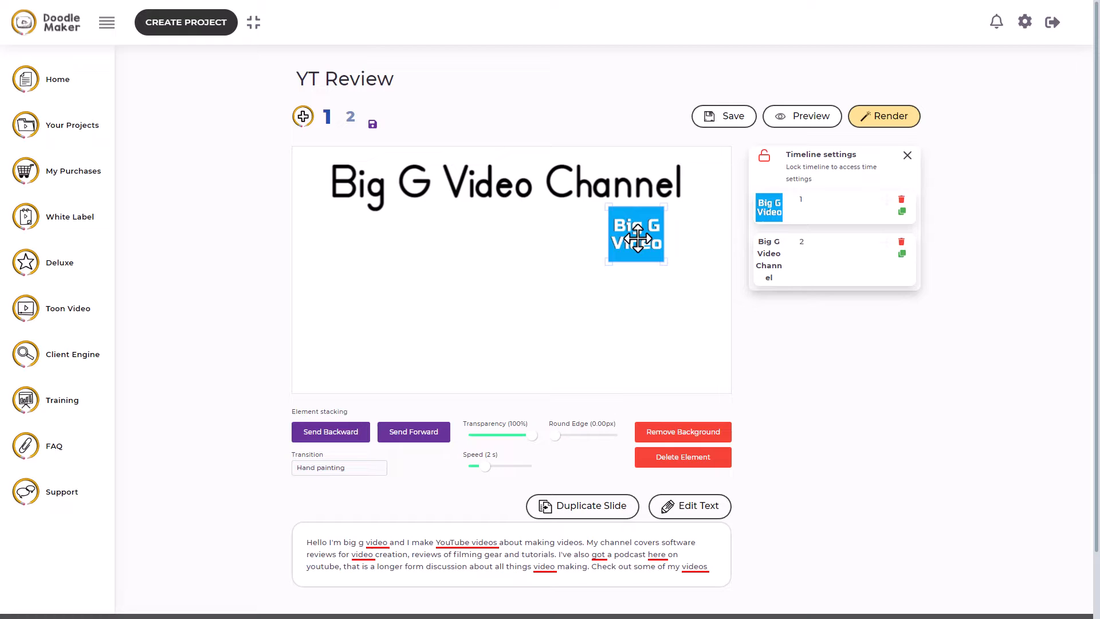
pyautogui.moveTo(635, 234); pyautogui.dragTo(695, 357)
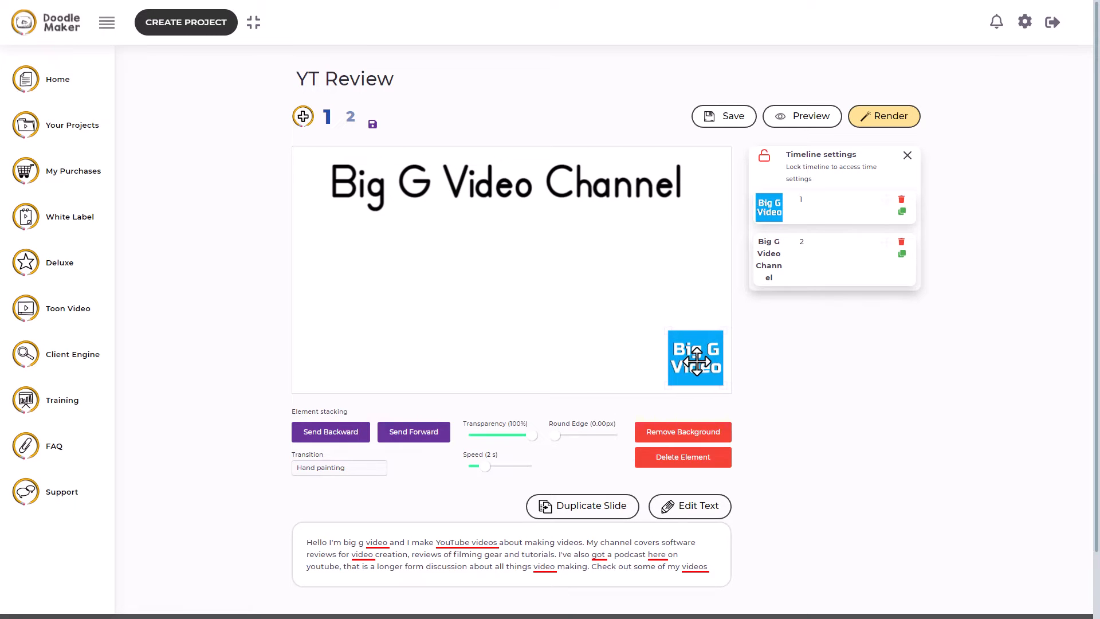
pyautogui.click(339, 467)
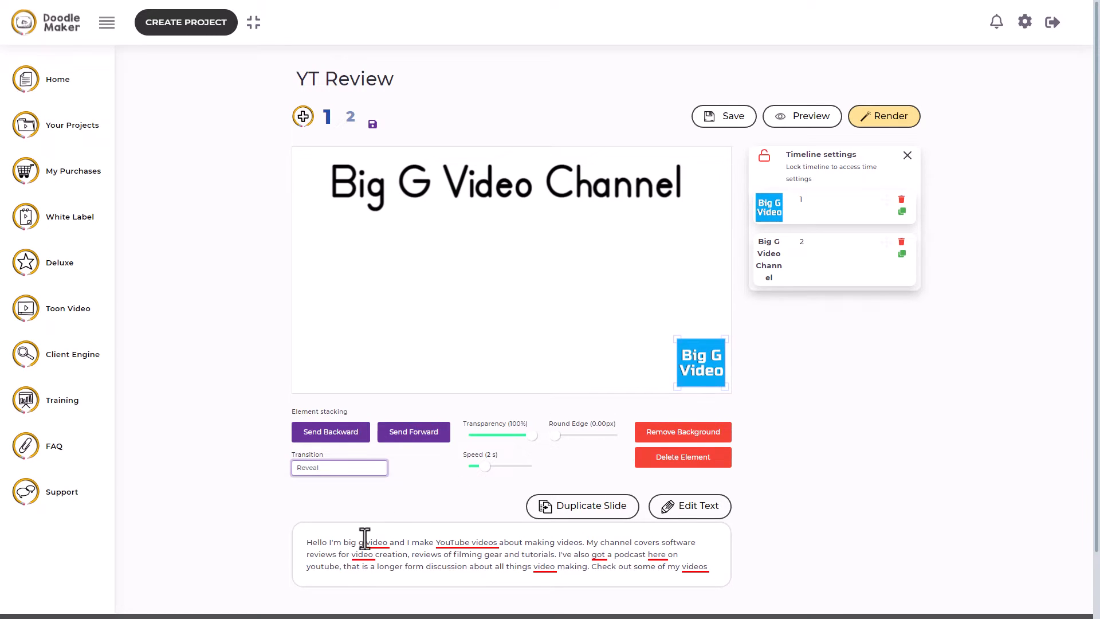
pyautogui.moveTo(489, 466); pyautogui.dragTo(471, 467)
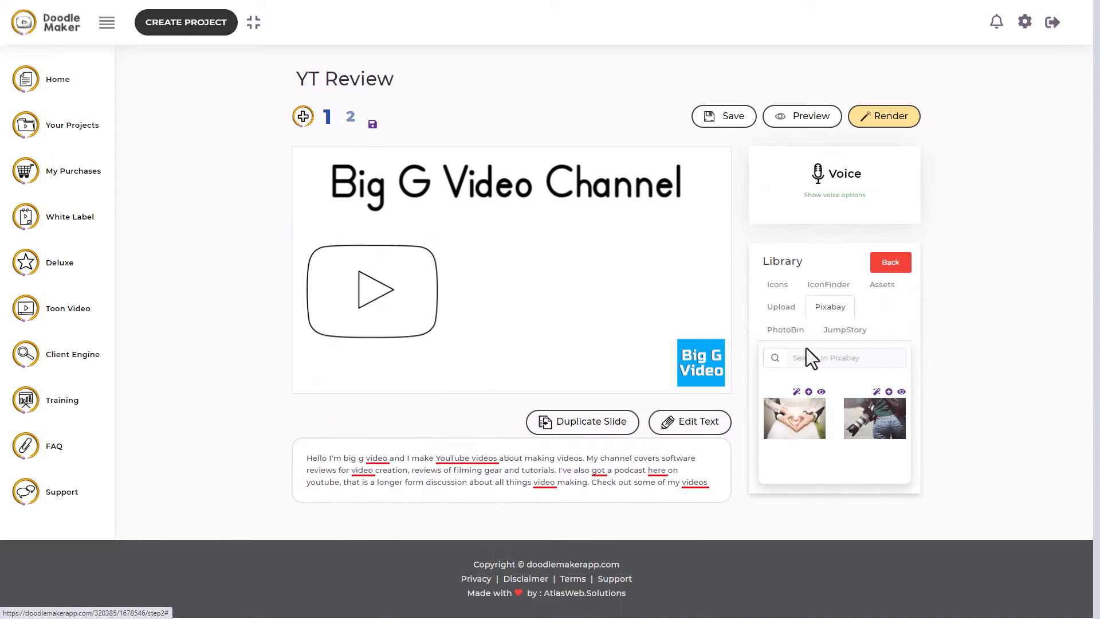
# Search Pixabay for 'youtuber' and add the computer-showing-YouTube photo to the slide.
pyautogui.click(846, 357)
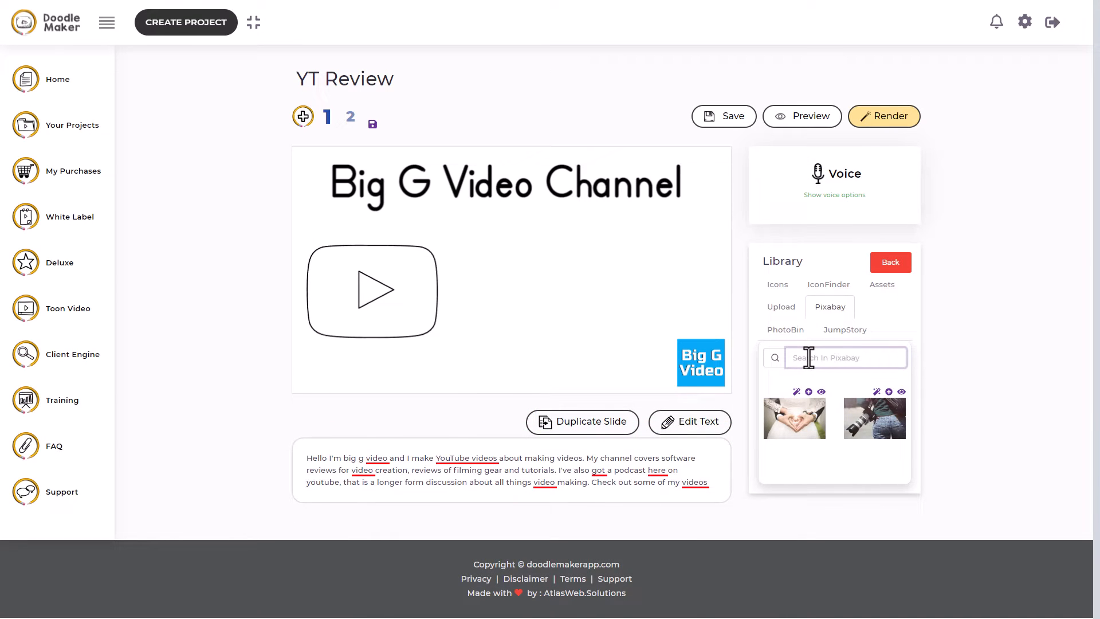
pyautogui.write('youtuber')
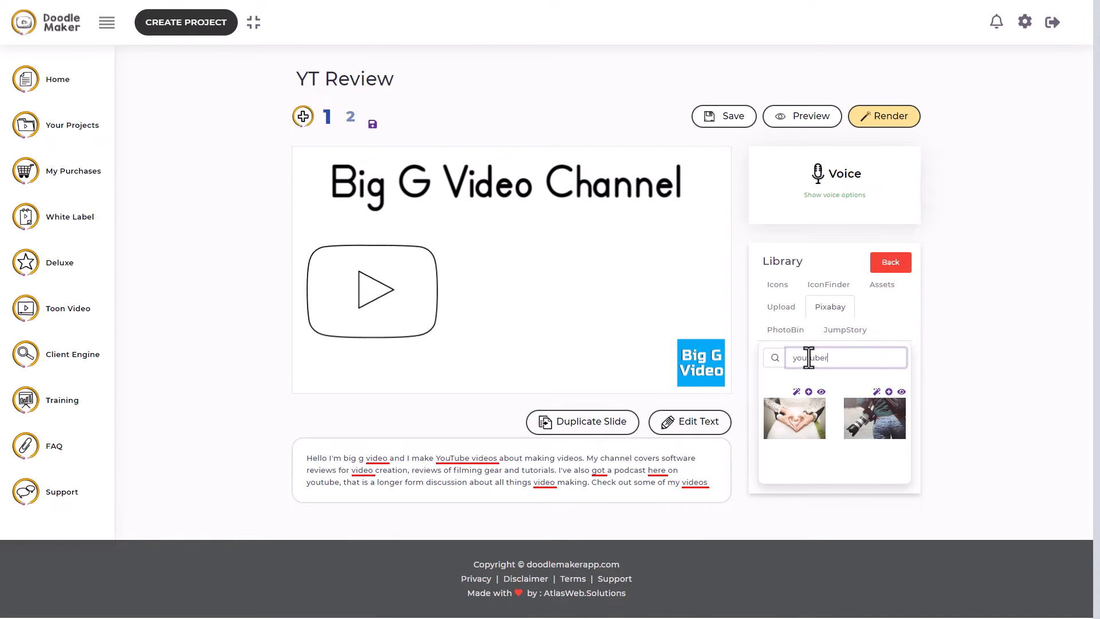
pyautogui.press('Enter')
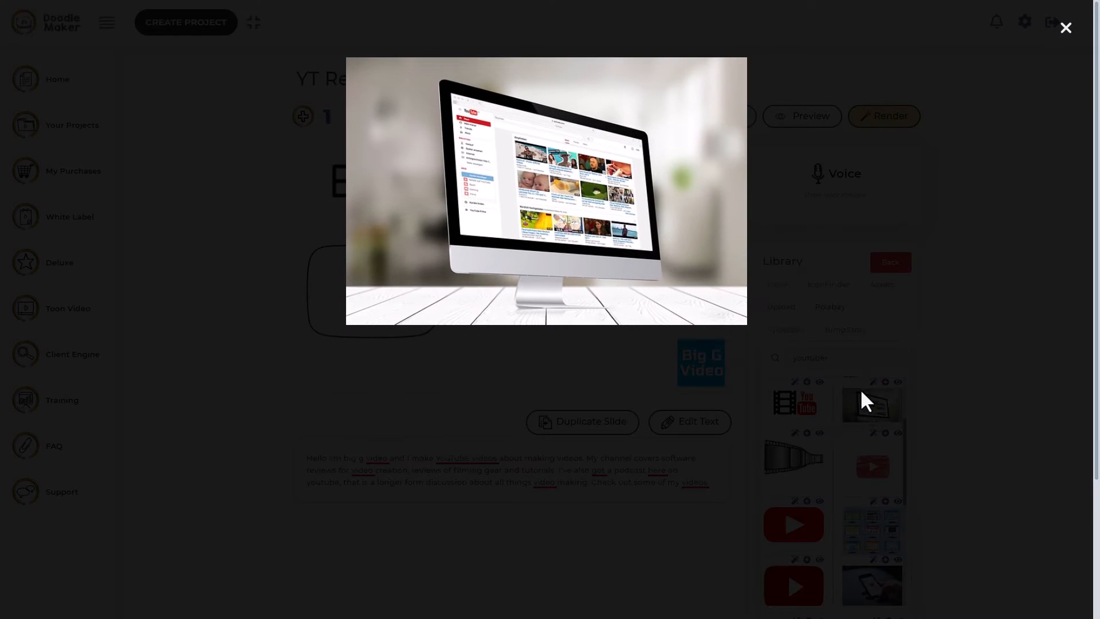
pyautogui.click(1066, 28)
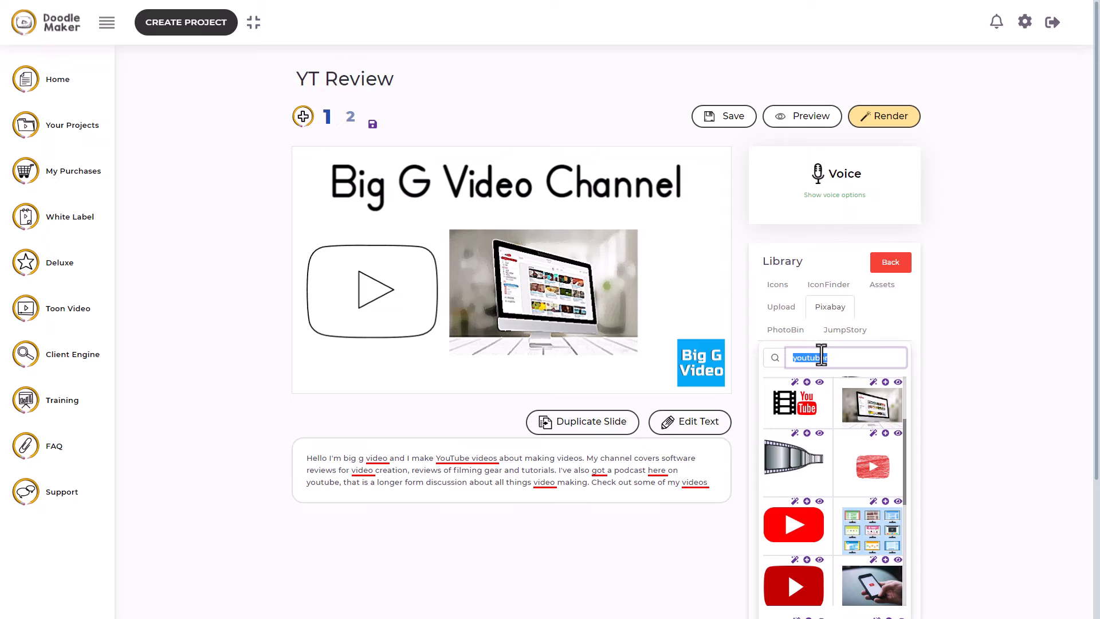
# Search 'podcast' and use the painted version of the microphone photo beside the computer image.
pyautogui.write('podcast')
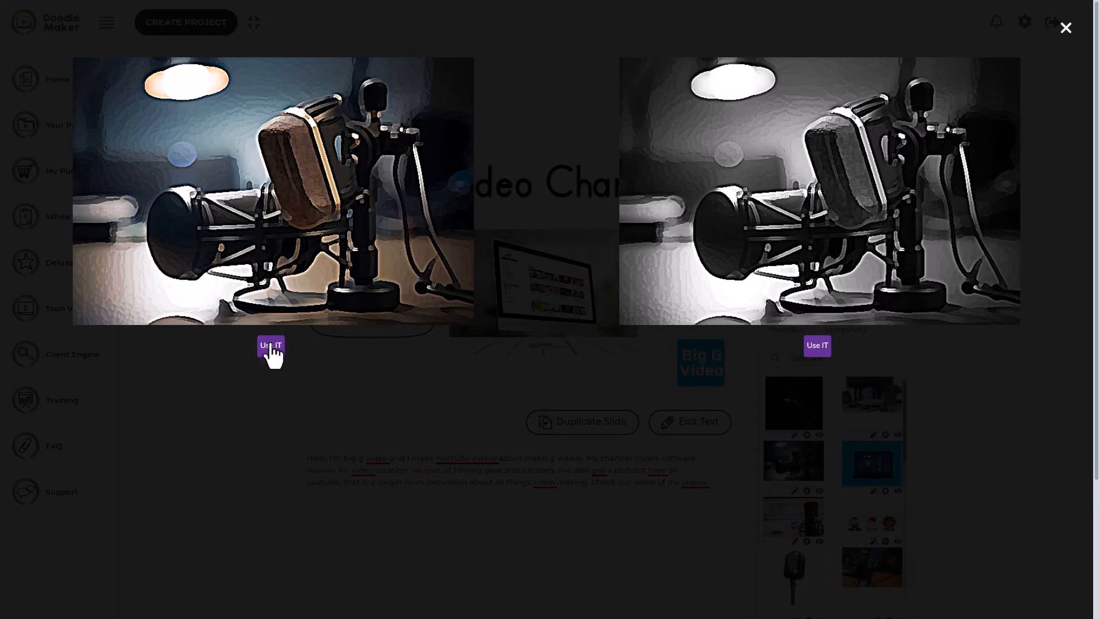
pyautogui.click(1066, 28)
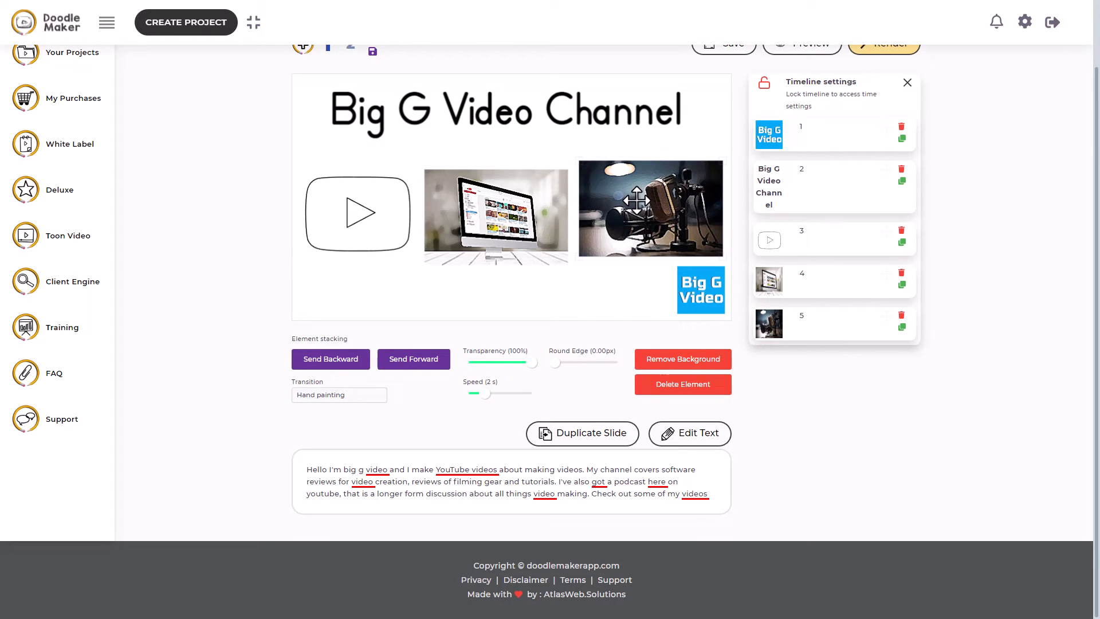
# Give the play-button doodle on slide 1 a Hand drawing transition.
pyautogui.click(357, 204)
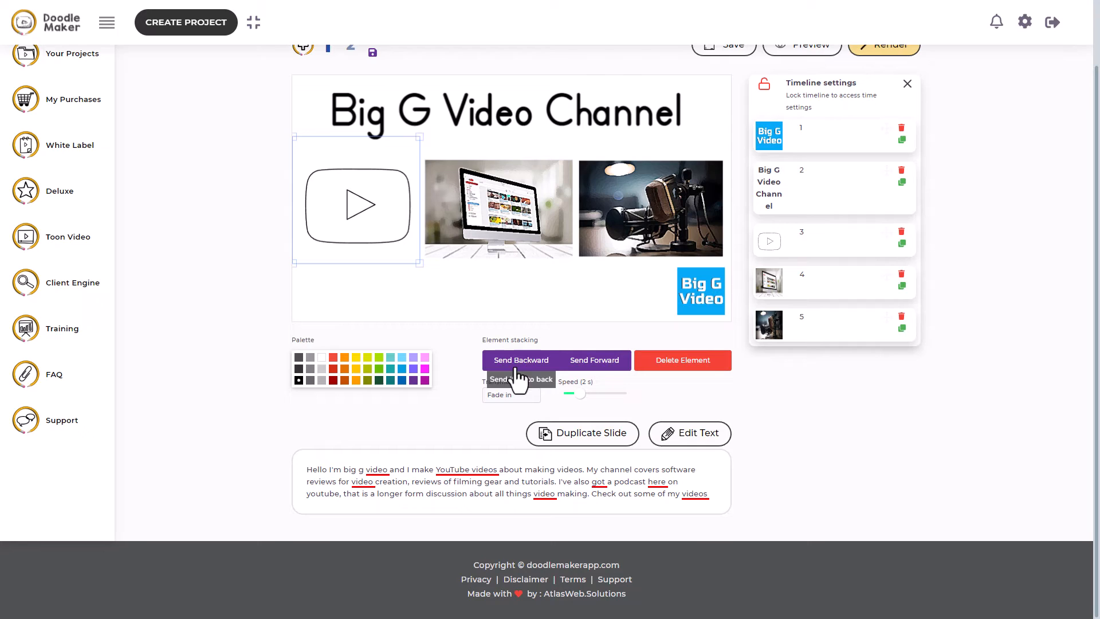
pyautogui.click(511, 394)
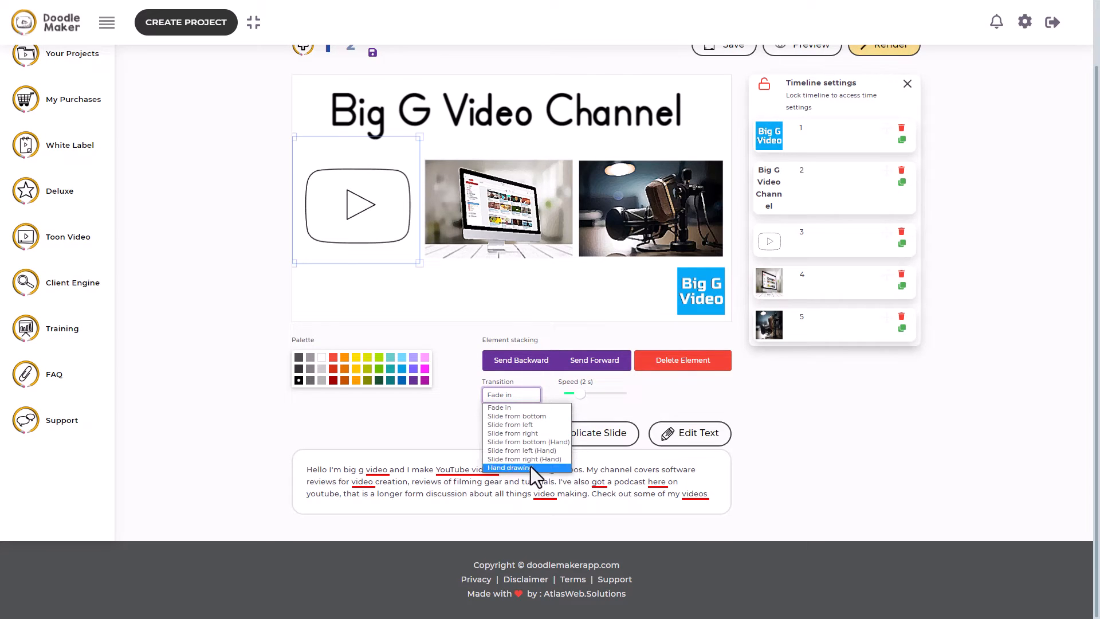
pyautogui.click(508, 468)
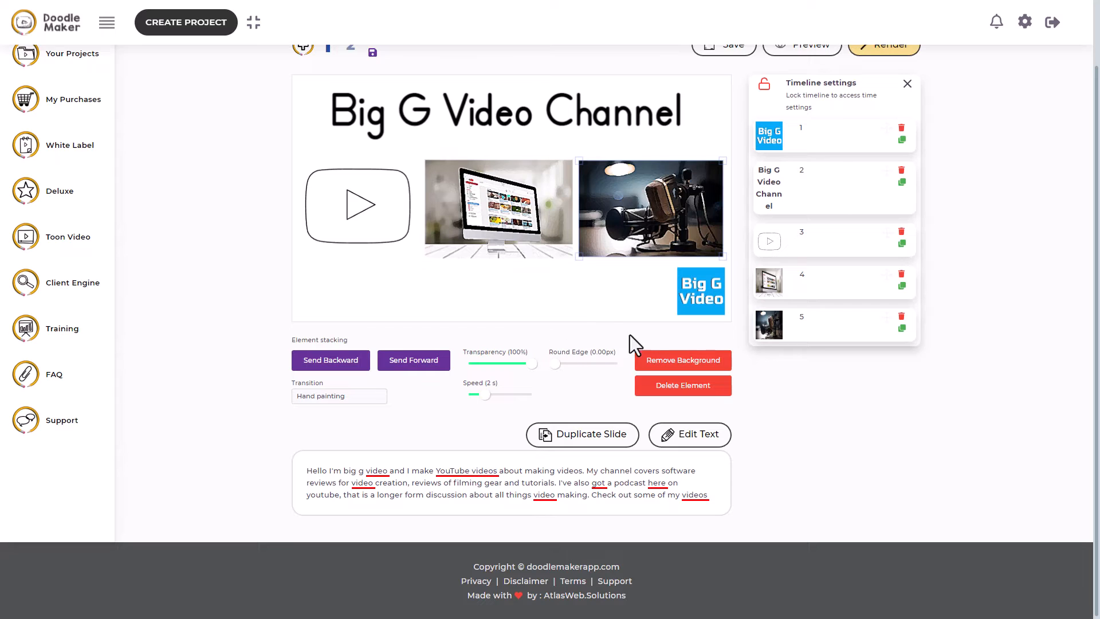
pyautogui.moveTo(593, 319)
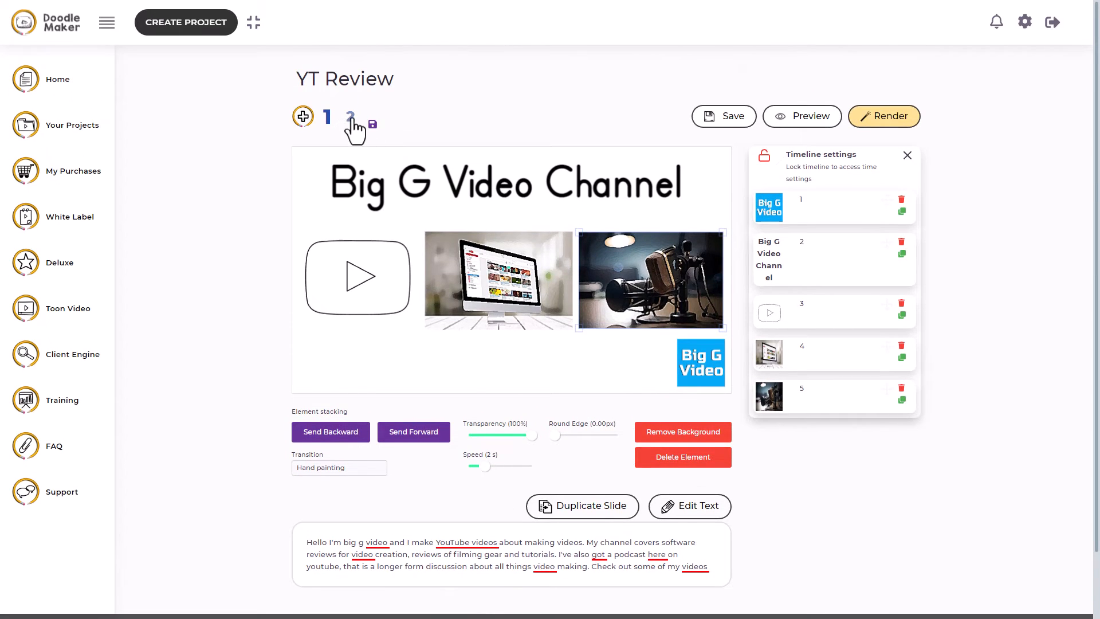
# On slide 2, delete the thinking-person doodle and drag the Subscribe graphic larger.
pyautogui.click(350, 116)
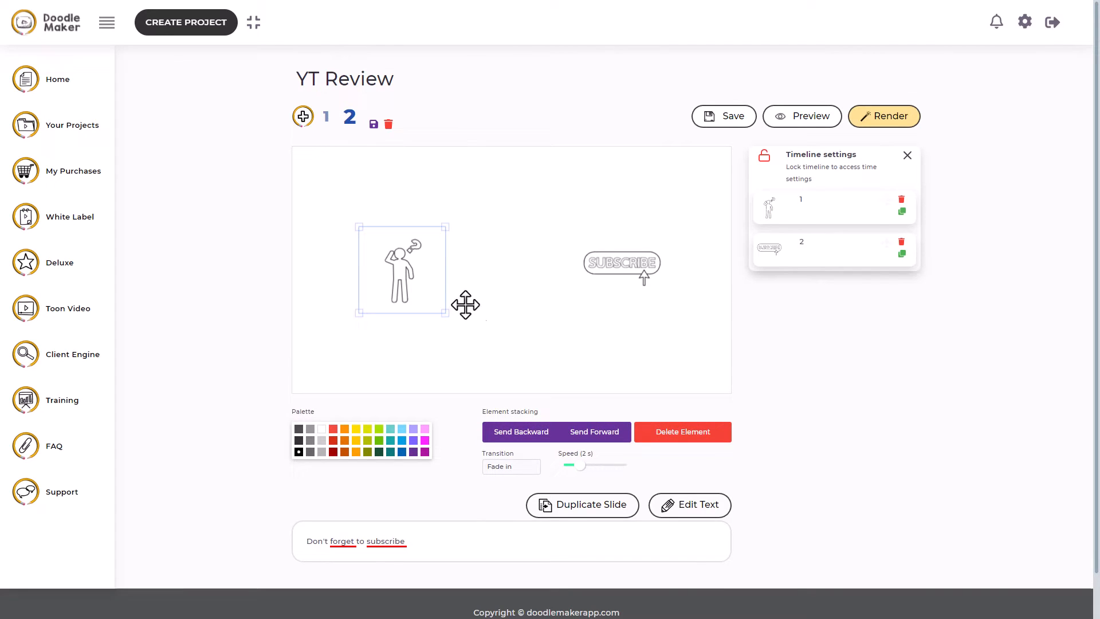
pyautogui.click(681, 431)
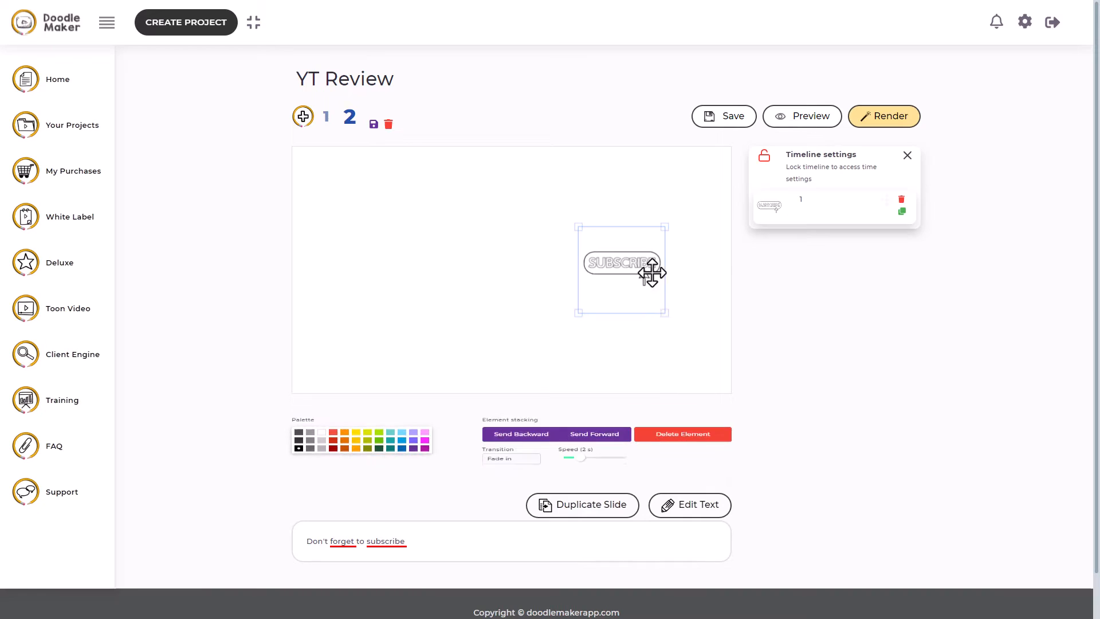
pyautogui.moveTo(622, 266); pyautogui.dragTo(564, 284)
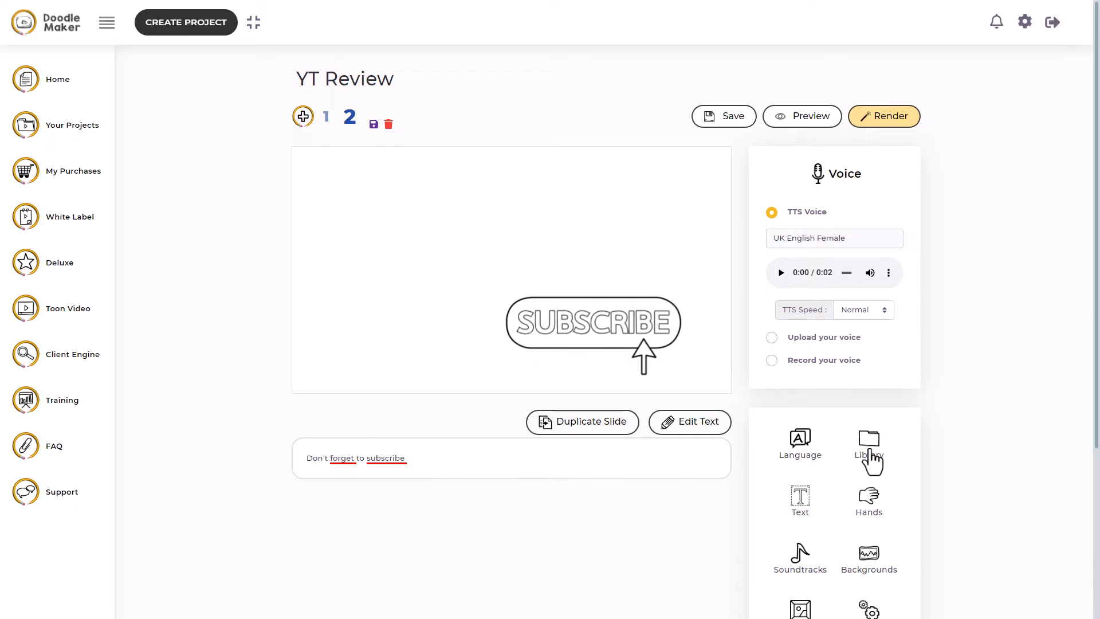
# Insert a monitor doodle from the Library, remove its duplicate and layer it behind Subscribe.
pyautogui.click(869, 449)
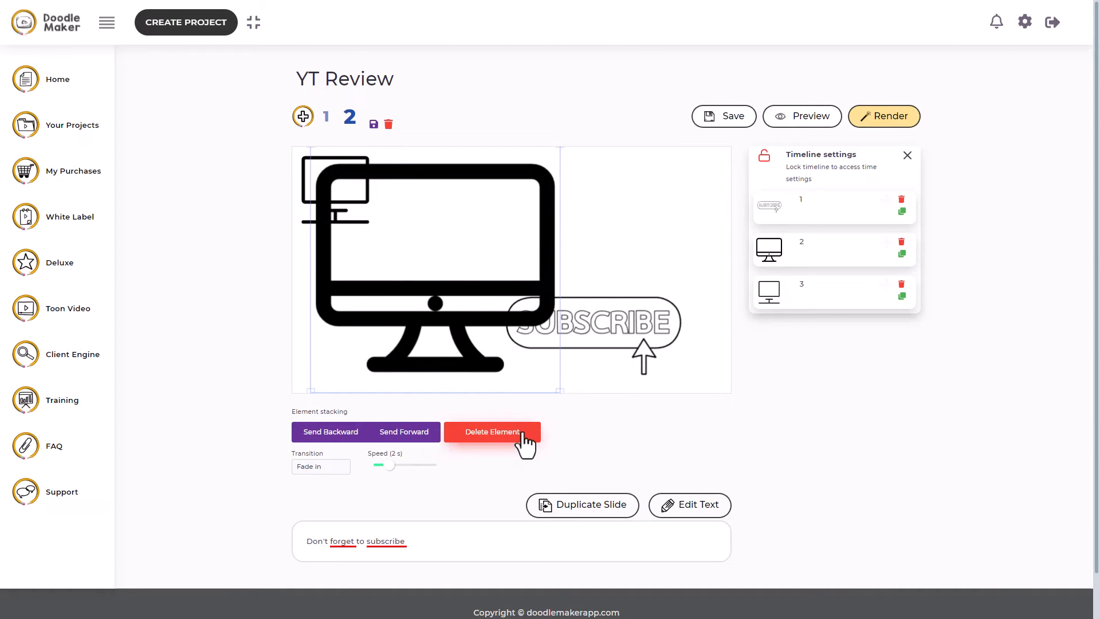
pyautogui.click(491, 431)
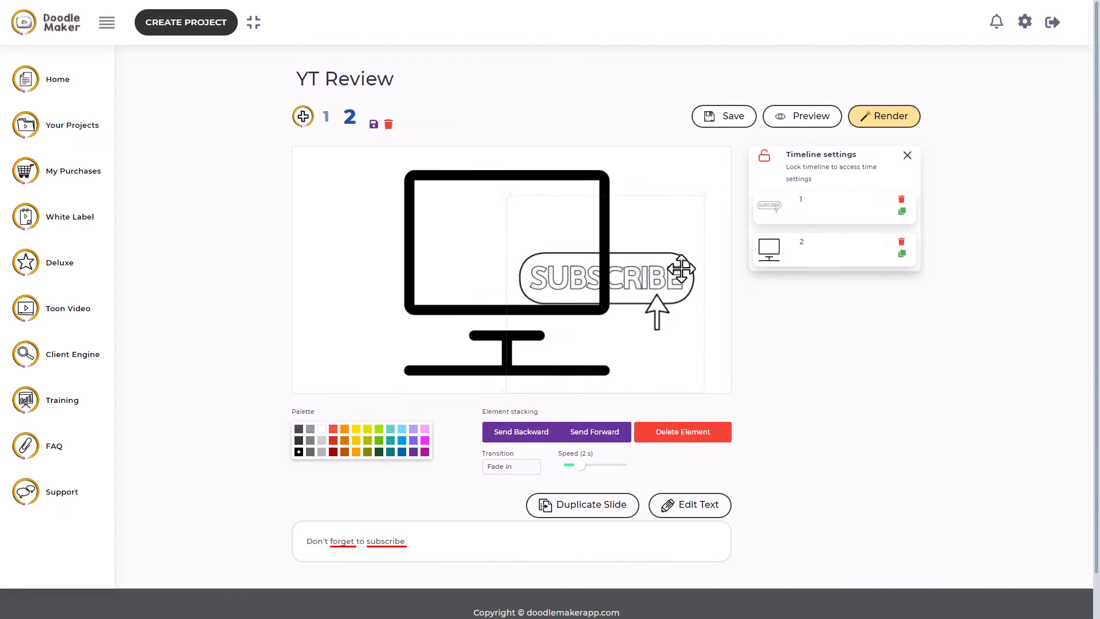
pyautogui.click(594, 431)
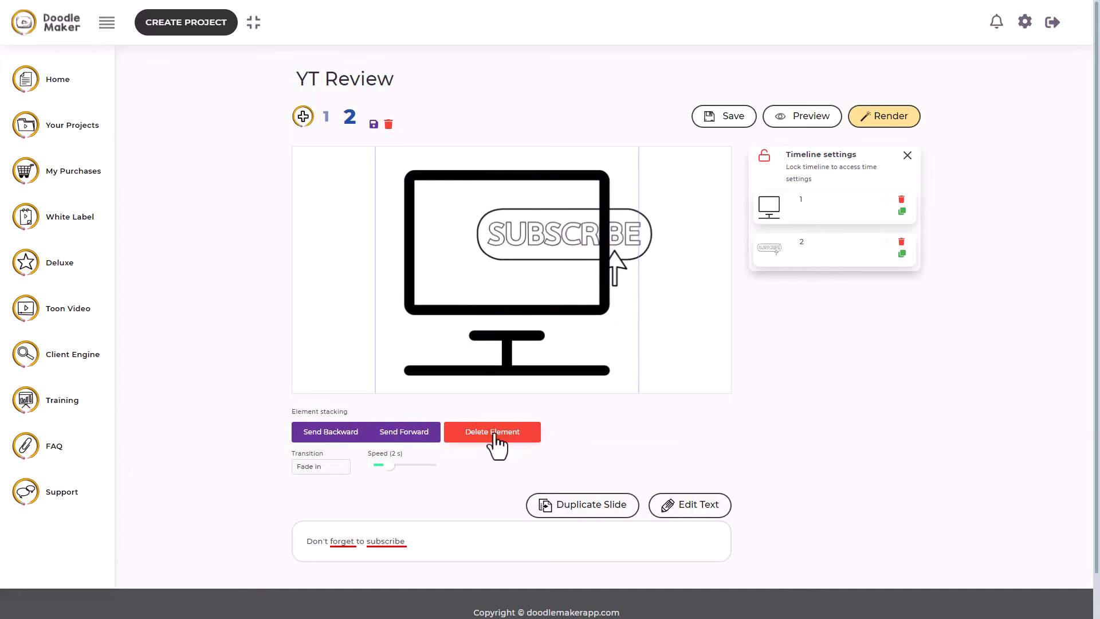
pyautogui.moveTo(336, 440)
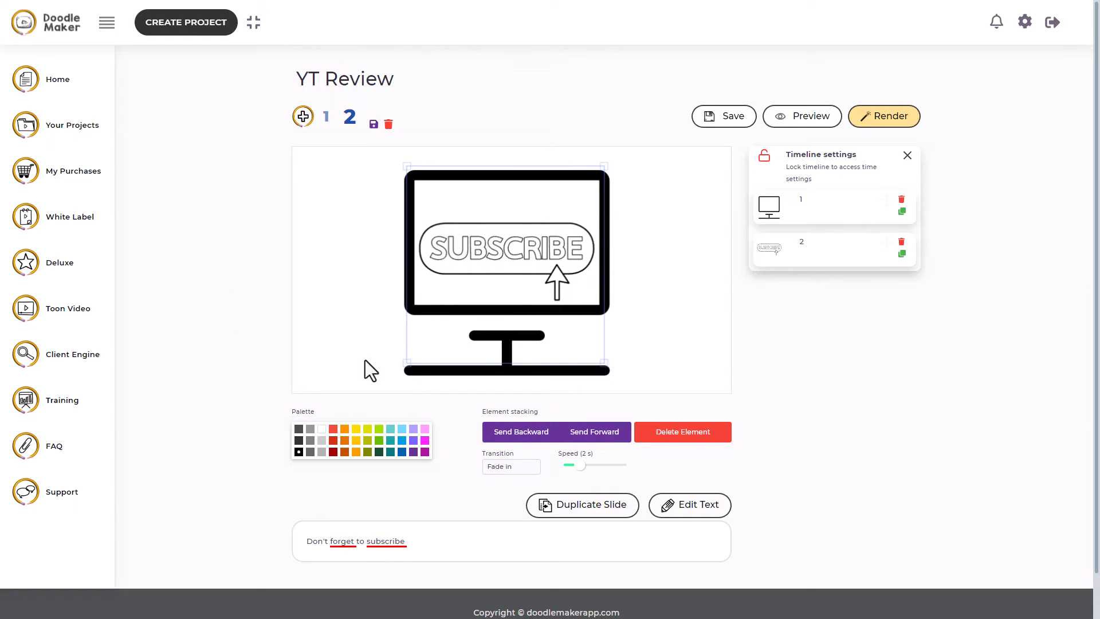
# Give the monitor doodle a Hand drawing transition and deselect the slide elements.
pyautogui.click(510, 466)
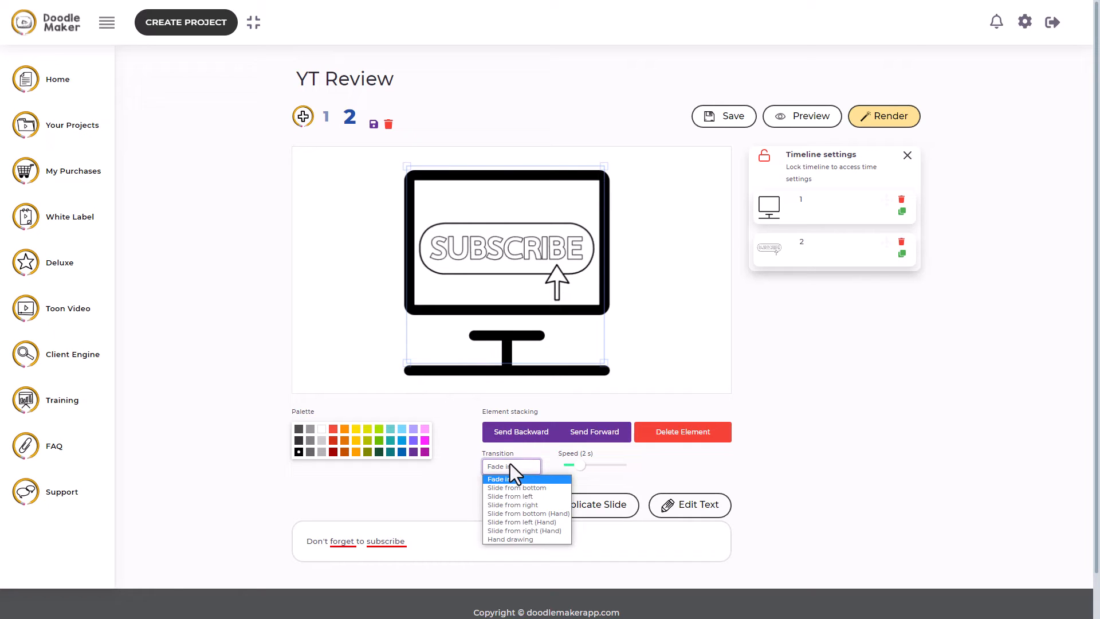
pyautogui.click(510, 538)
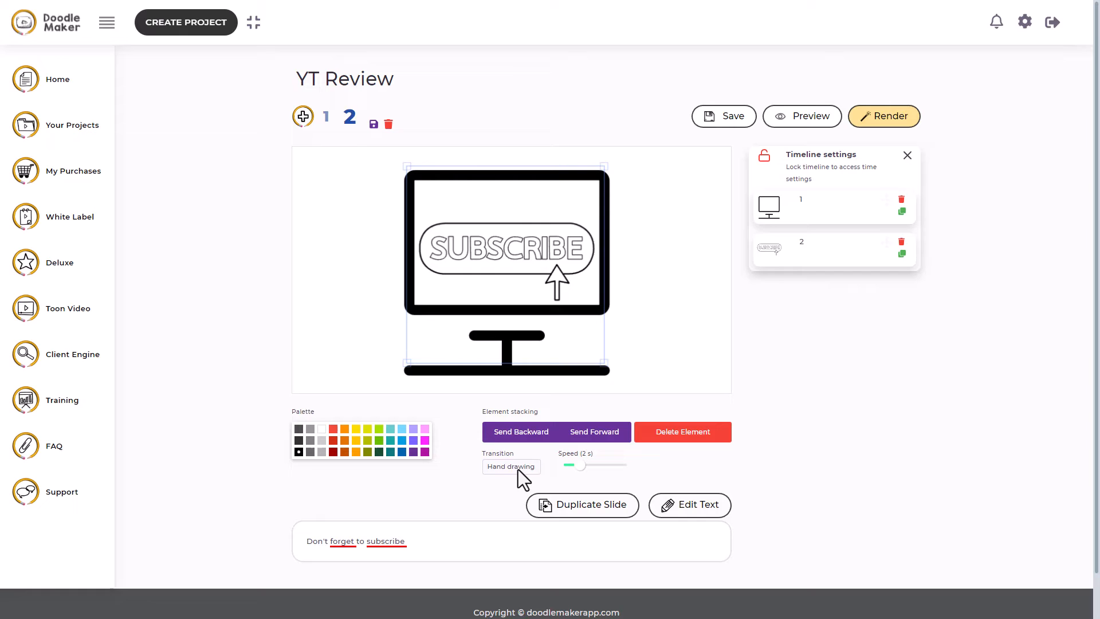
pyautogui.moveTo(542, 305)
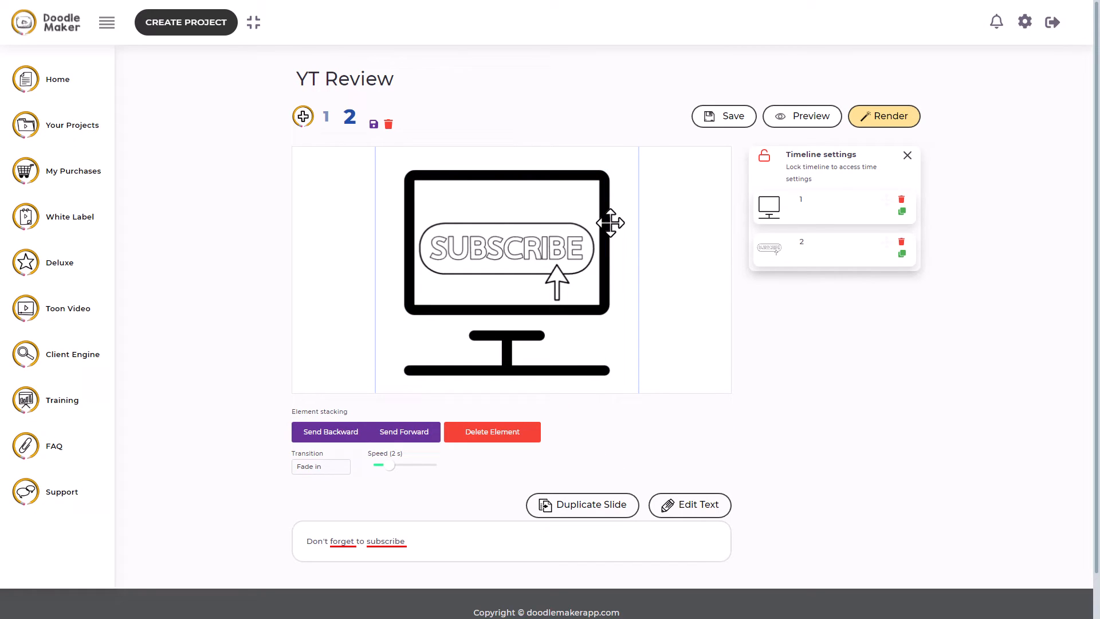
pyautogui.click(320, 466)
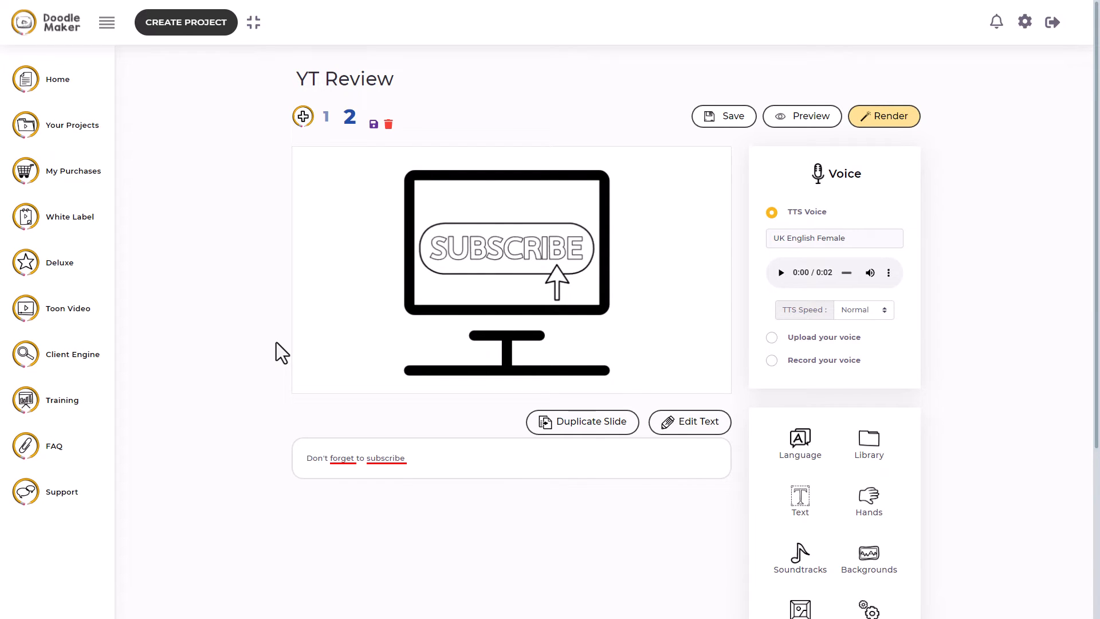
pyautogui.moveTo(934, 212)
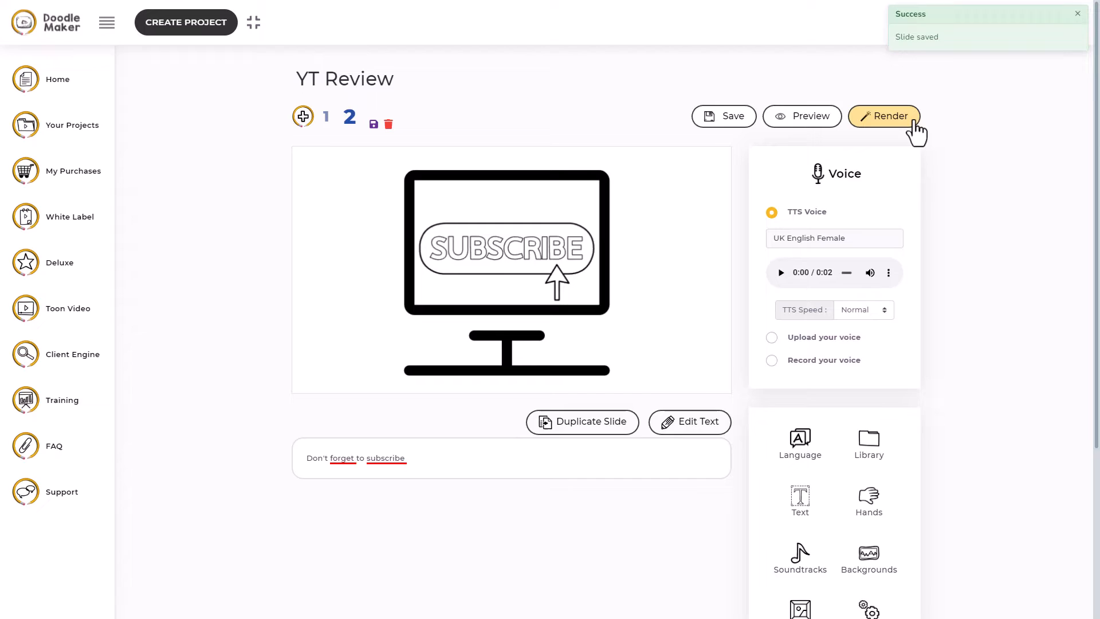
# Render the YT Review video at Full HD (1080p) and create it.
pyautogui.click(884, 116)
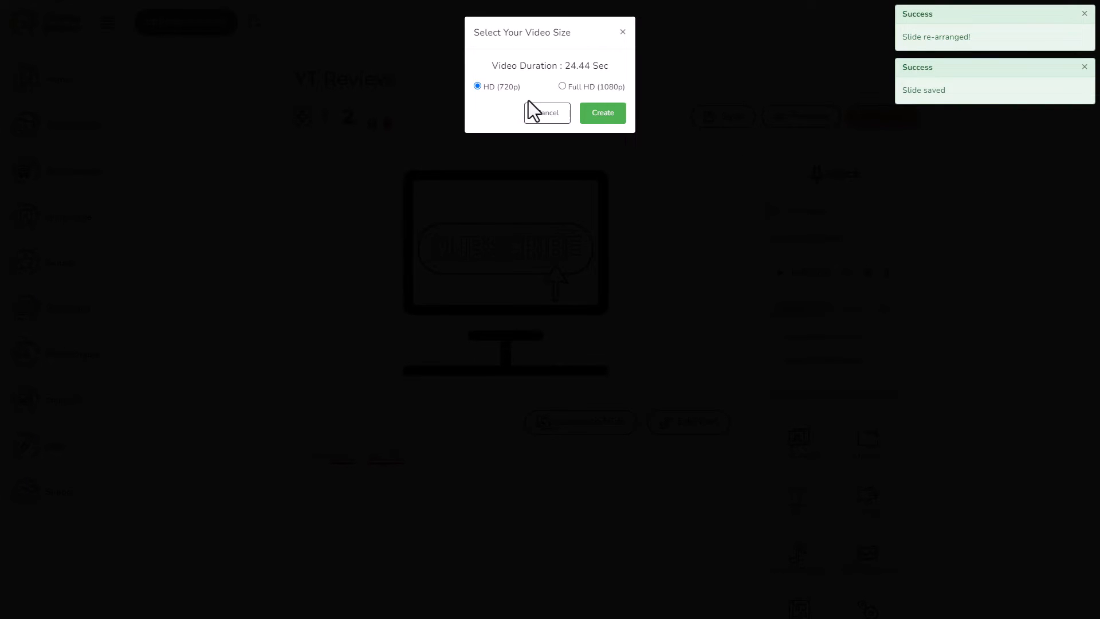
pyautogui.click(562, 87)
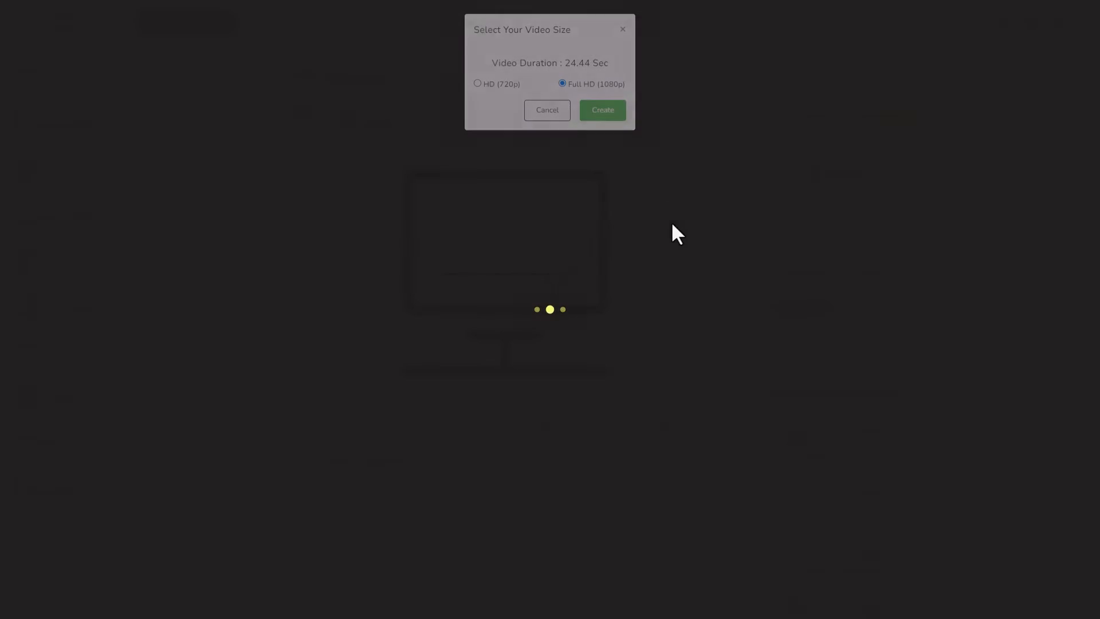
pyautogui.click(601, 110)
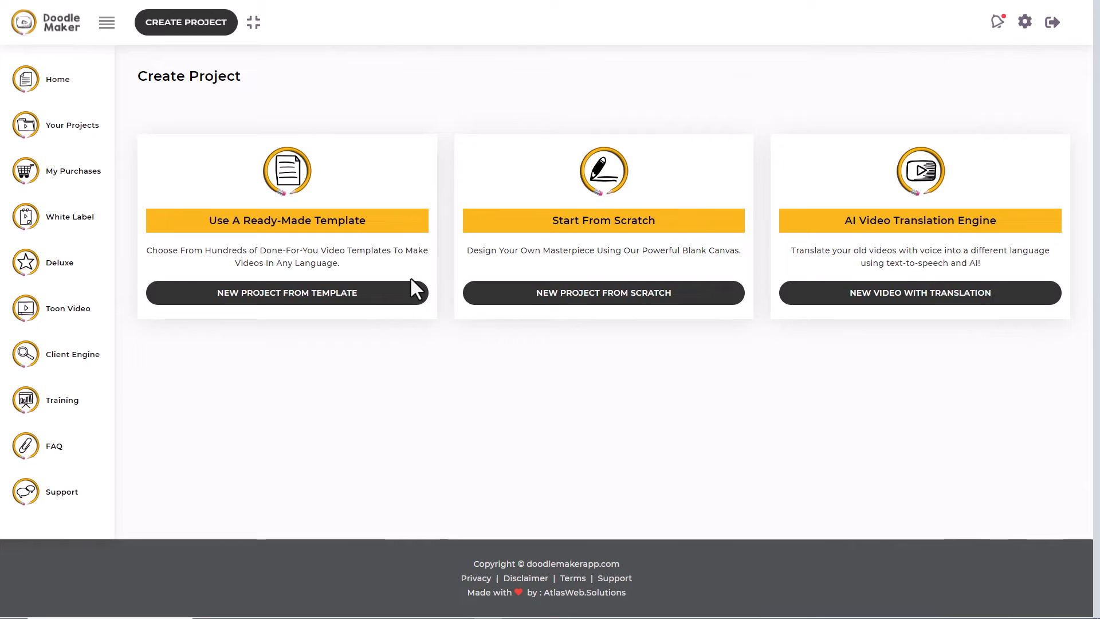
pyautogui.moveTo(462, 335)
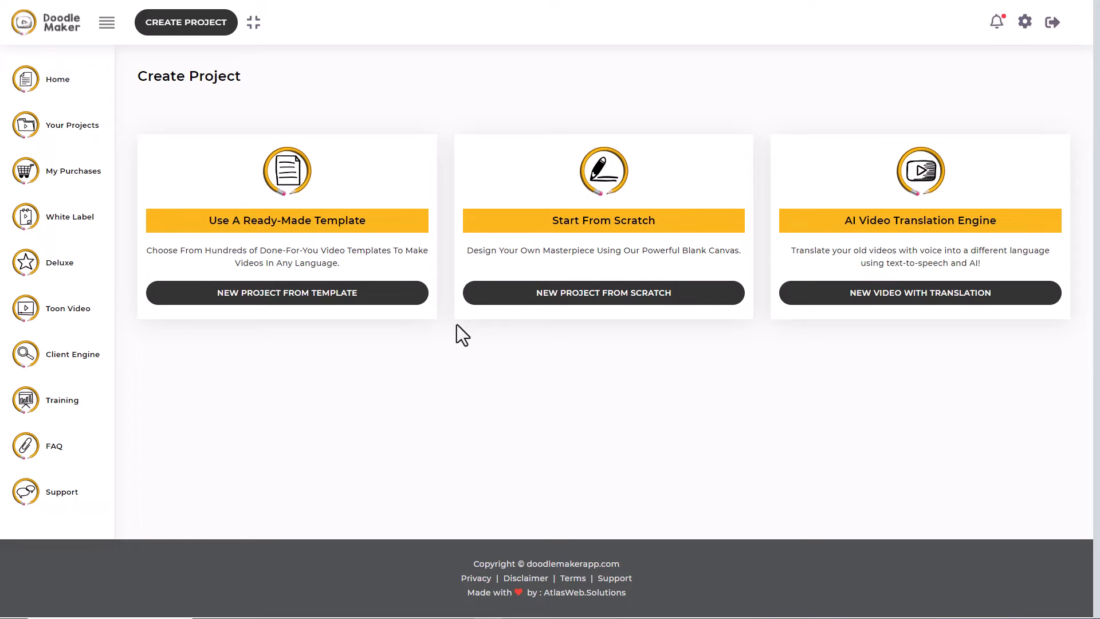
# Start a new project from the ready-made template library.
pyautogui.click(286, 293)
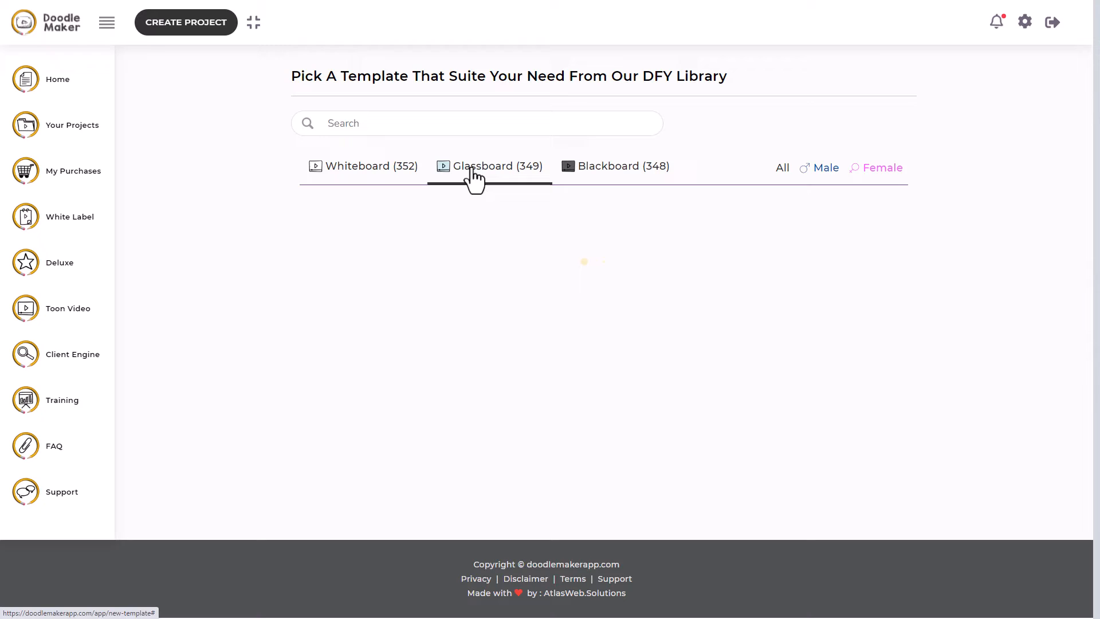
# Choose the Airport Transportation - Male template from the Glassboard collection.
pyautogui.click(489, 166)
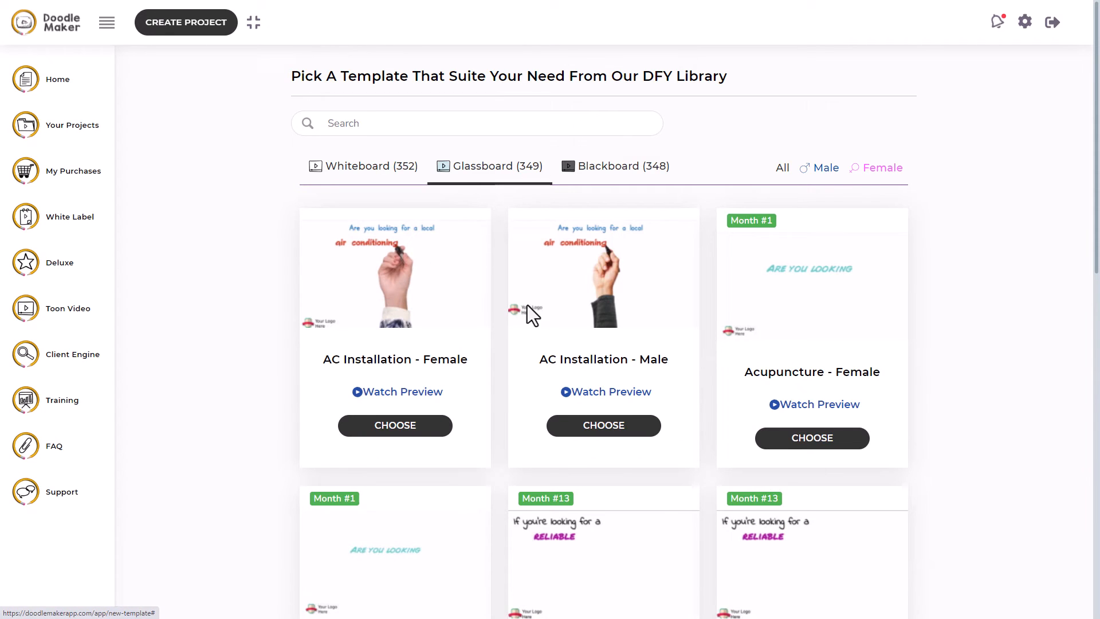
pyautogui.scroll(-3)
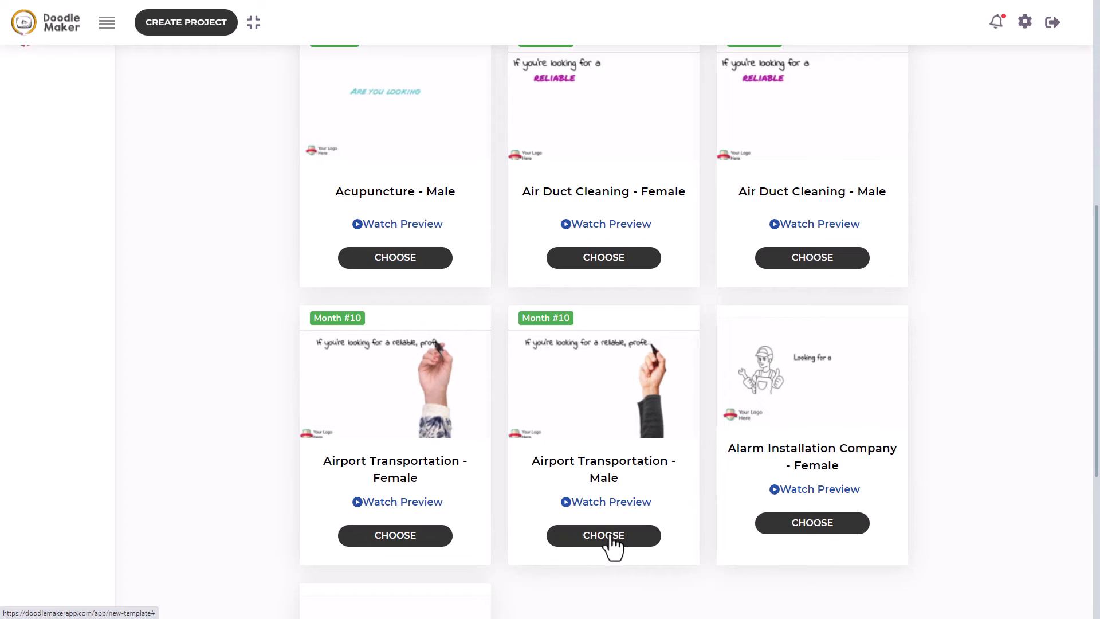
pyautogui.click(602, 535)
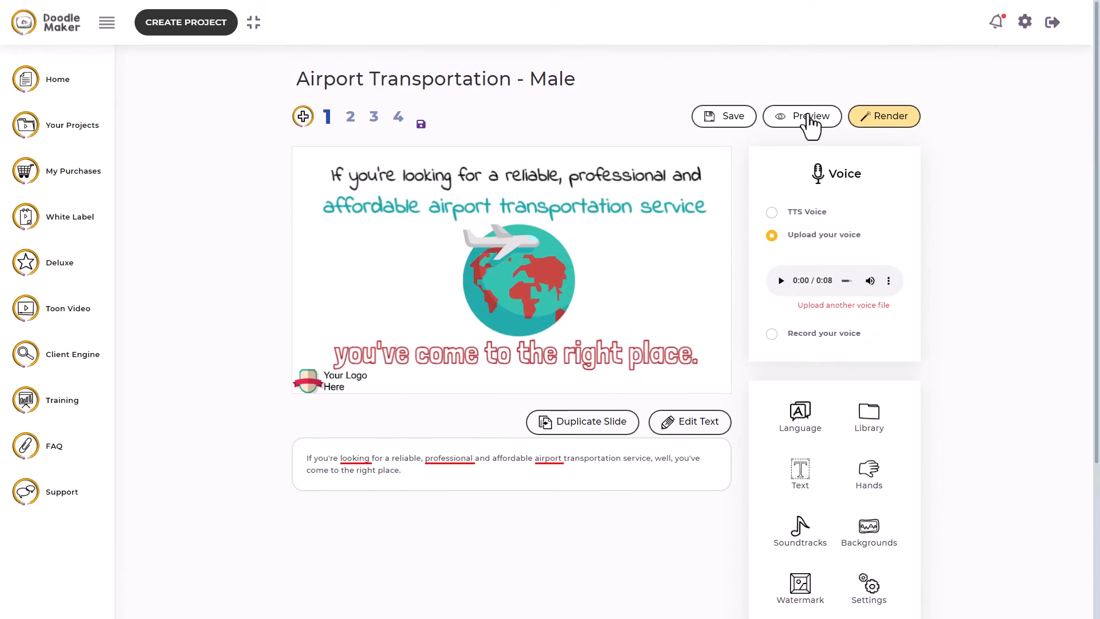
pyautogui.click(801, 115)
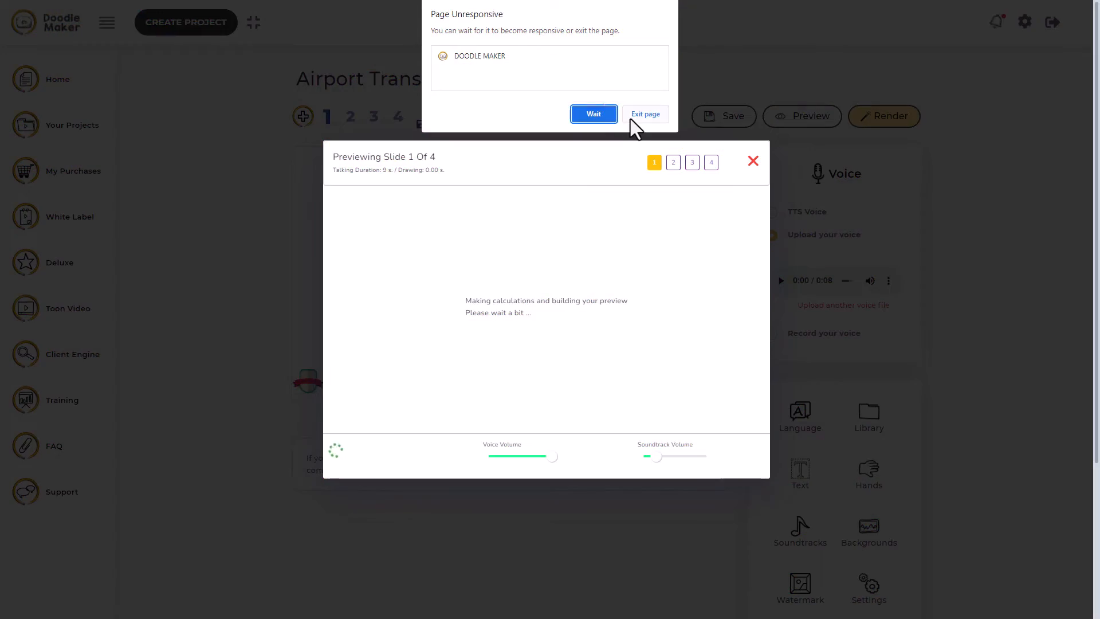
pyautogui.click(593, 113)
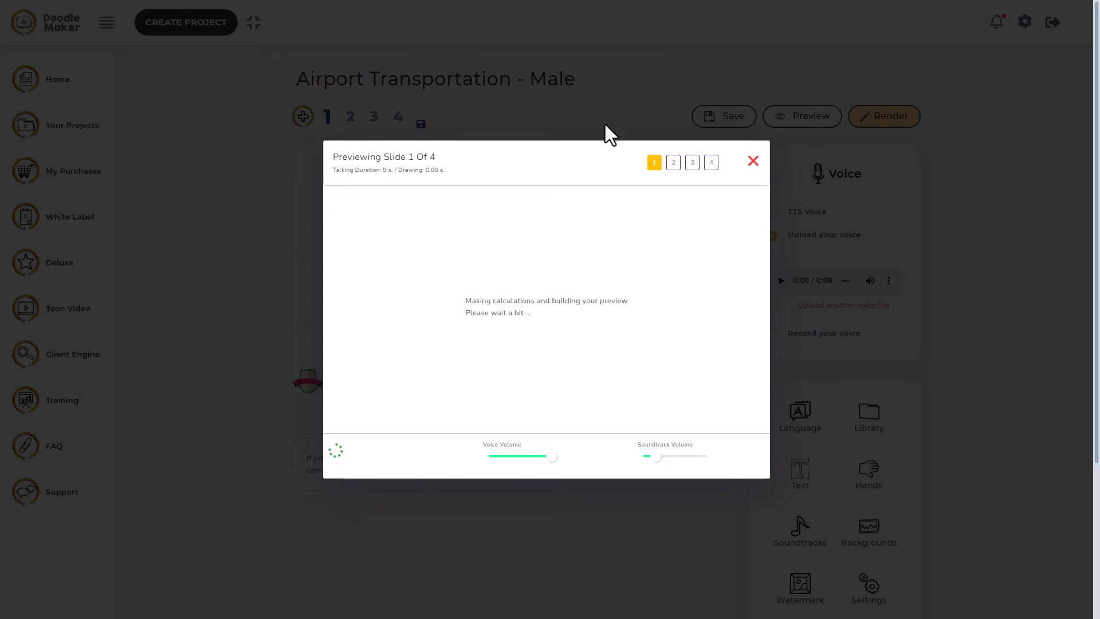
pyautogui.click(753, 160)
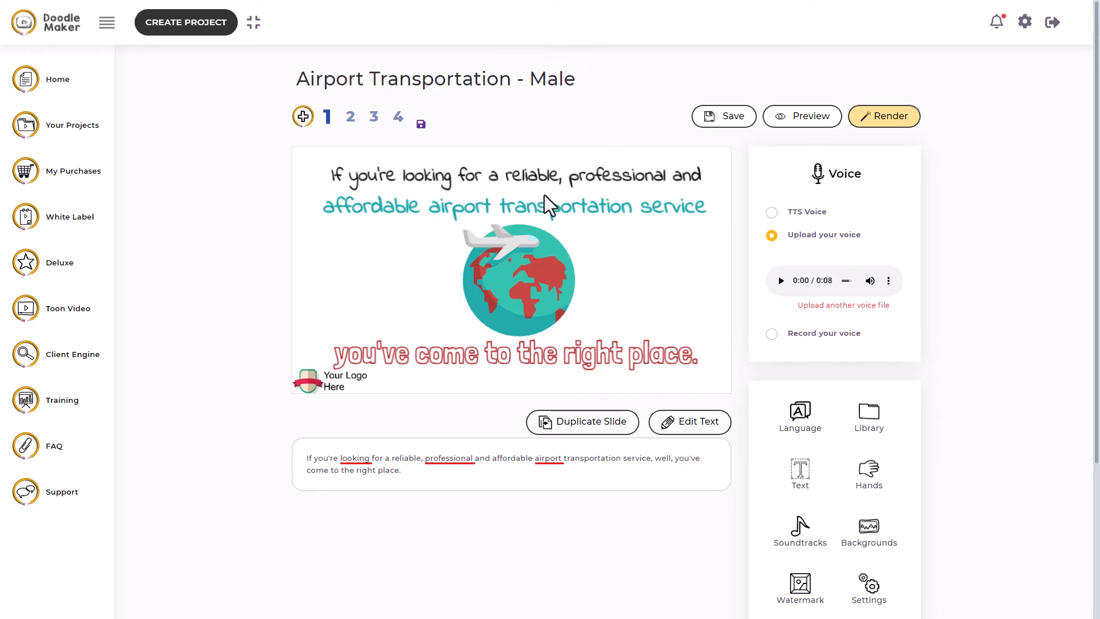
pyautogui.moveTo(530, 297)
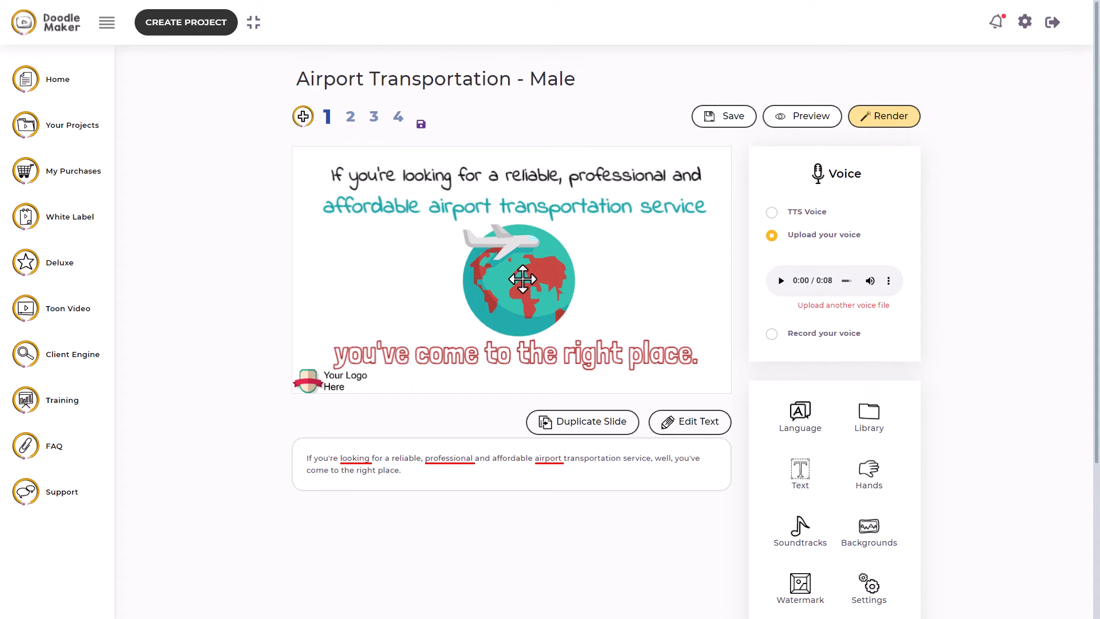
pyautogui.moveTo(819, 134)
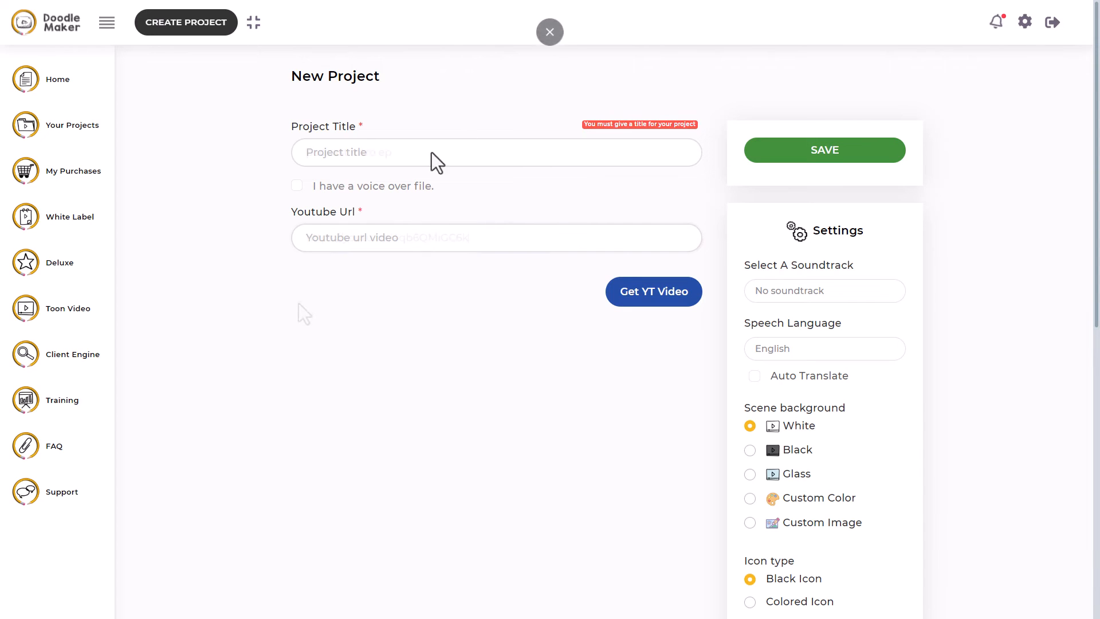
# Title the project 'podcast intro ep' and pull the YouTube video's transcript into slides.
pyautogui.write('podcast intro ep')
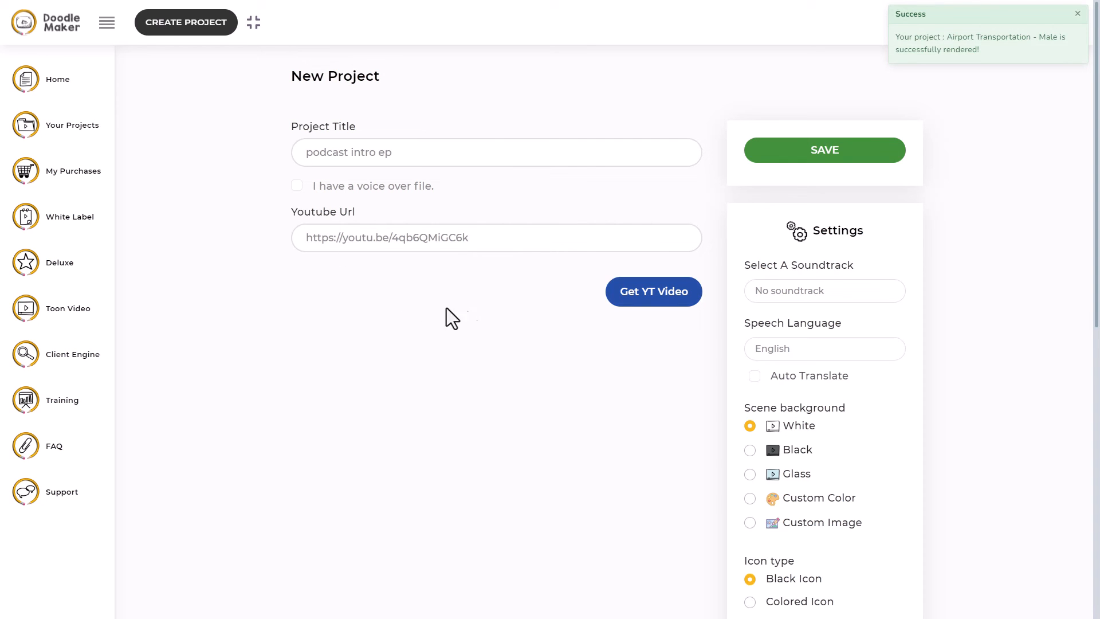
pyautogui.click(652, 291)
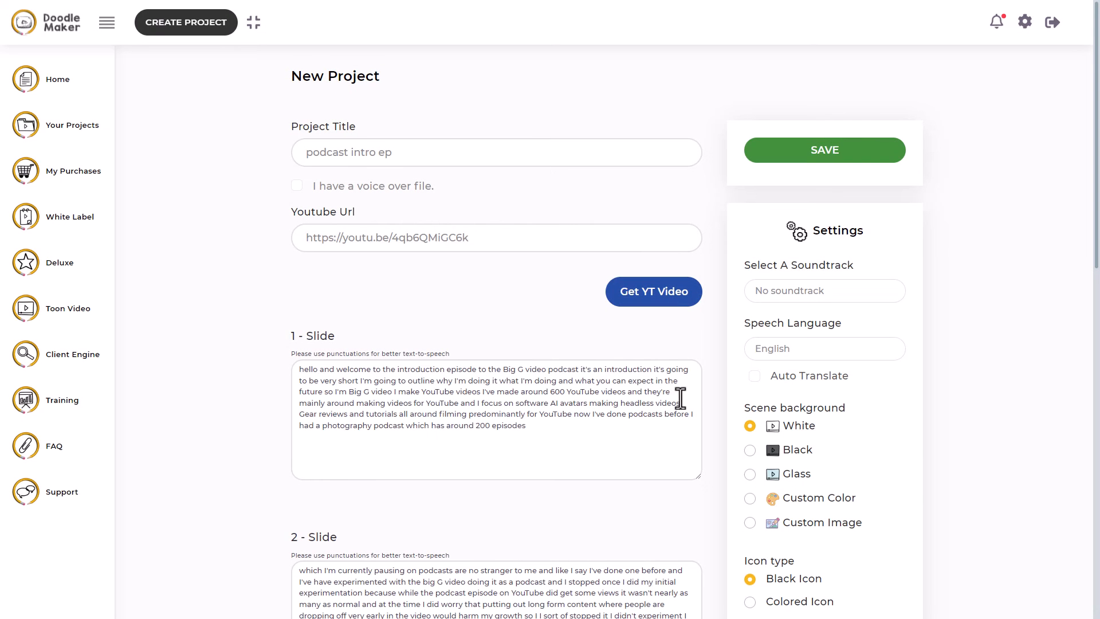
pyautogui.moveTo(345, 381)
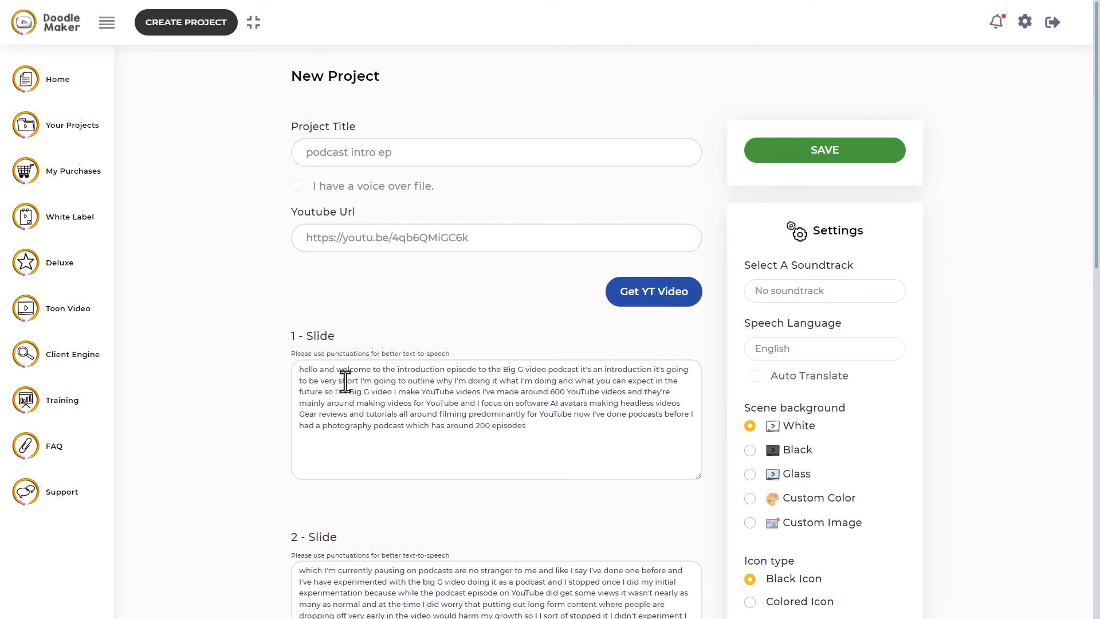
# Give the scenes a Glass background and save the new project.
pyautogui.scroll(-3)
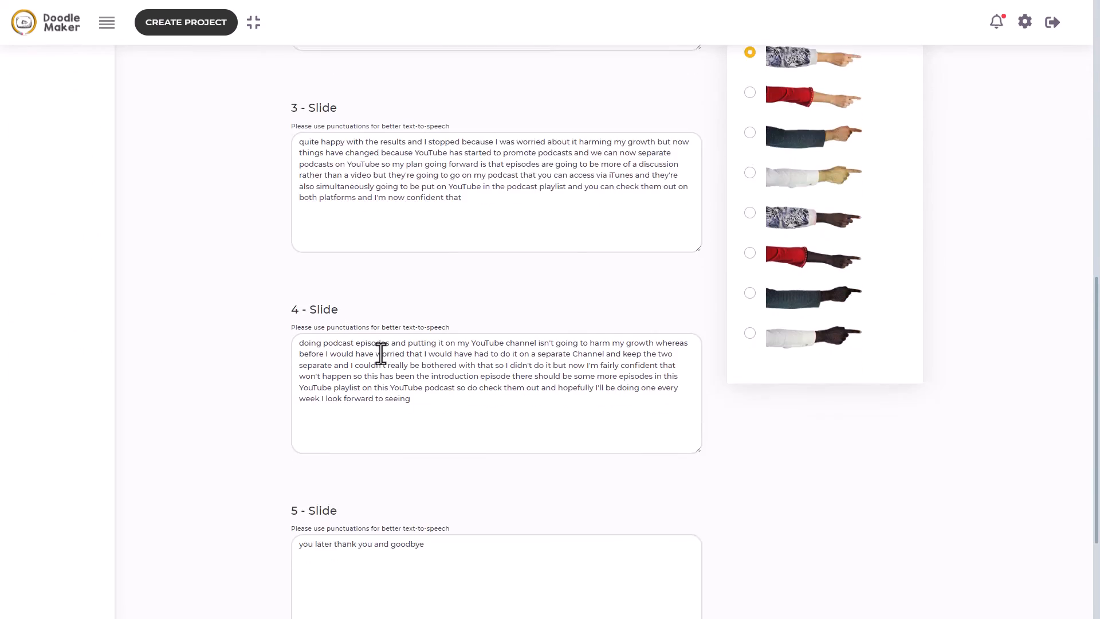
pyautogui.scroll(-3)
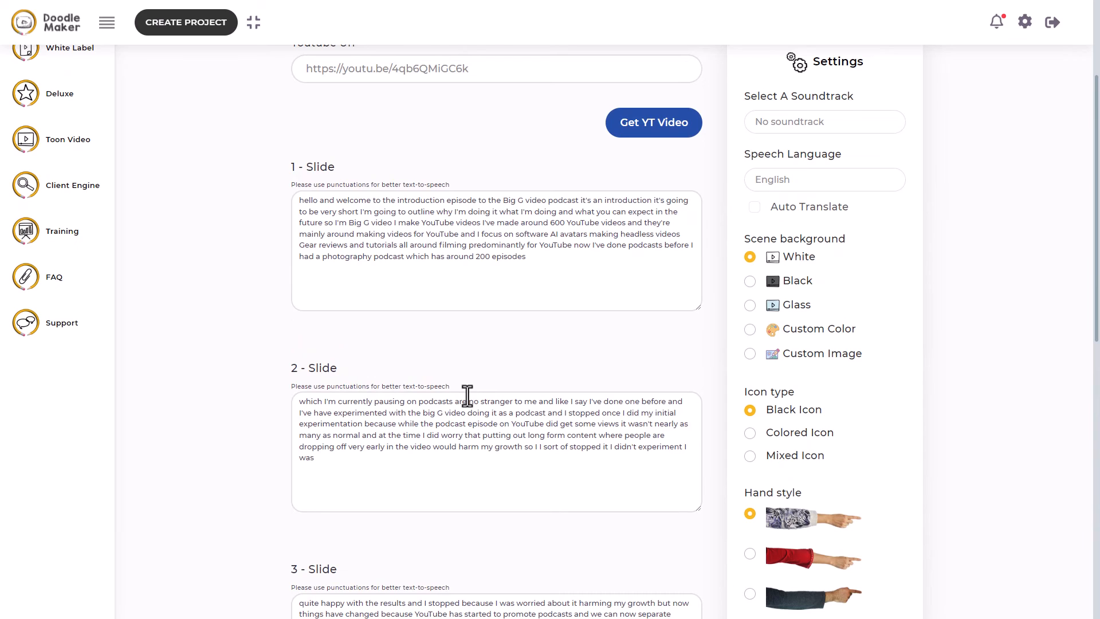
pyautogui.click(750, 304)
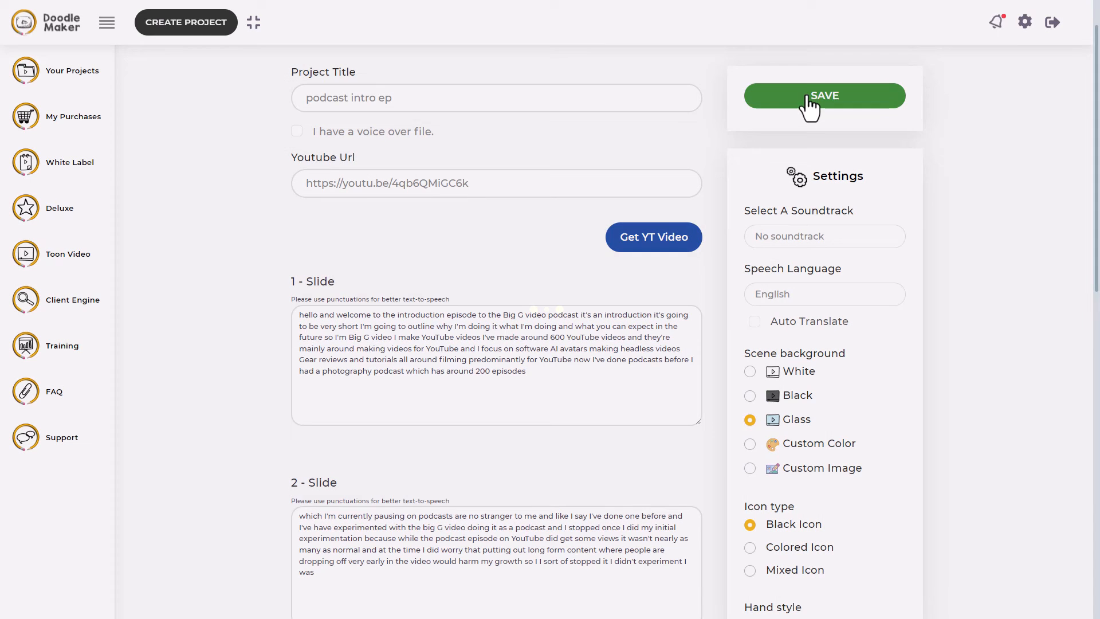
pyautogui.click(824, 96)
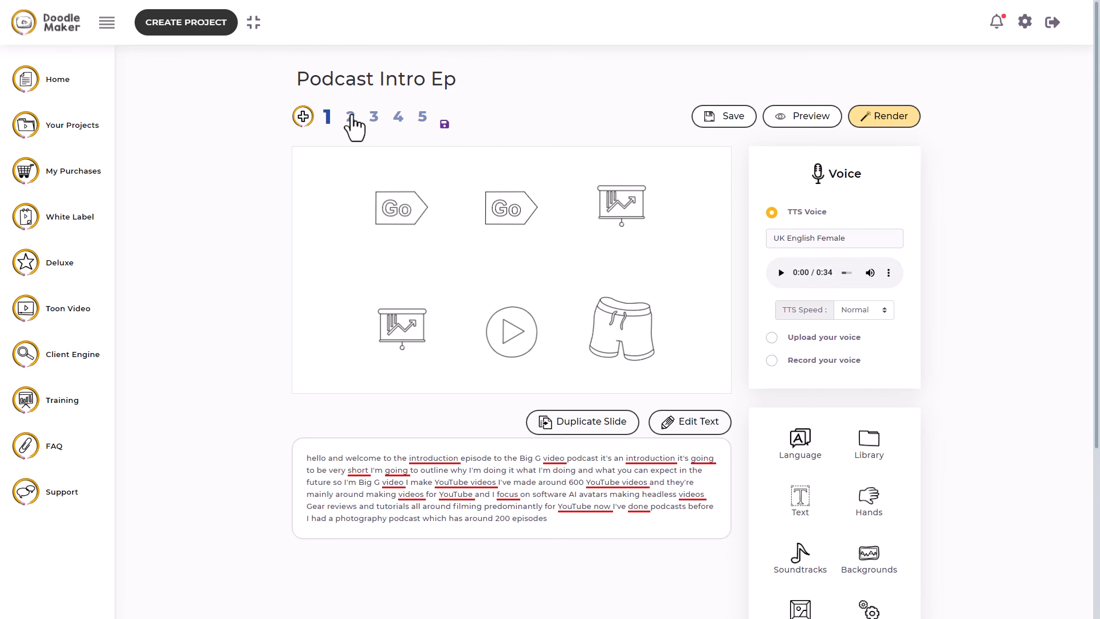
pyautogui.moveTo(601, 285)
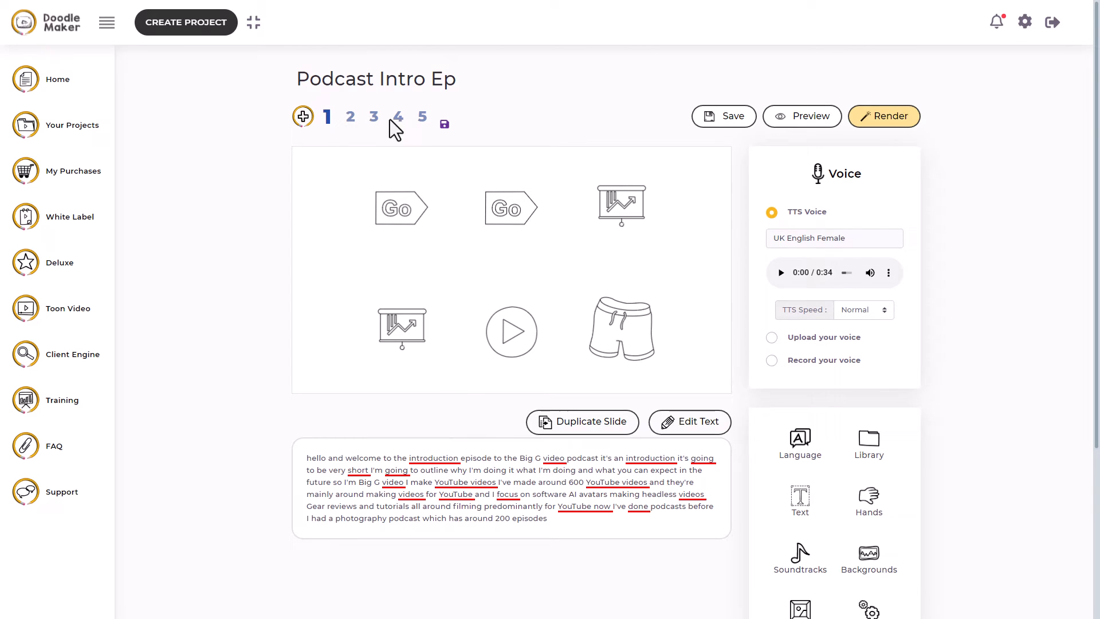
# Switch to slide 4 of Podcast Intro Ep in the editor.
pyautogui.click(397, 116)
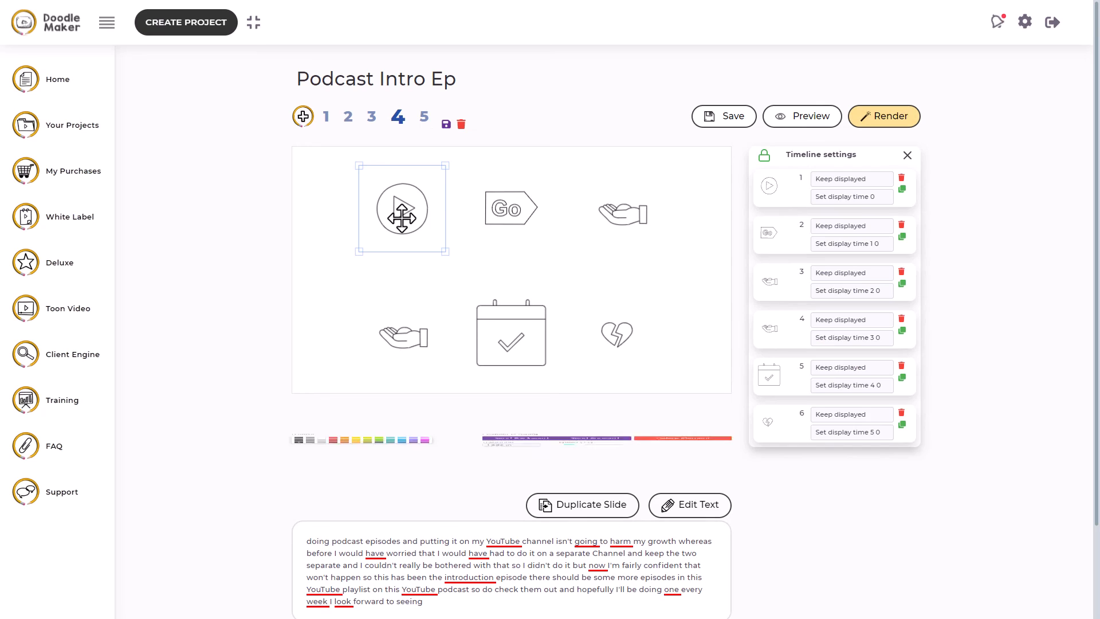
pyautogui.click(510, 209)
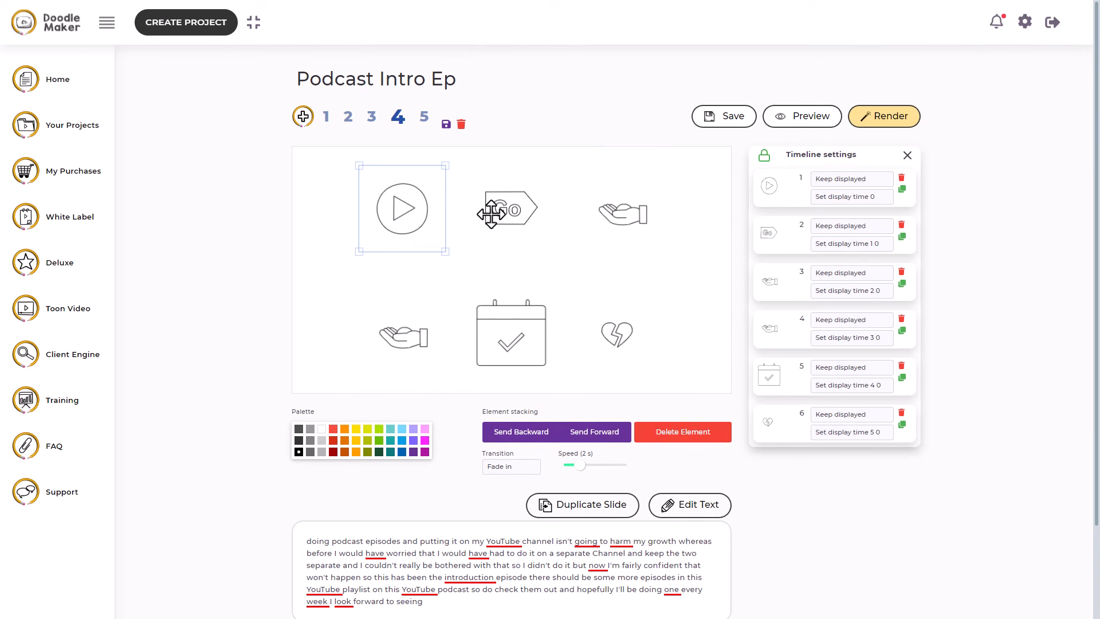
pyautogui.click(620, 208)
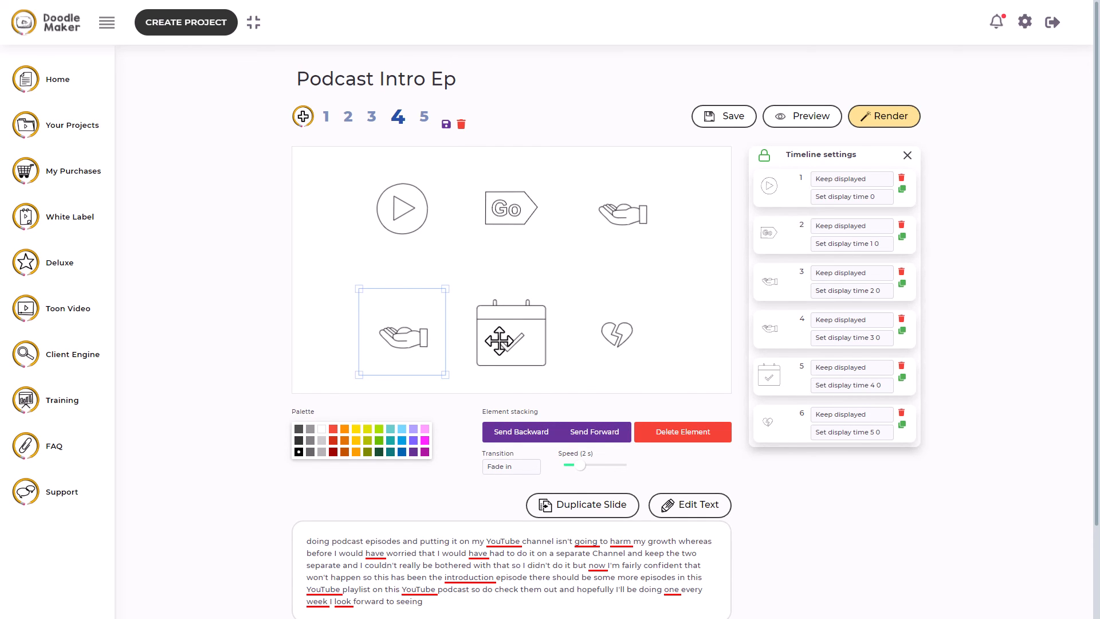
pyautogui.click(422, 116)
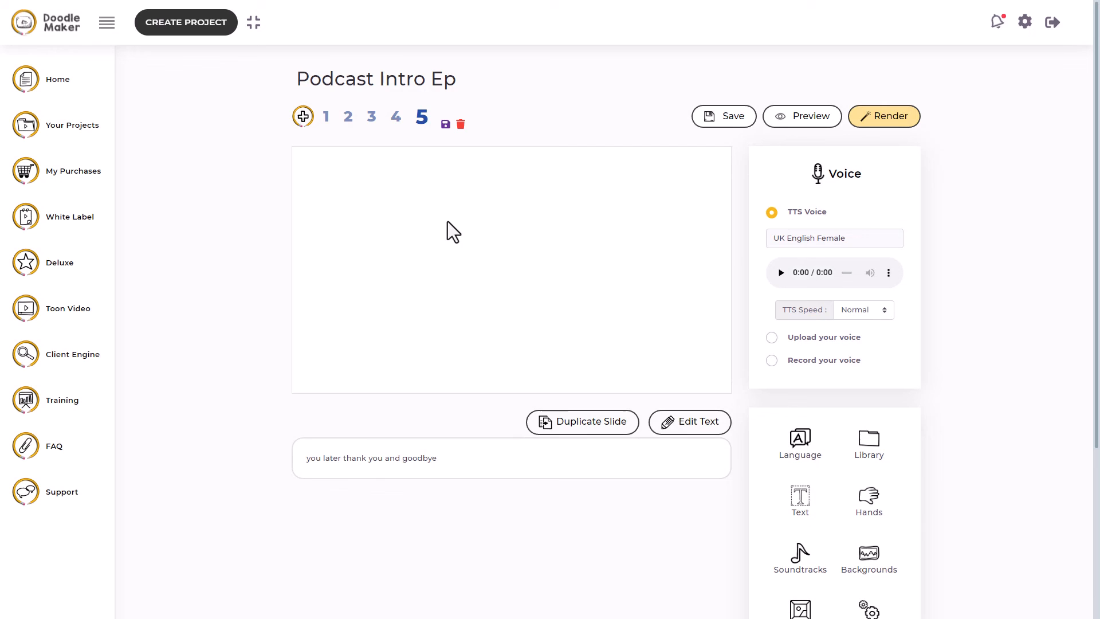
pyautogui.click(396, 117)
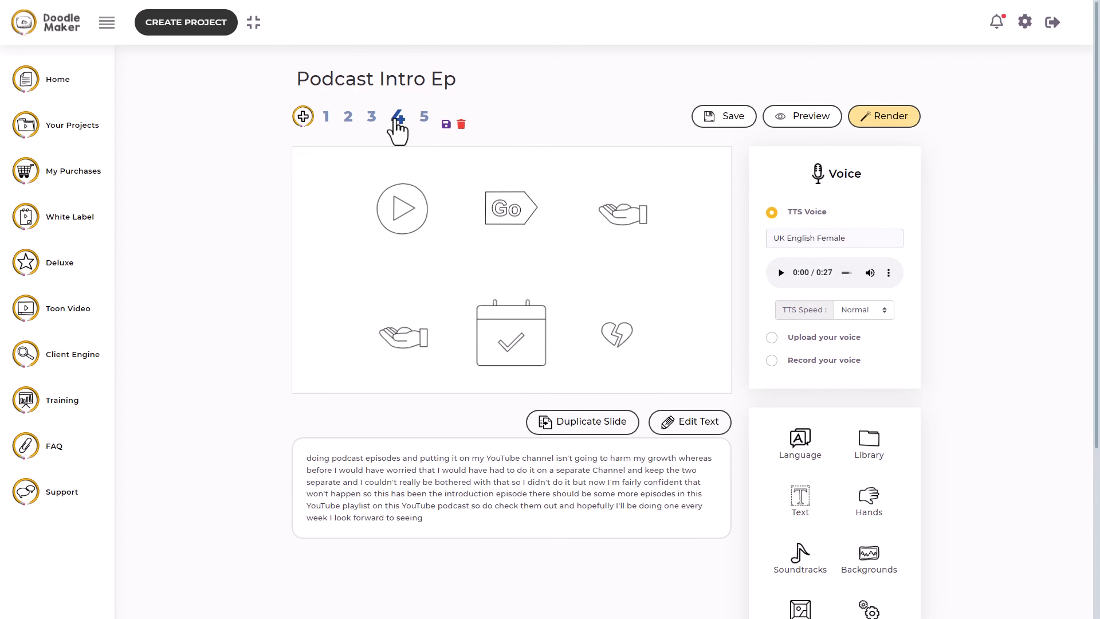
pyautogui.click(423, 117)
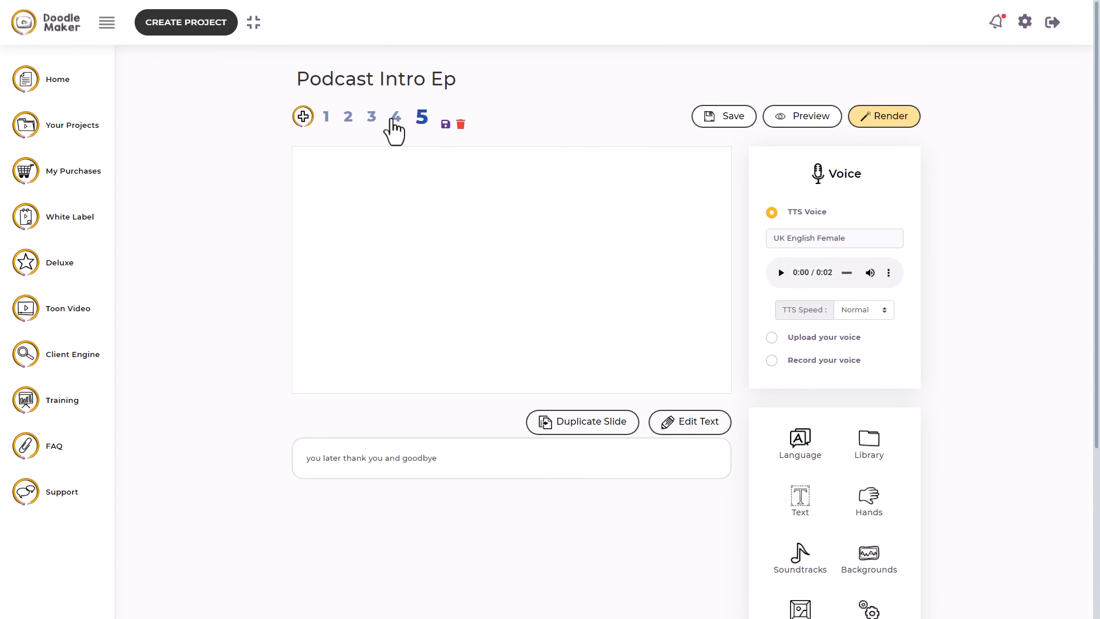
pyautogui.click(396, 116)
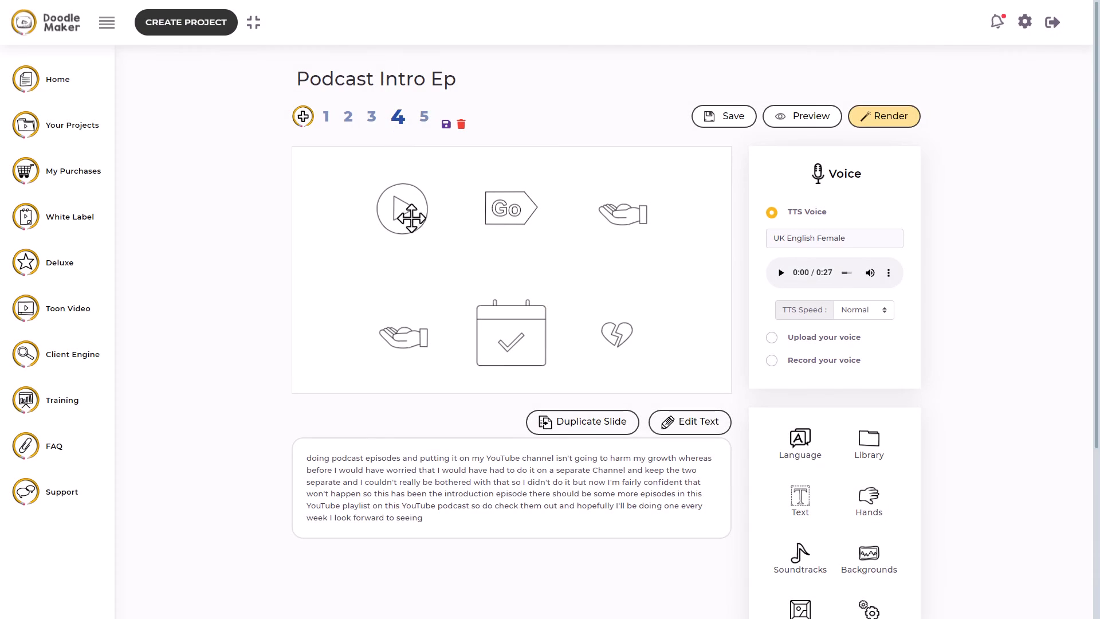
pyautogui.click(372, 116)
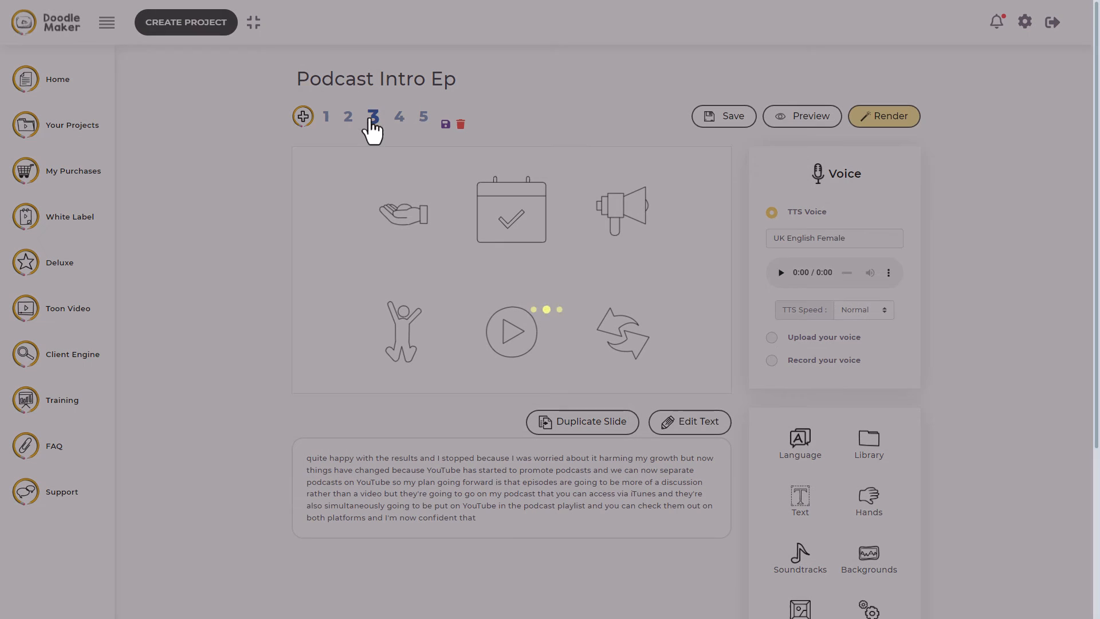
pyautogui.click(350, 116)
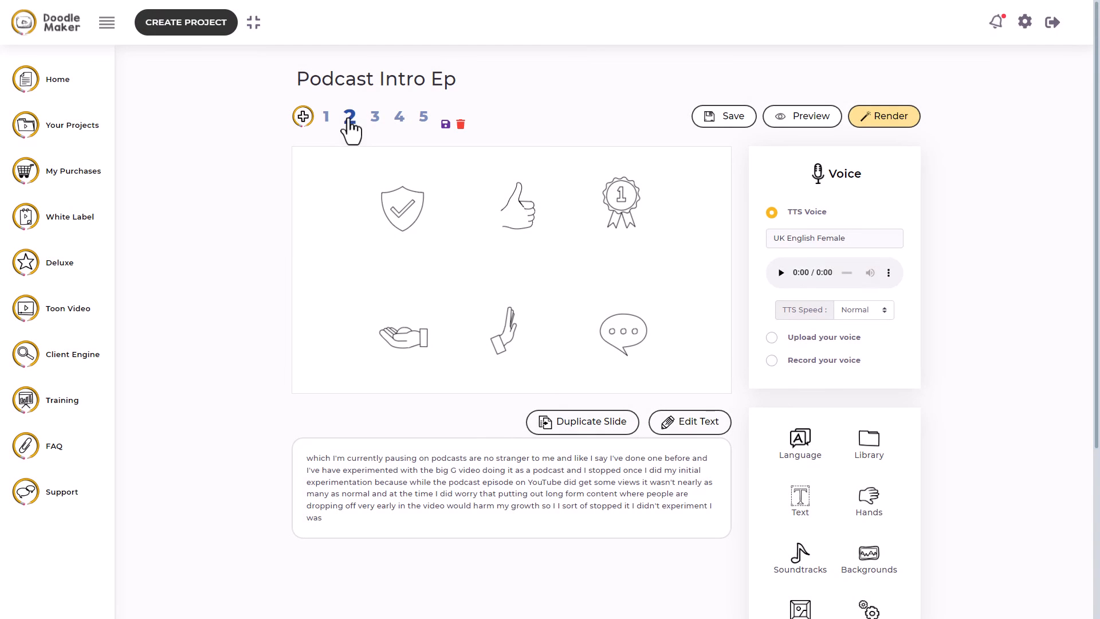
pyautogui.click(325, 117)
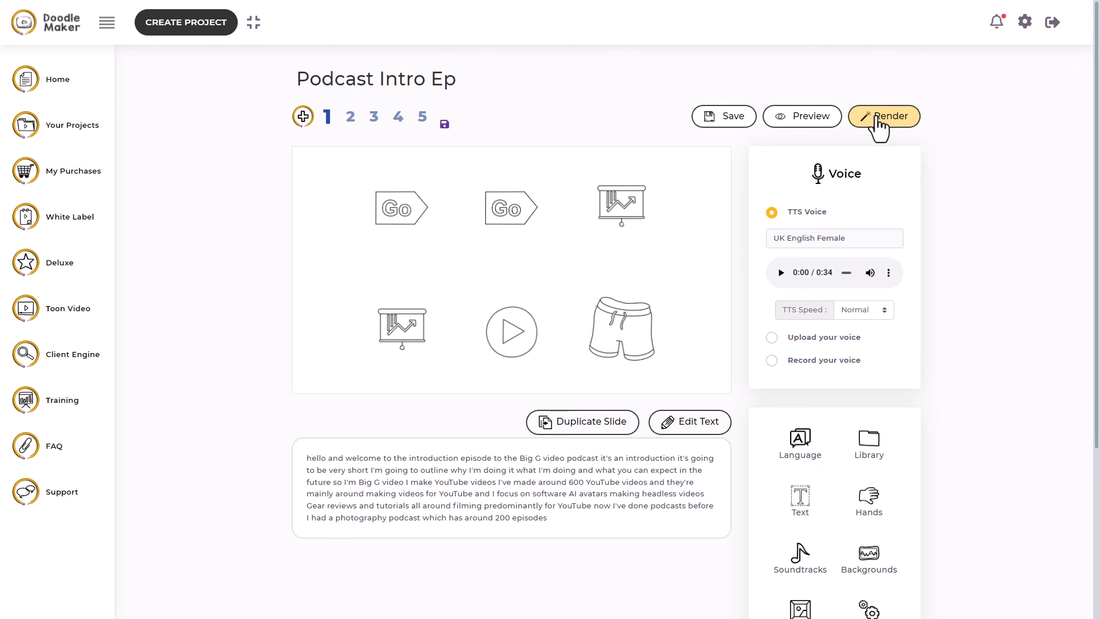
# Render the Podcast Intro Ep project into a doodle video.
pyautogui.click(884, 116)
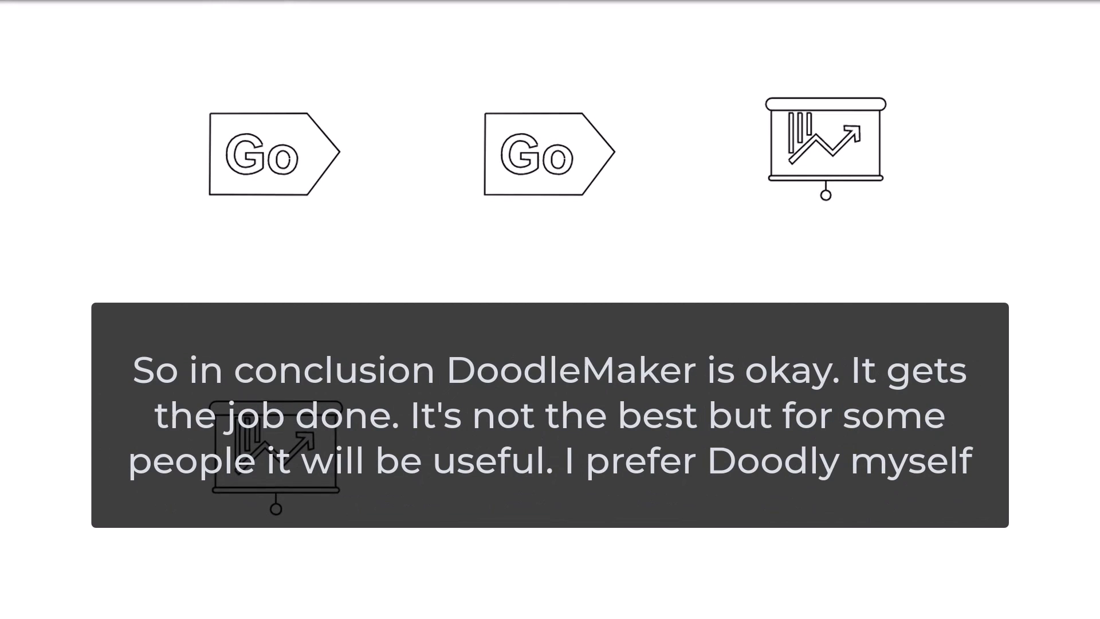